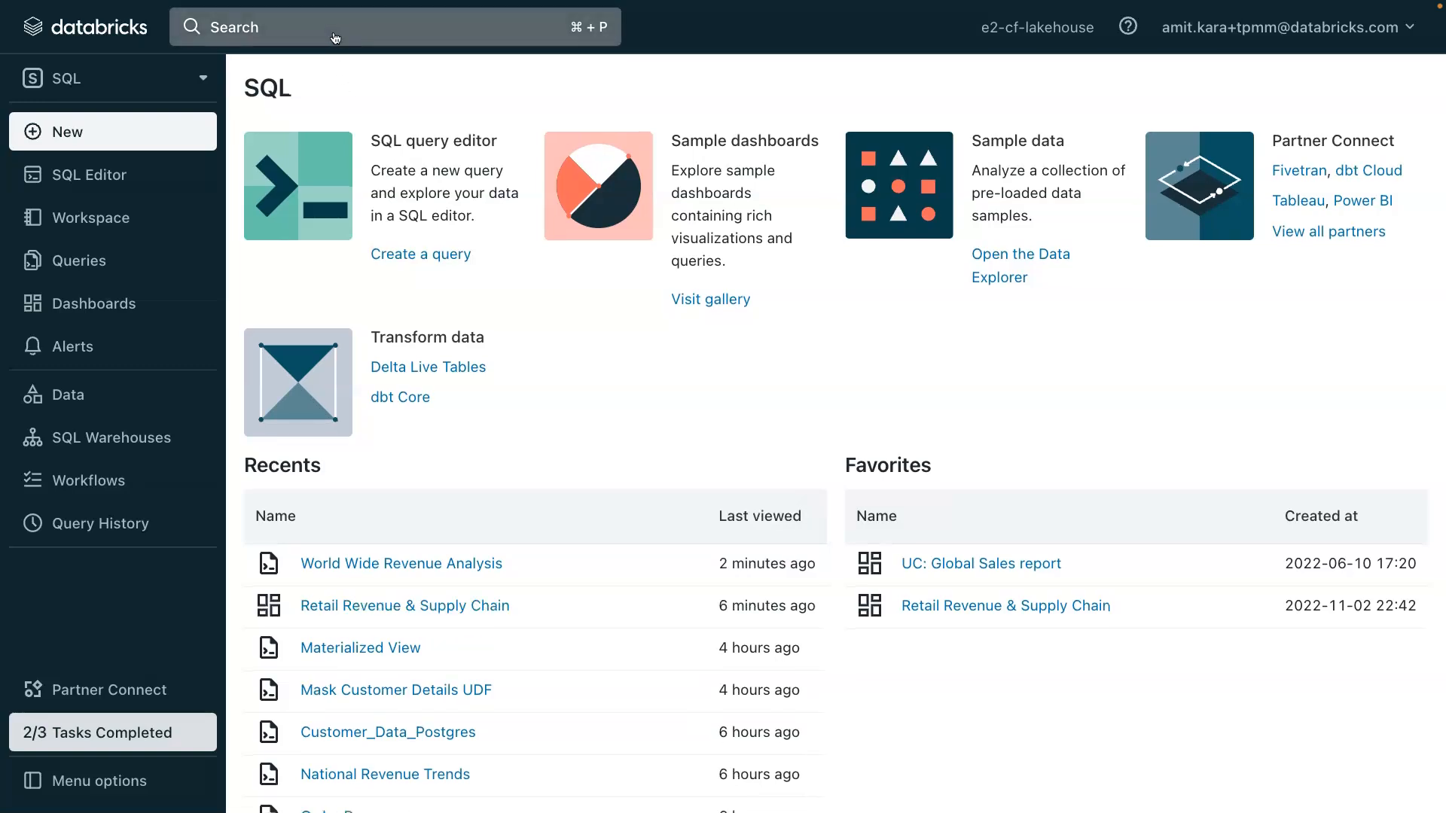
Search the workspace for 'revenue'
left_click(369, 27)
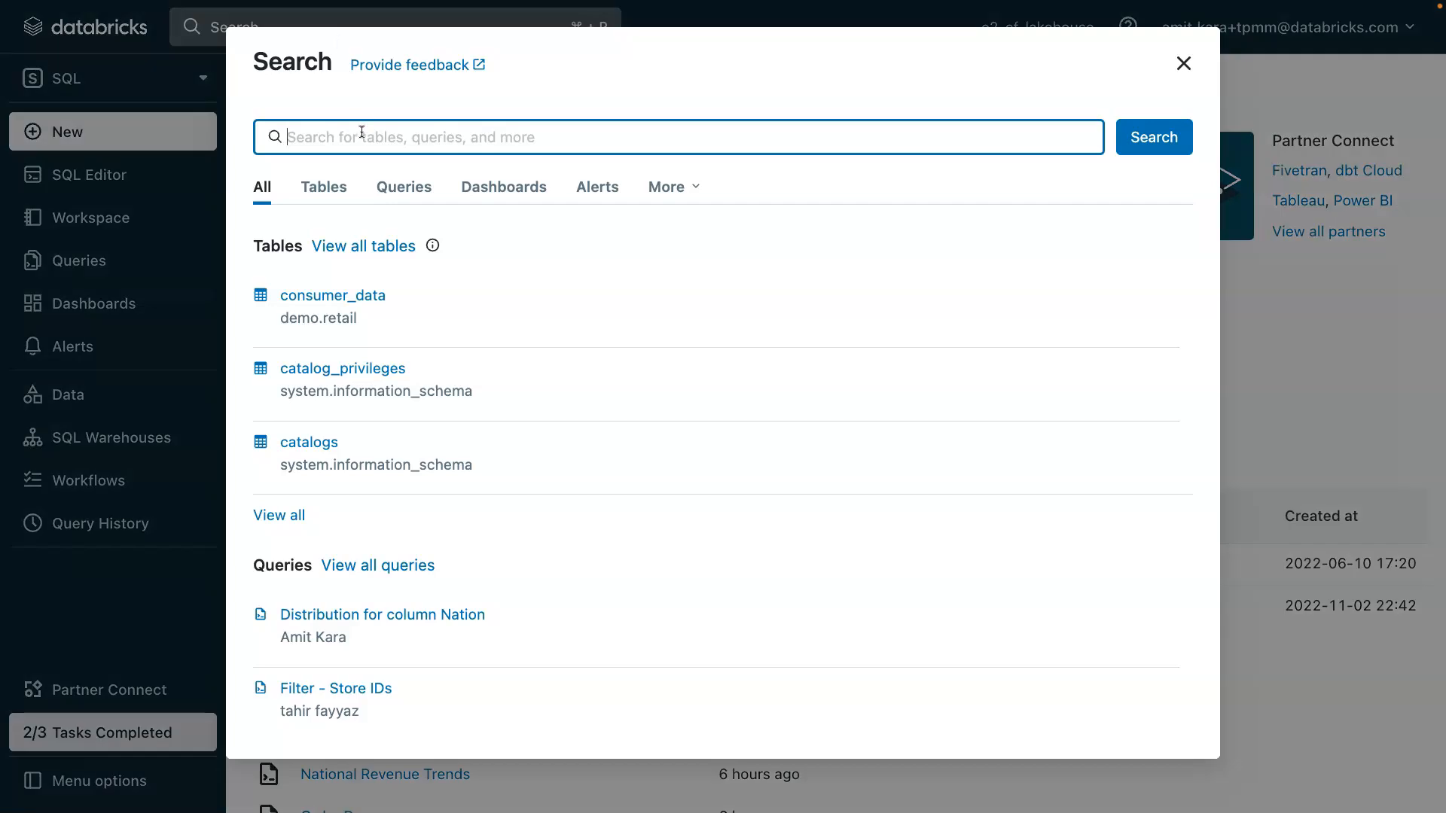
type("revenue")
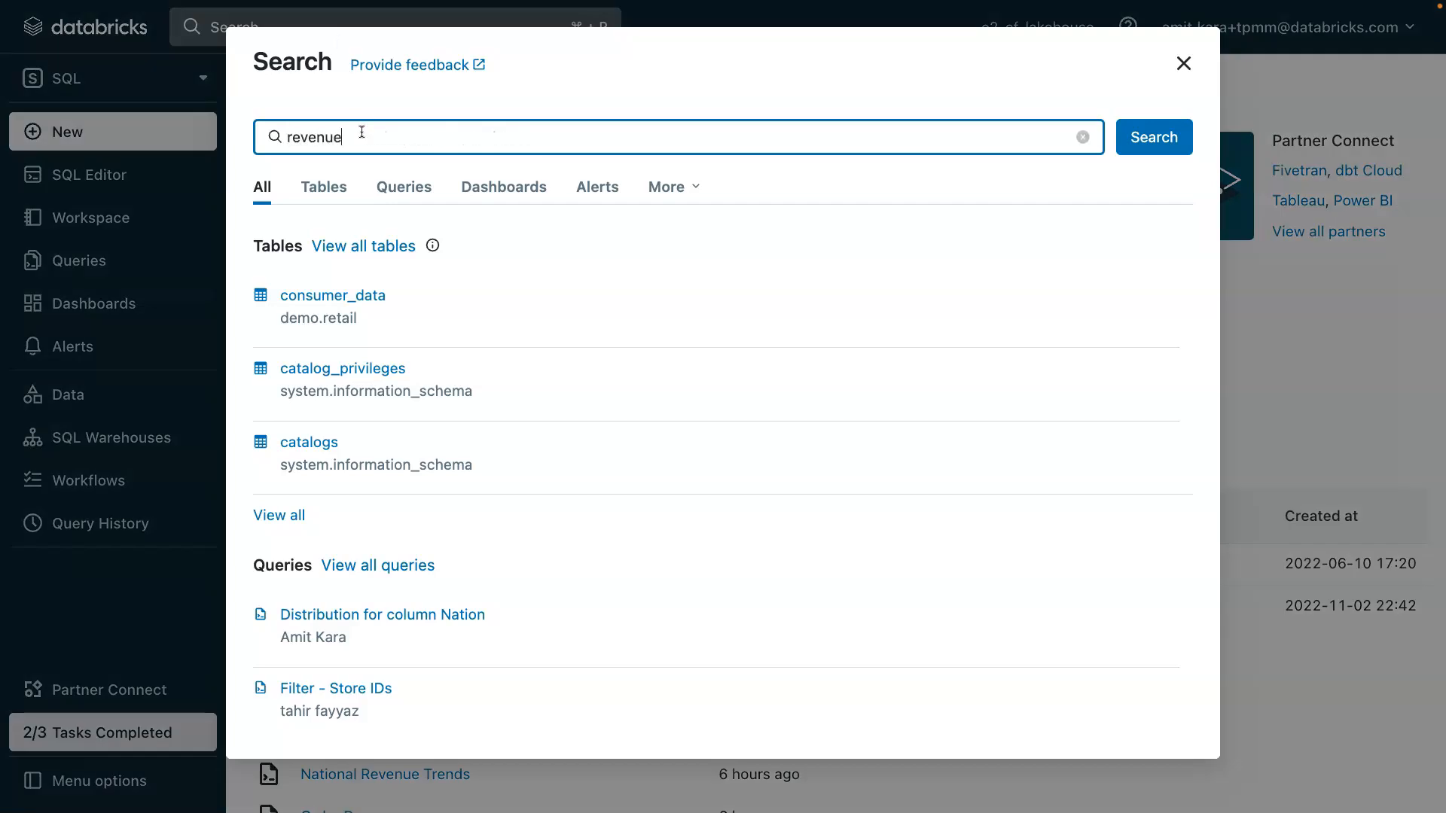
left_click(1152, 137)
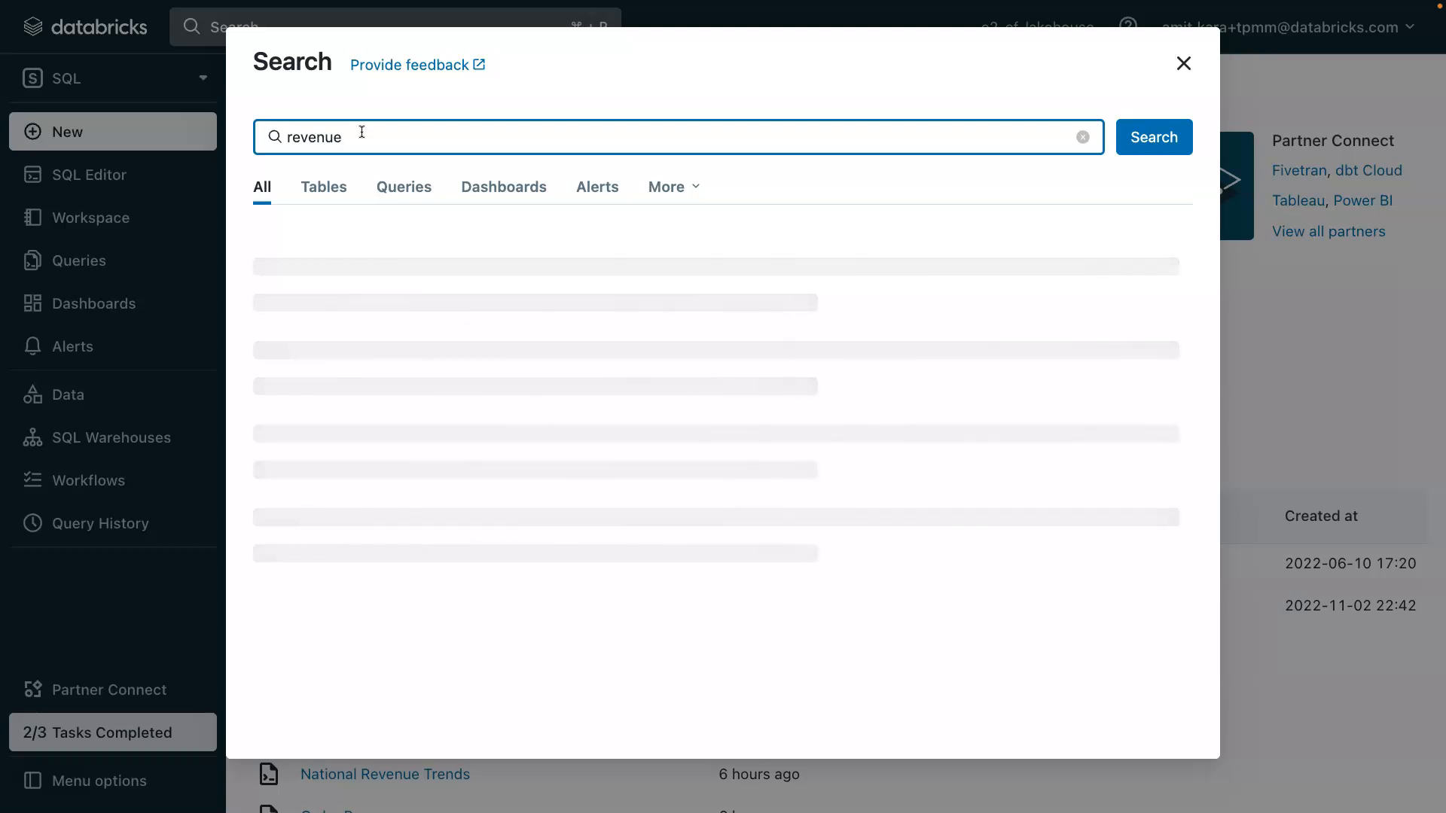
Browse the matching Tables, Queries and Dashboards results, ending on Tables
left_click(324, 187)
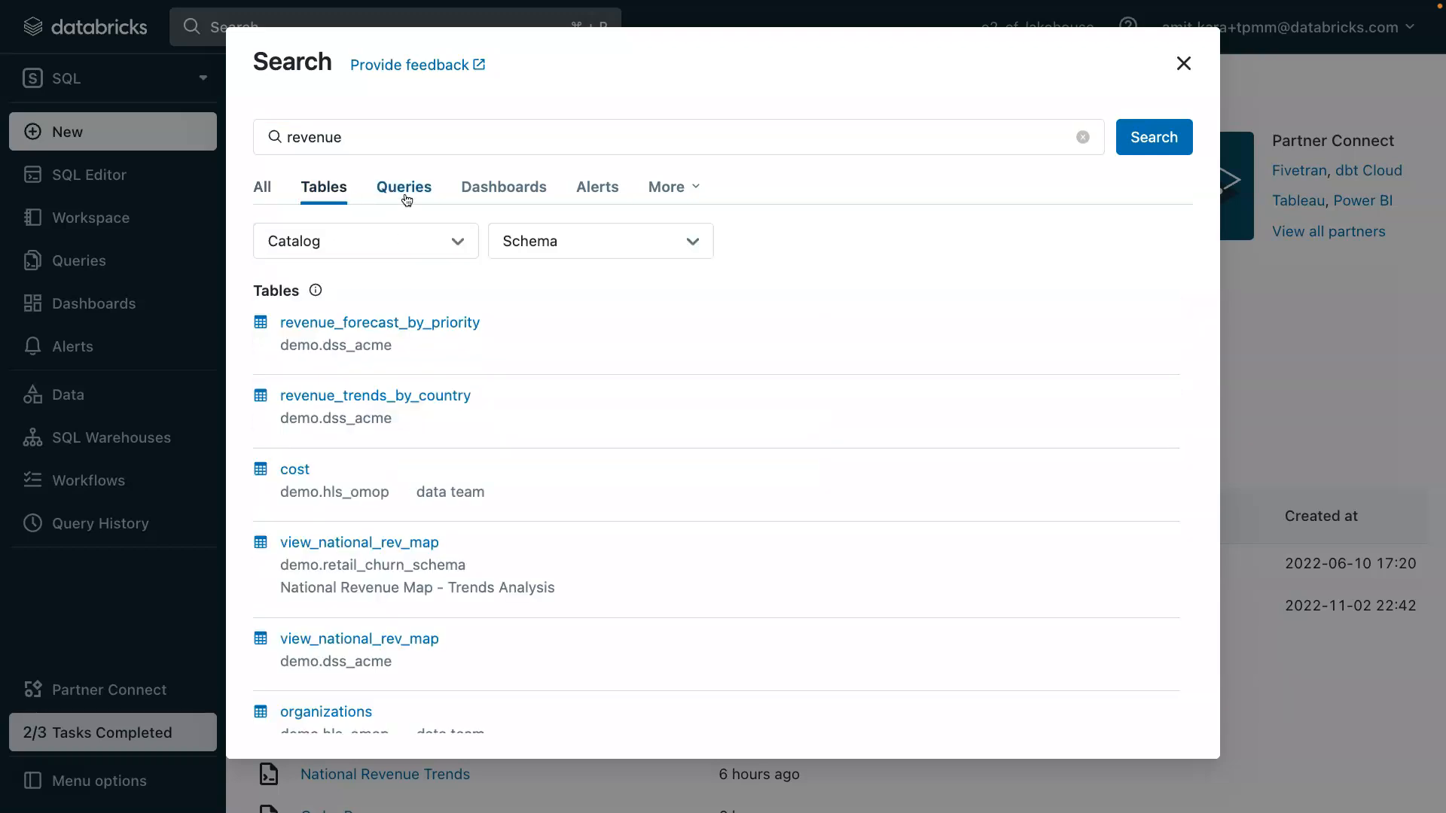
left_click(403, 186)
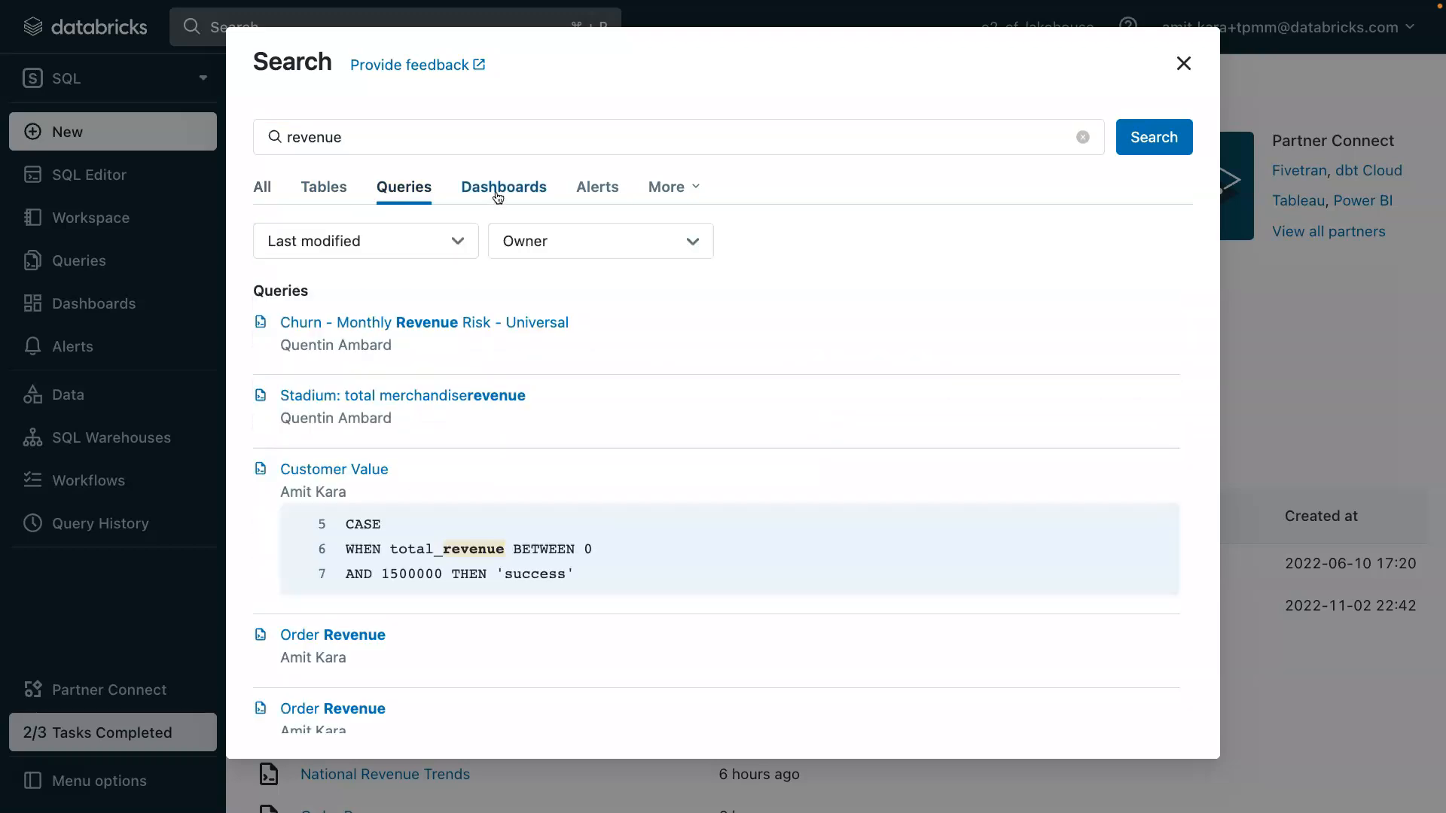
left_click(503, 186)
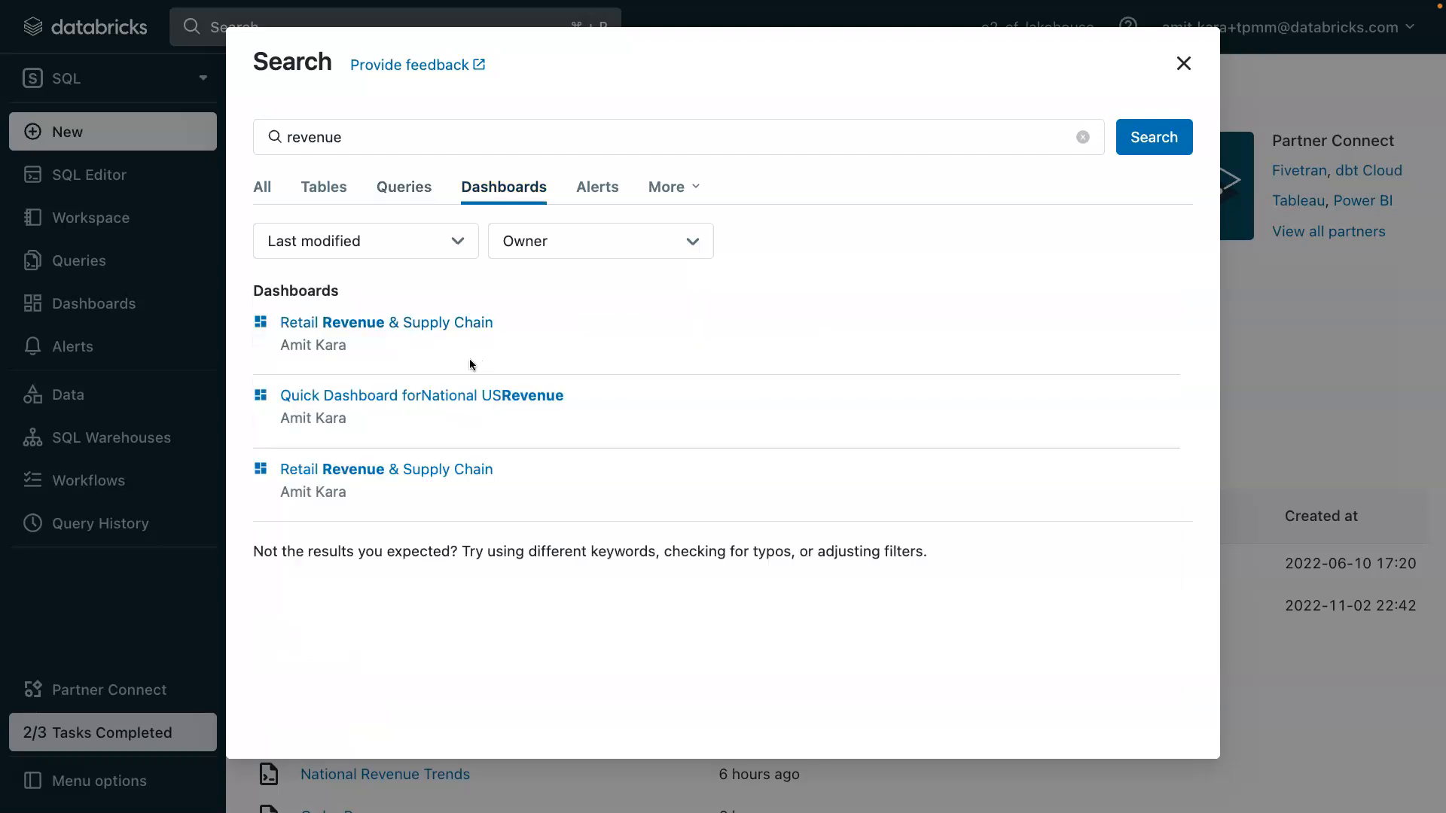
mouse_move(324, 187)
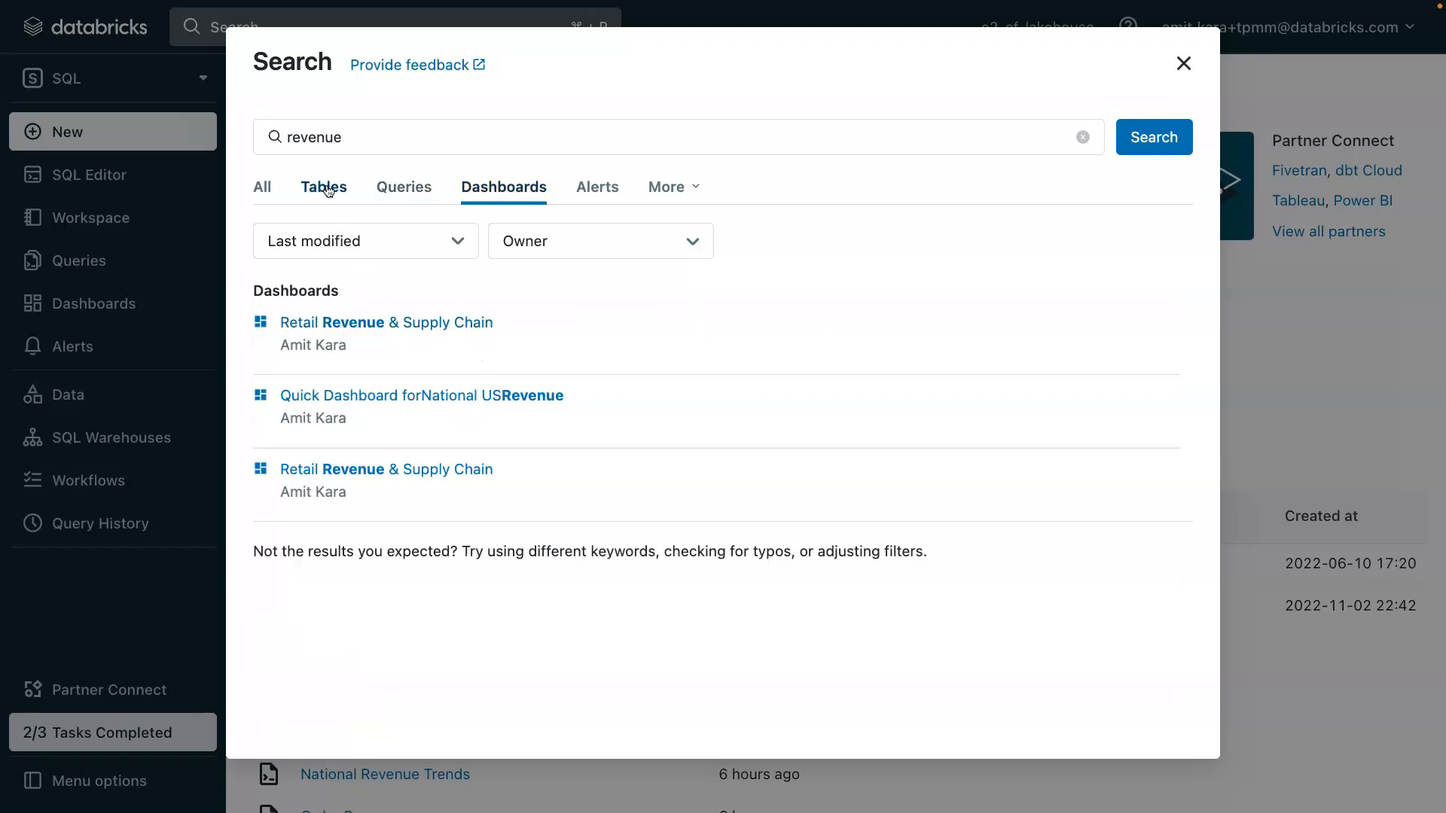
left_click(324, 187)
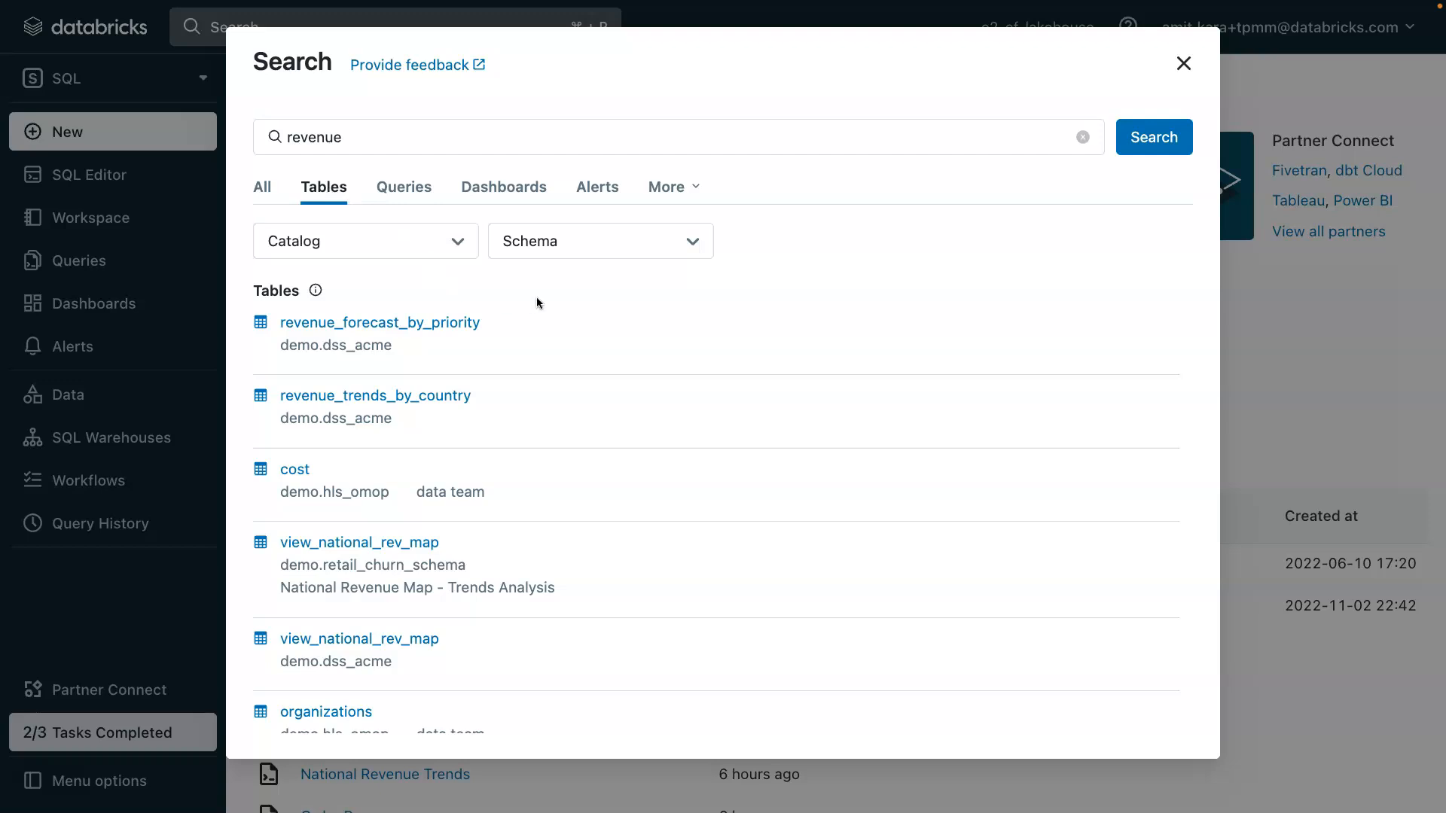
mouse_move(454, 401)
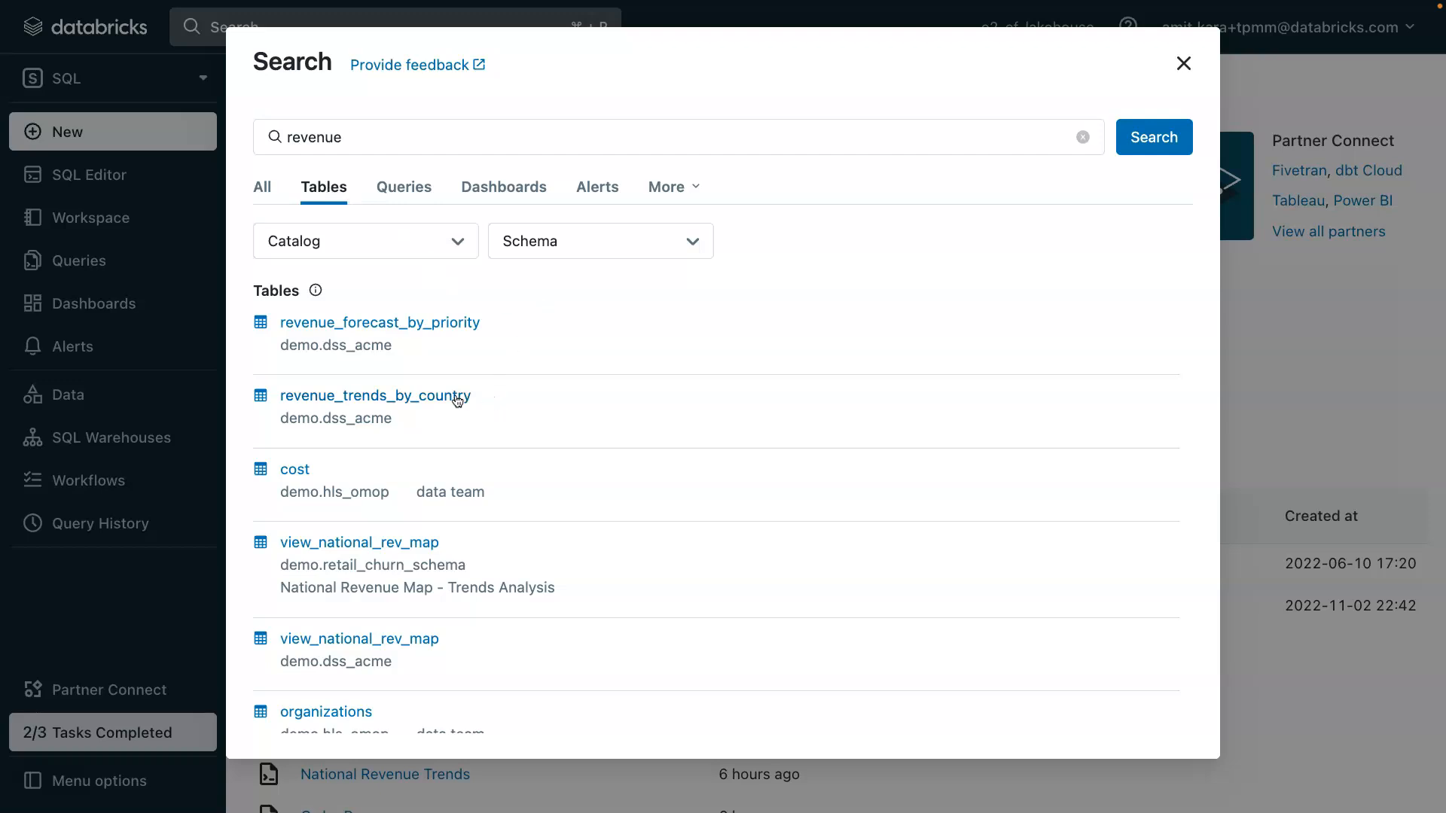
Open revenue_trends_by_country in Data Explorer under the dss_acme schema, showing year, nation and revenue columns
left_click(377, 395)
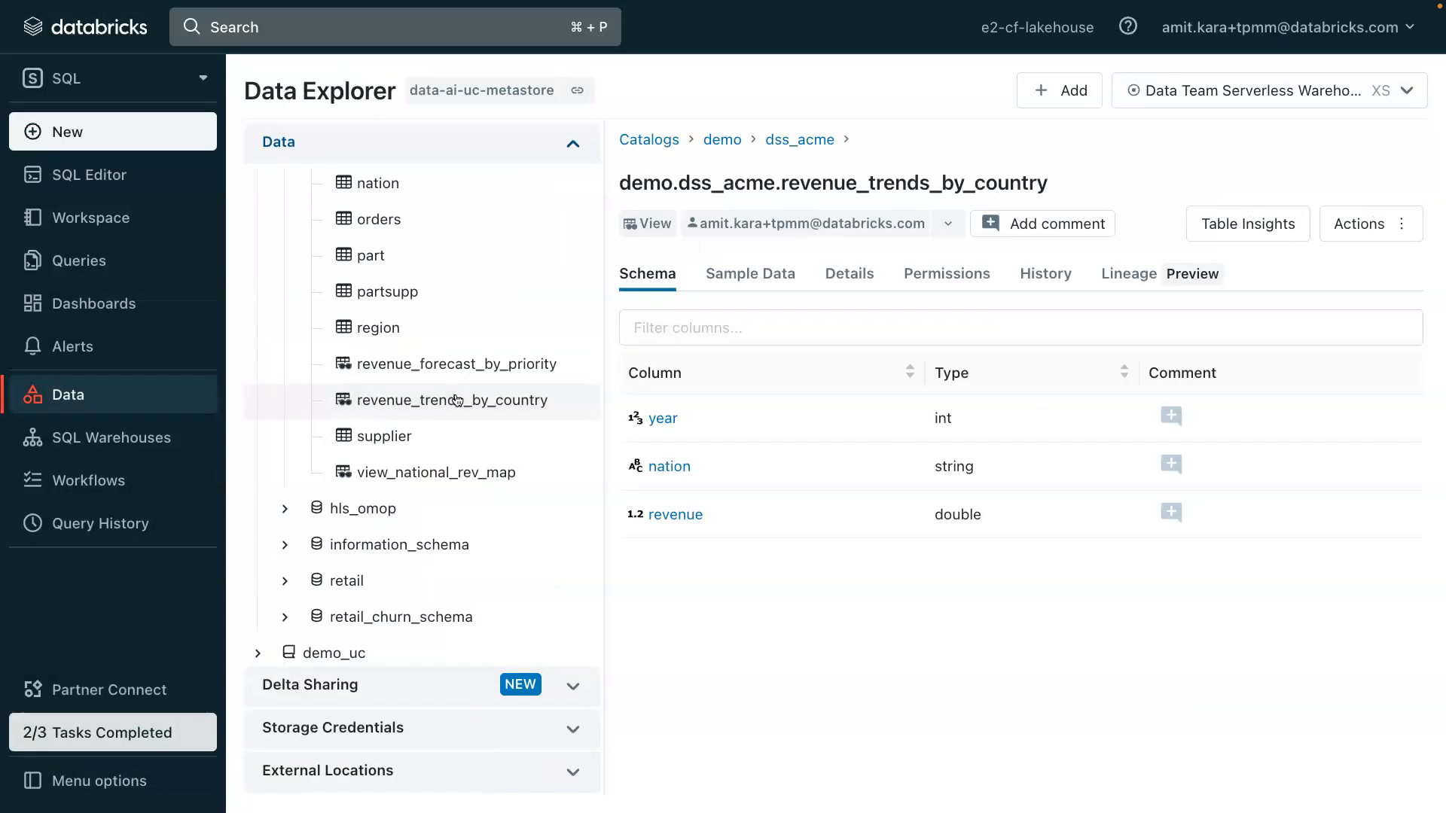
scroll("up", 3)
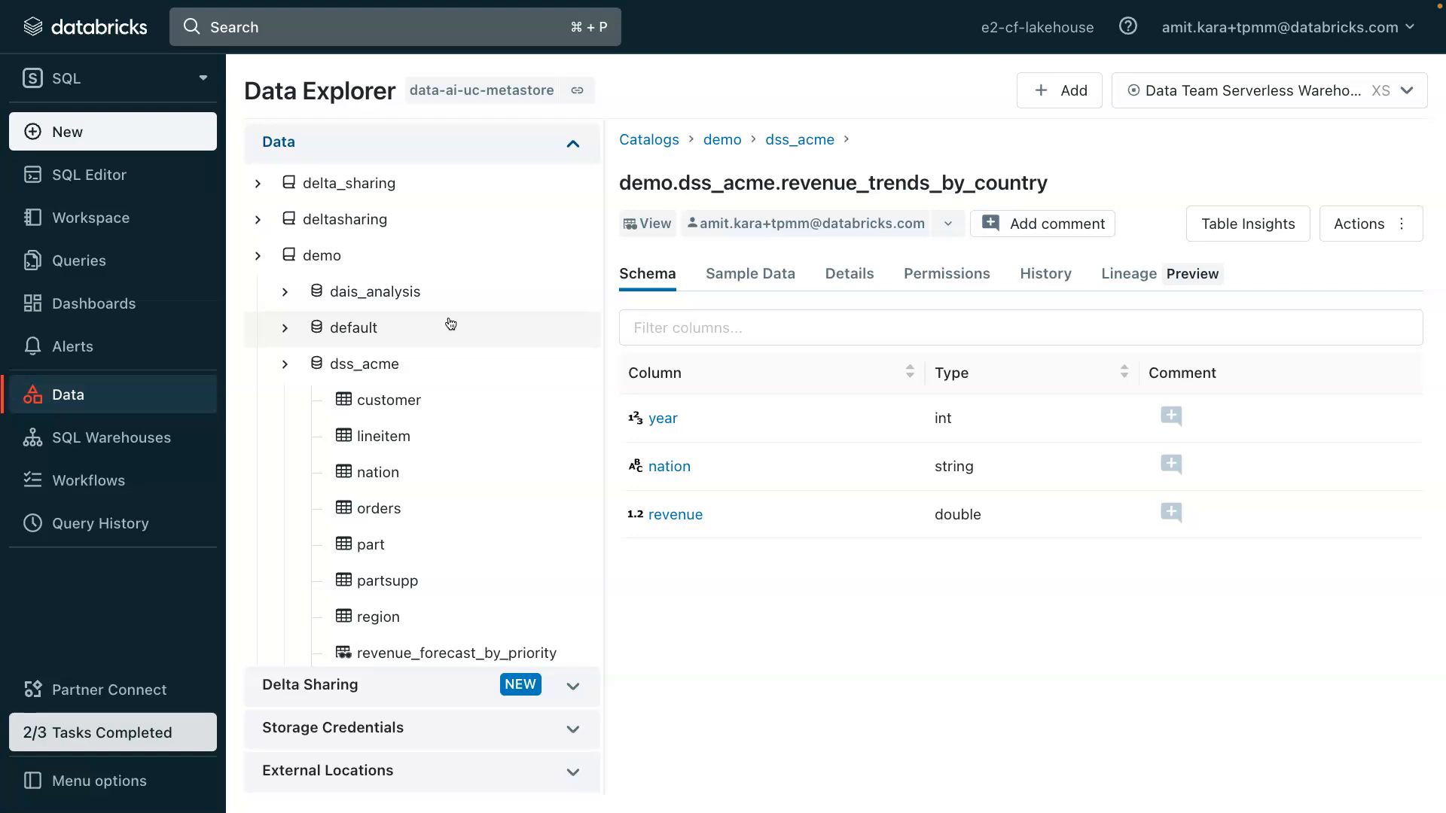
left_click(363, 362)
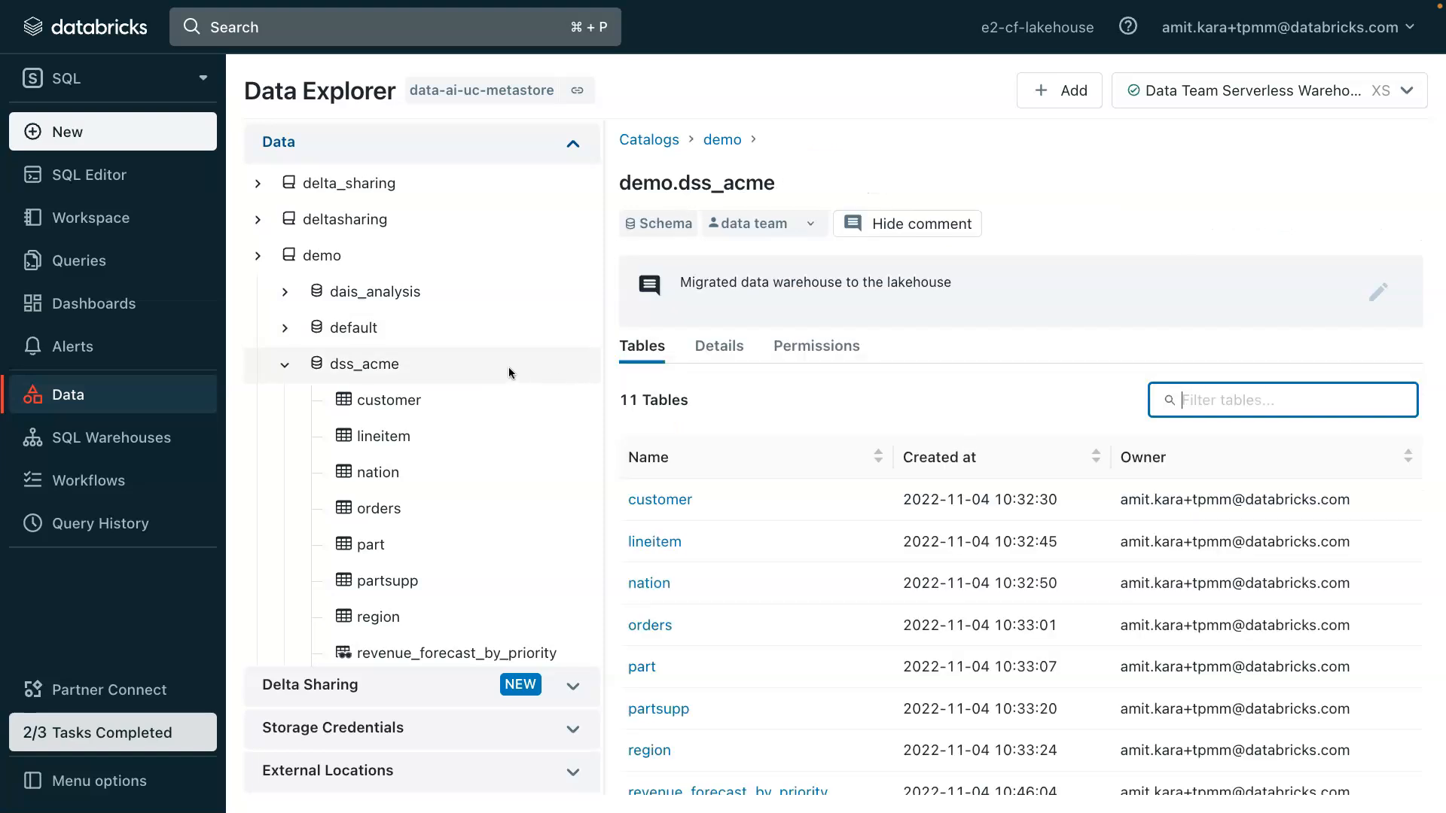
mouse_move(421, 291)
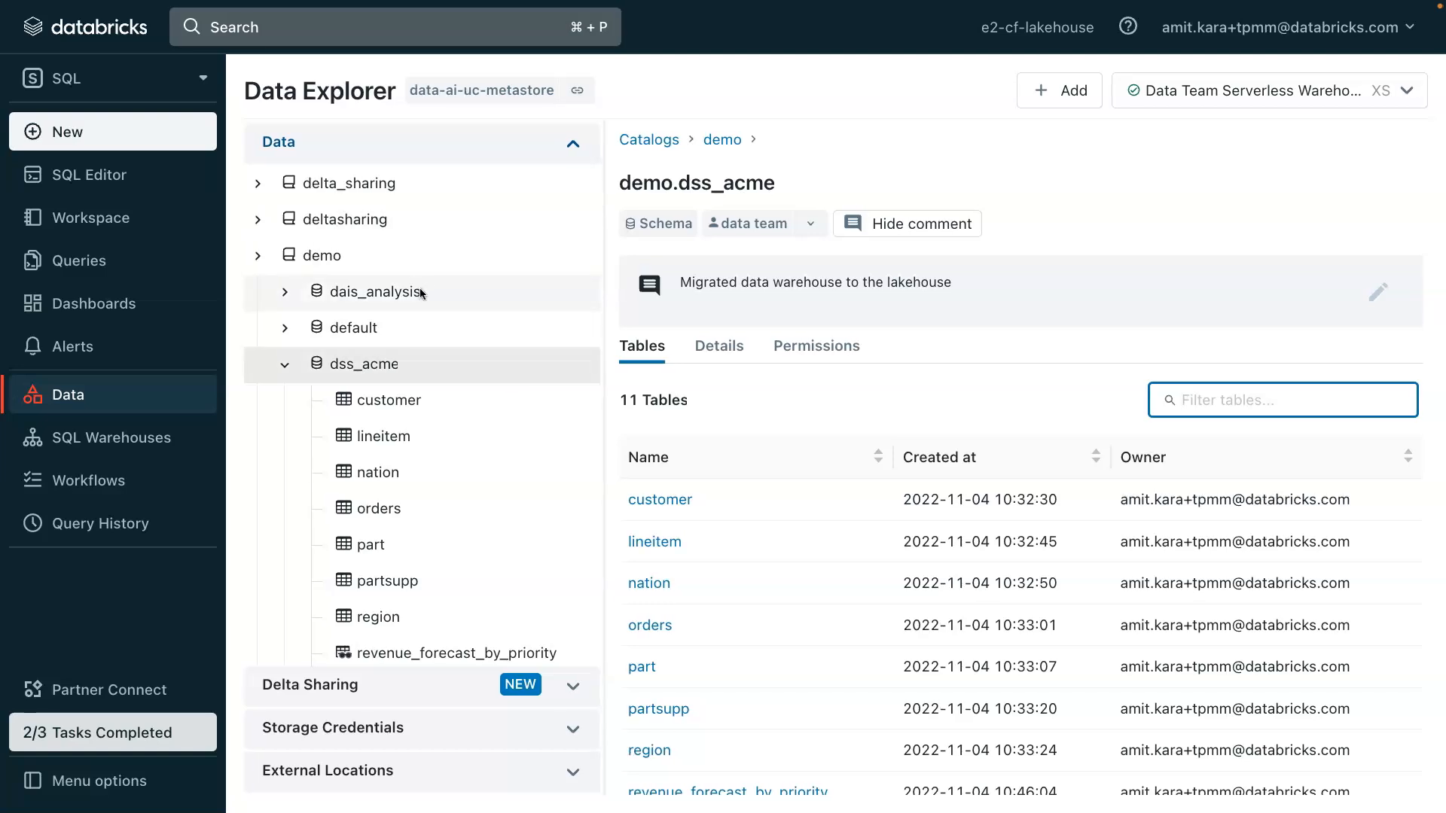
scroll("down", 3)
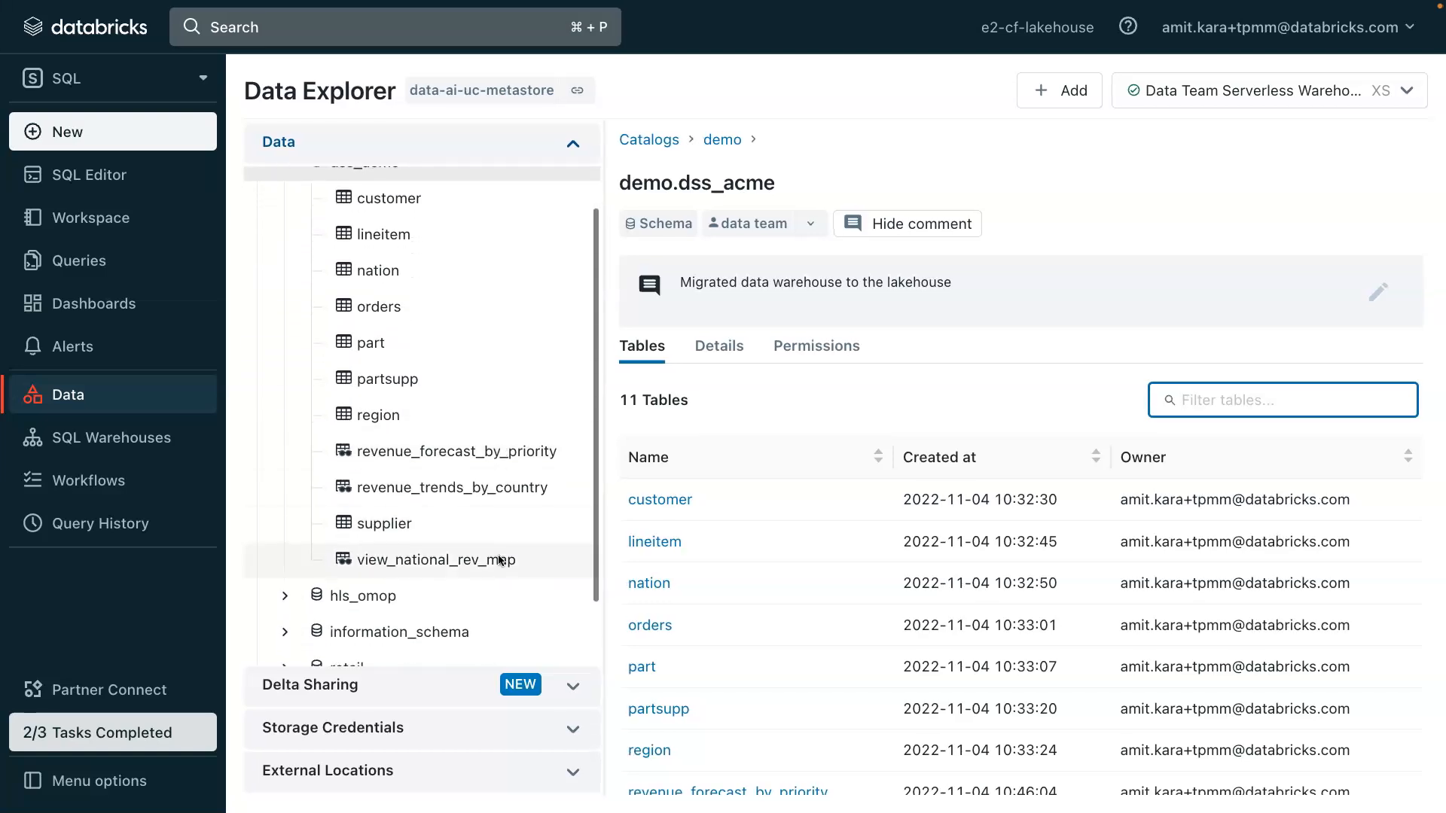
mouse_move(541, 487)
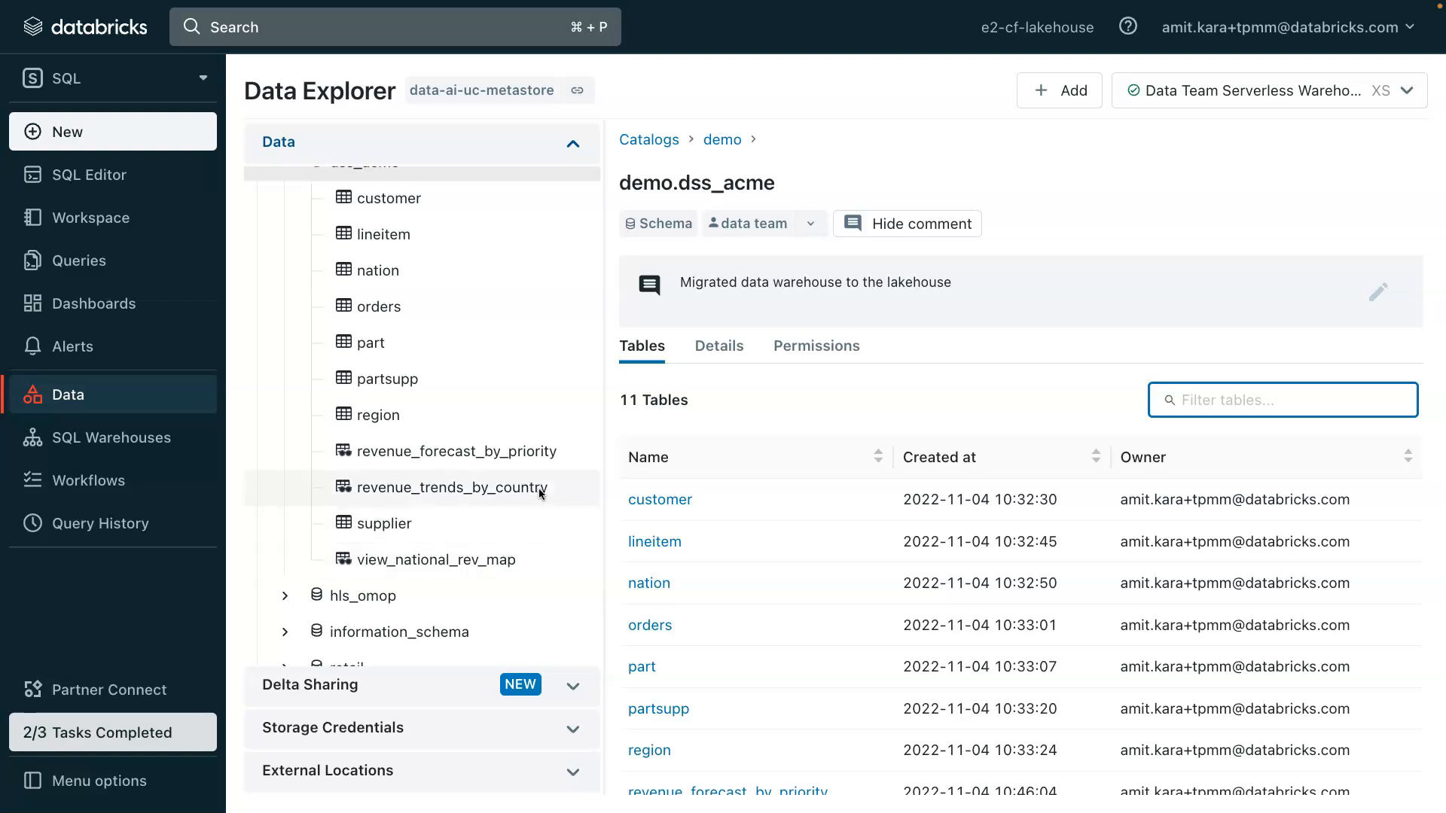
left_click(451, 487)
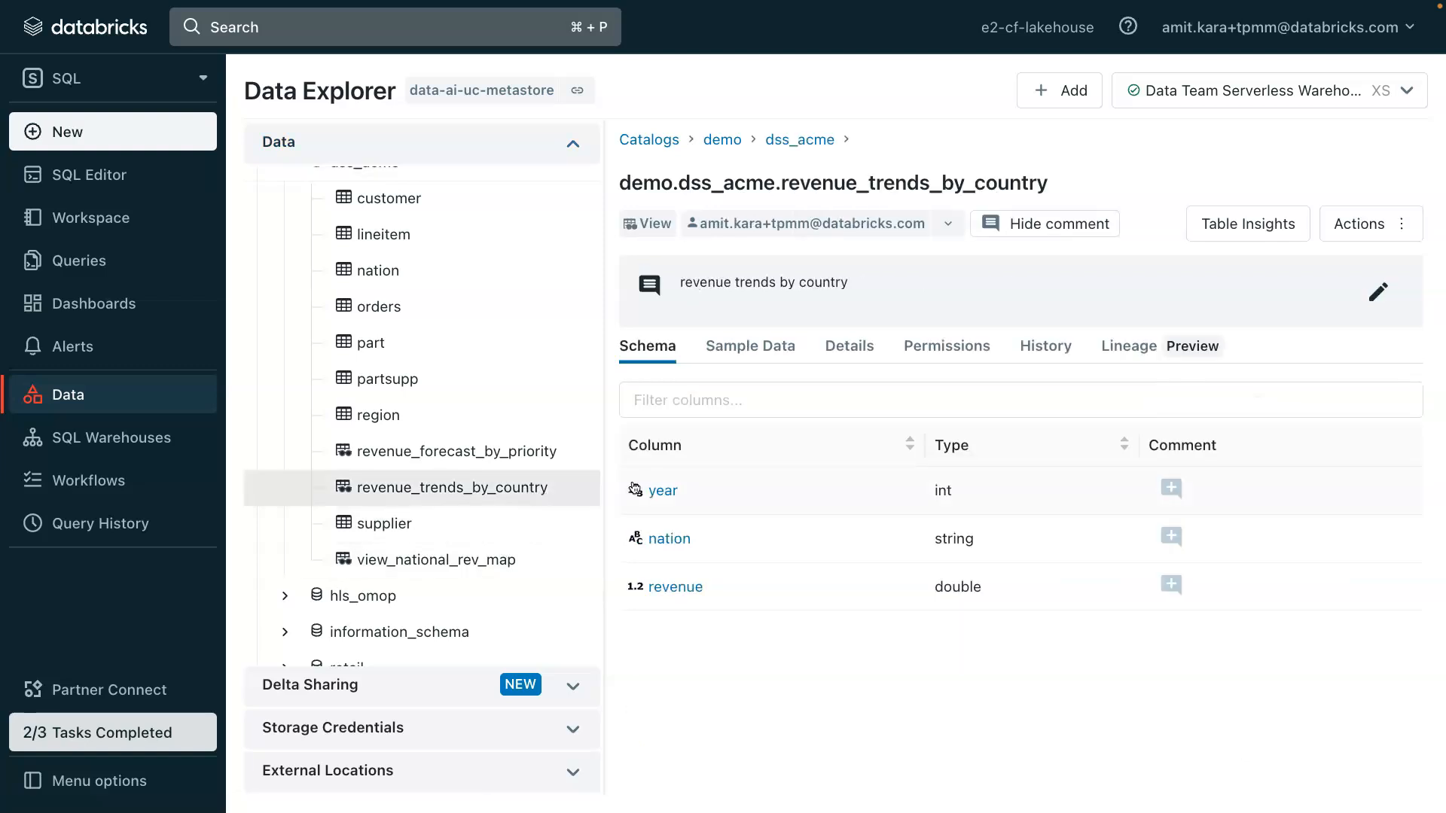
mouse_move(824, 452)
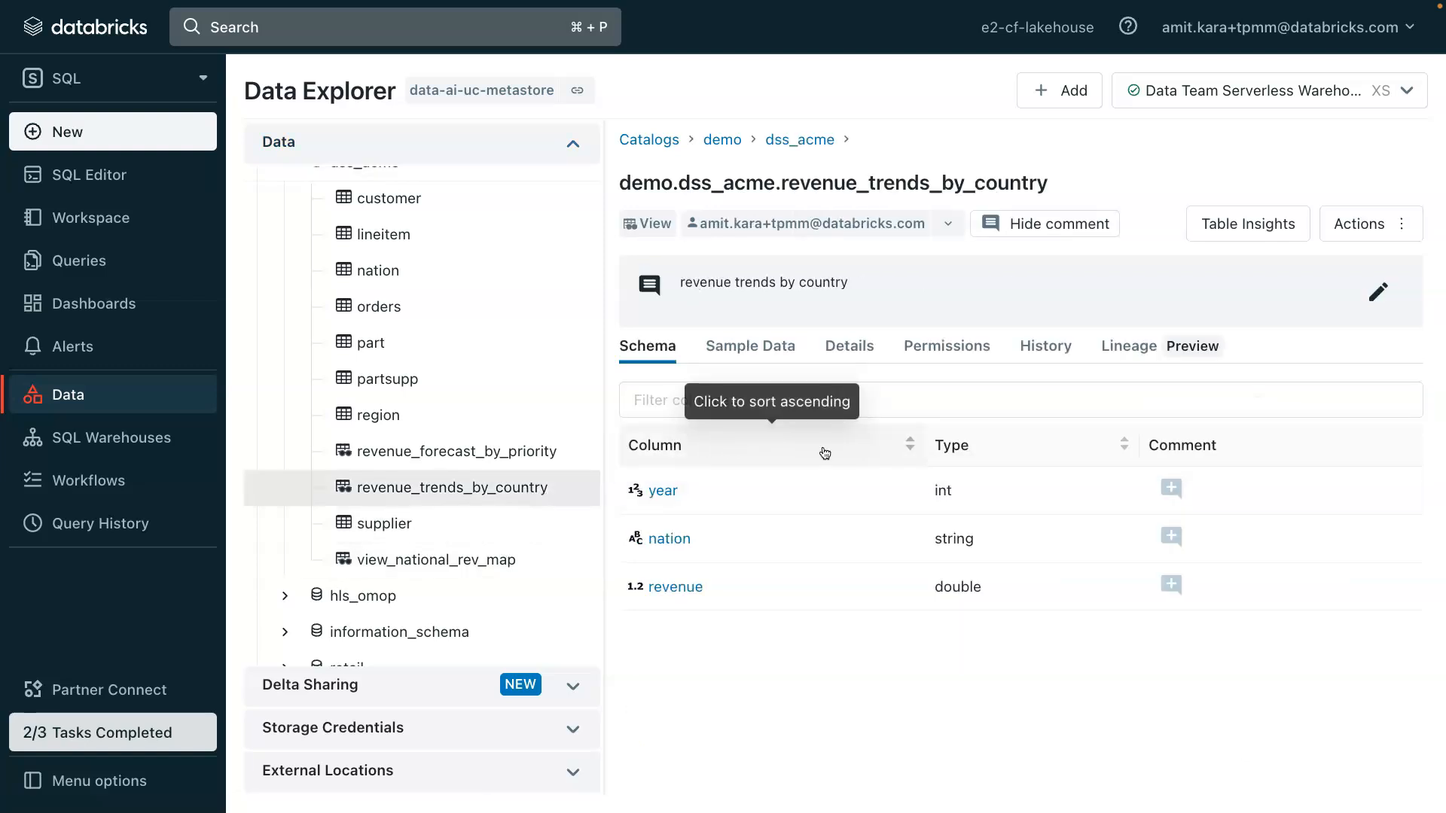
mouse_move(887, 440)
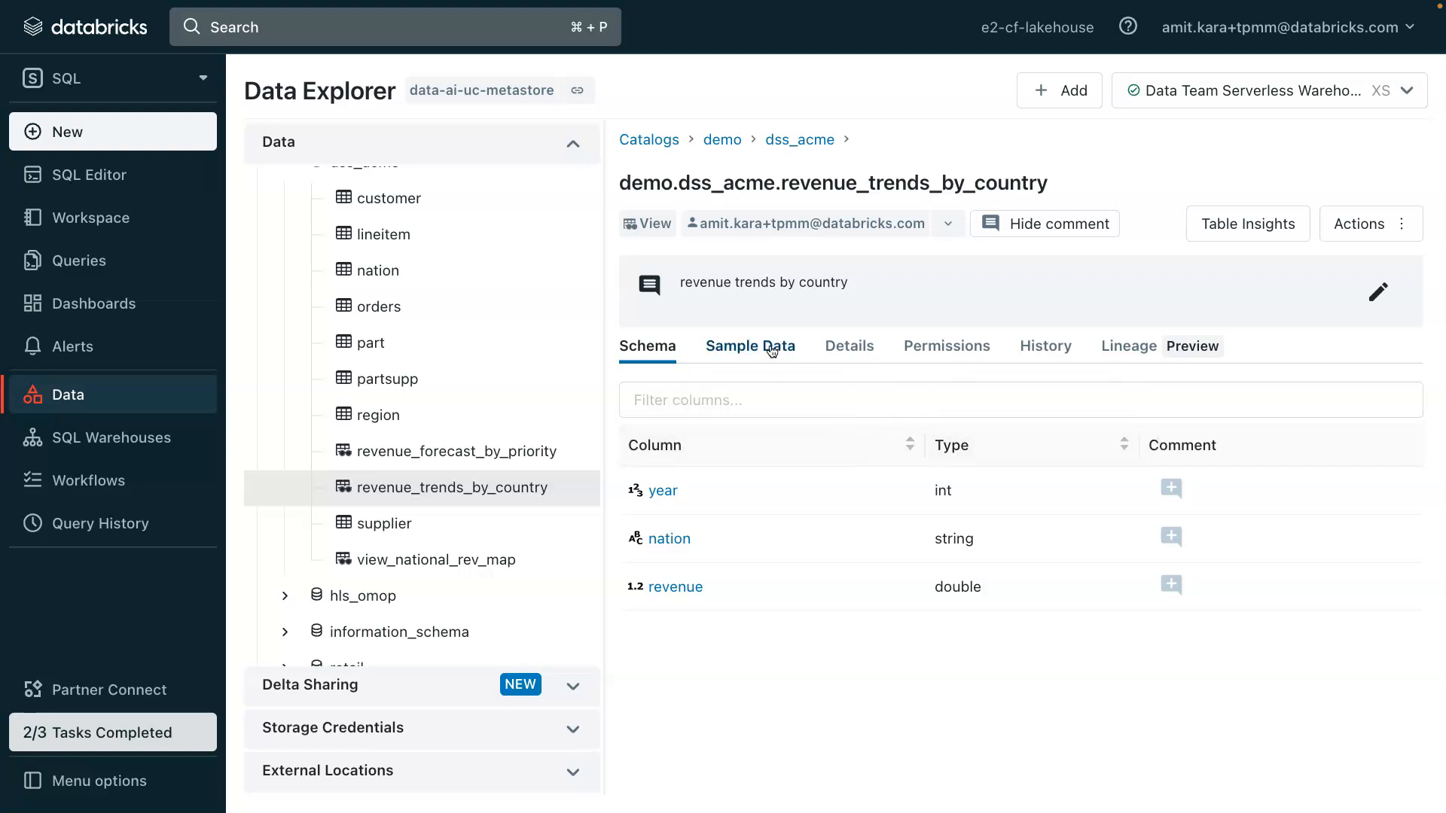
View the sample rows and then the SQL view definition of revenue_trends_by_country
left_click(750, 347)
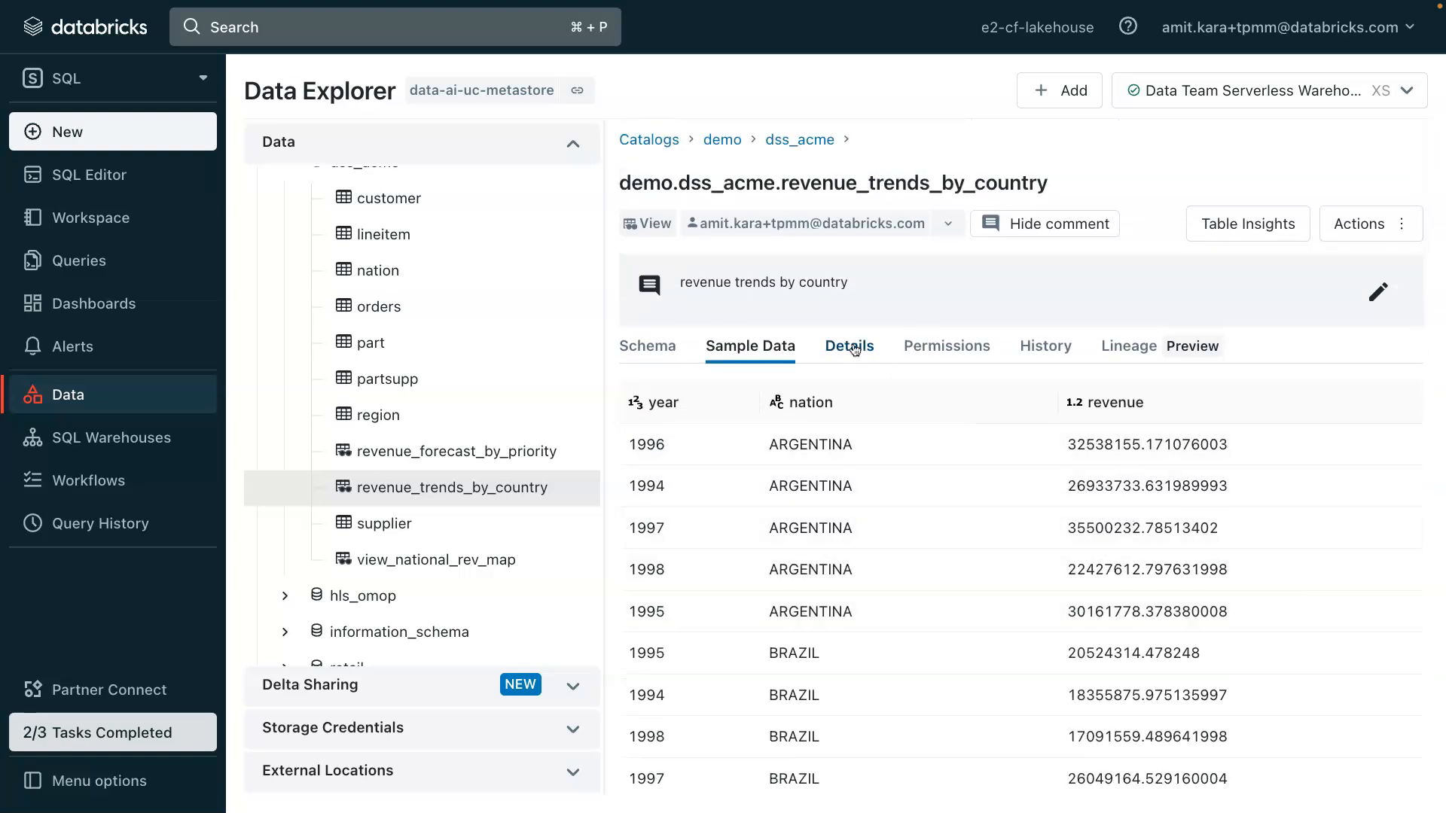
left_click(849, 346)
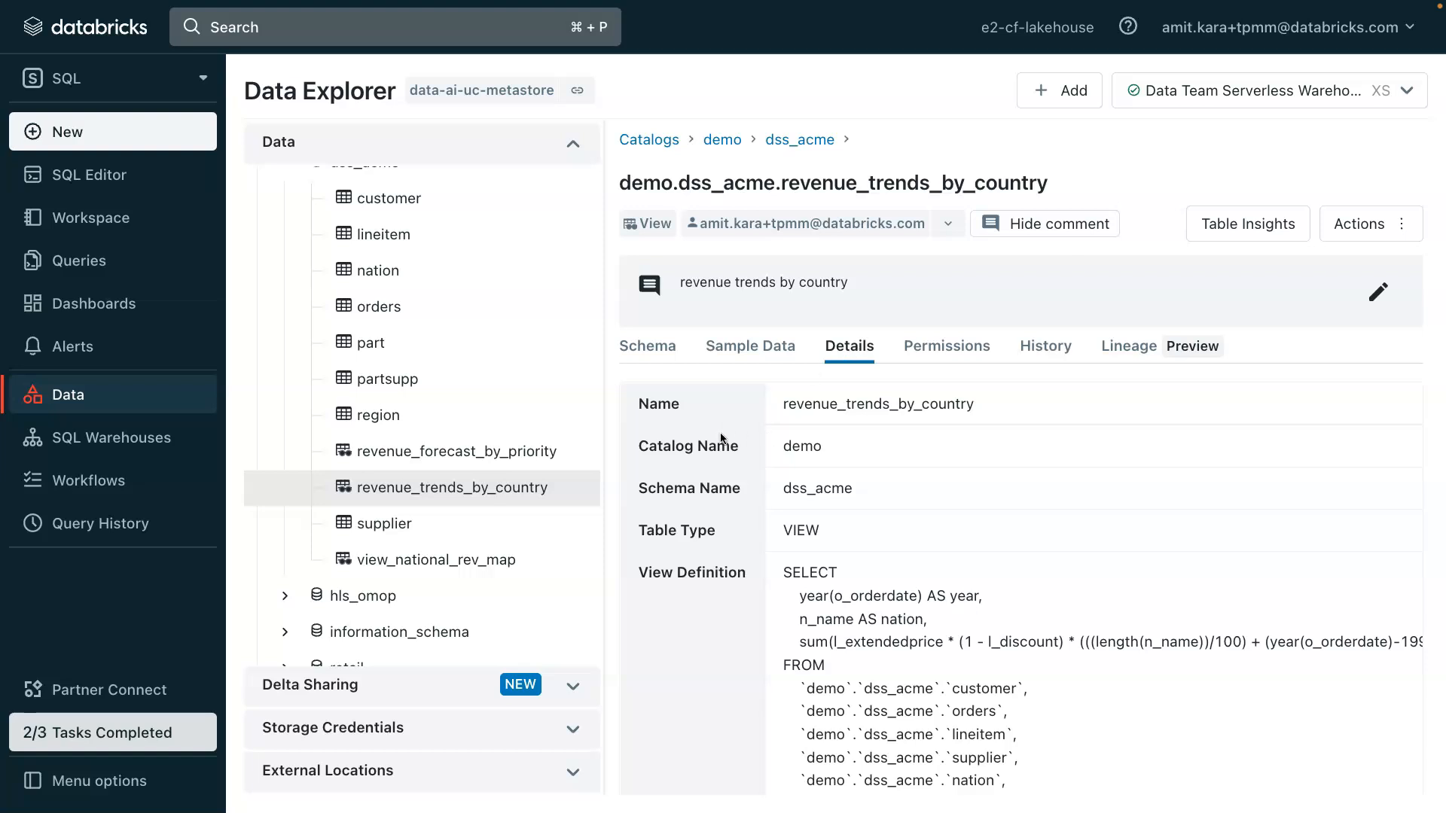
scroll("down", 3)
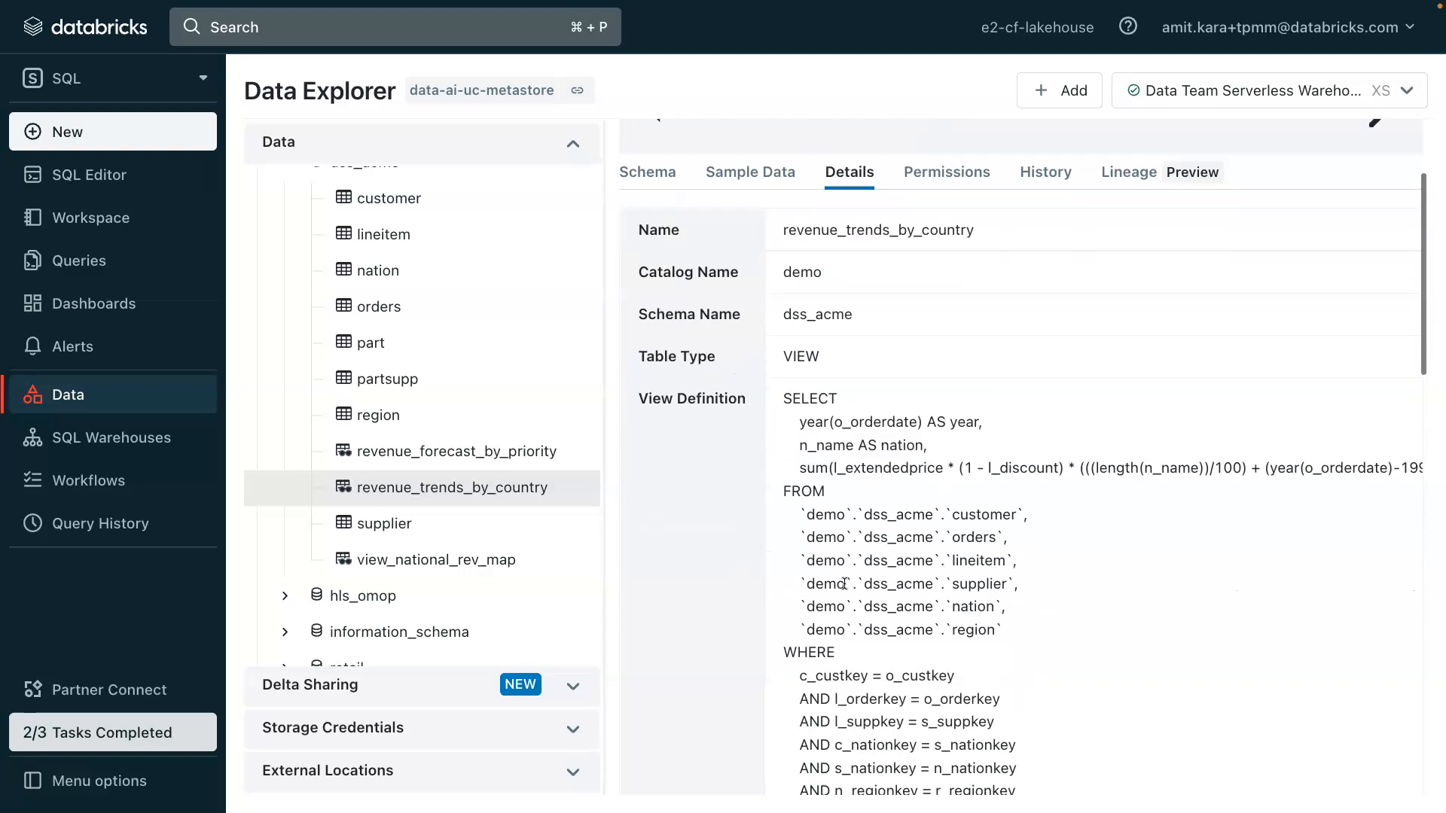
scroll("down", 3)
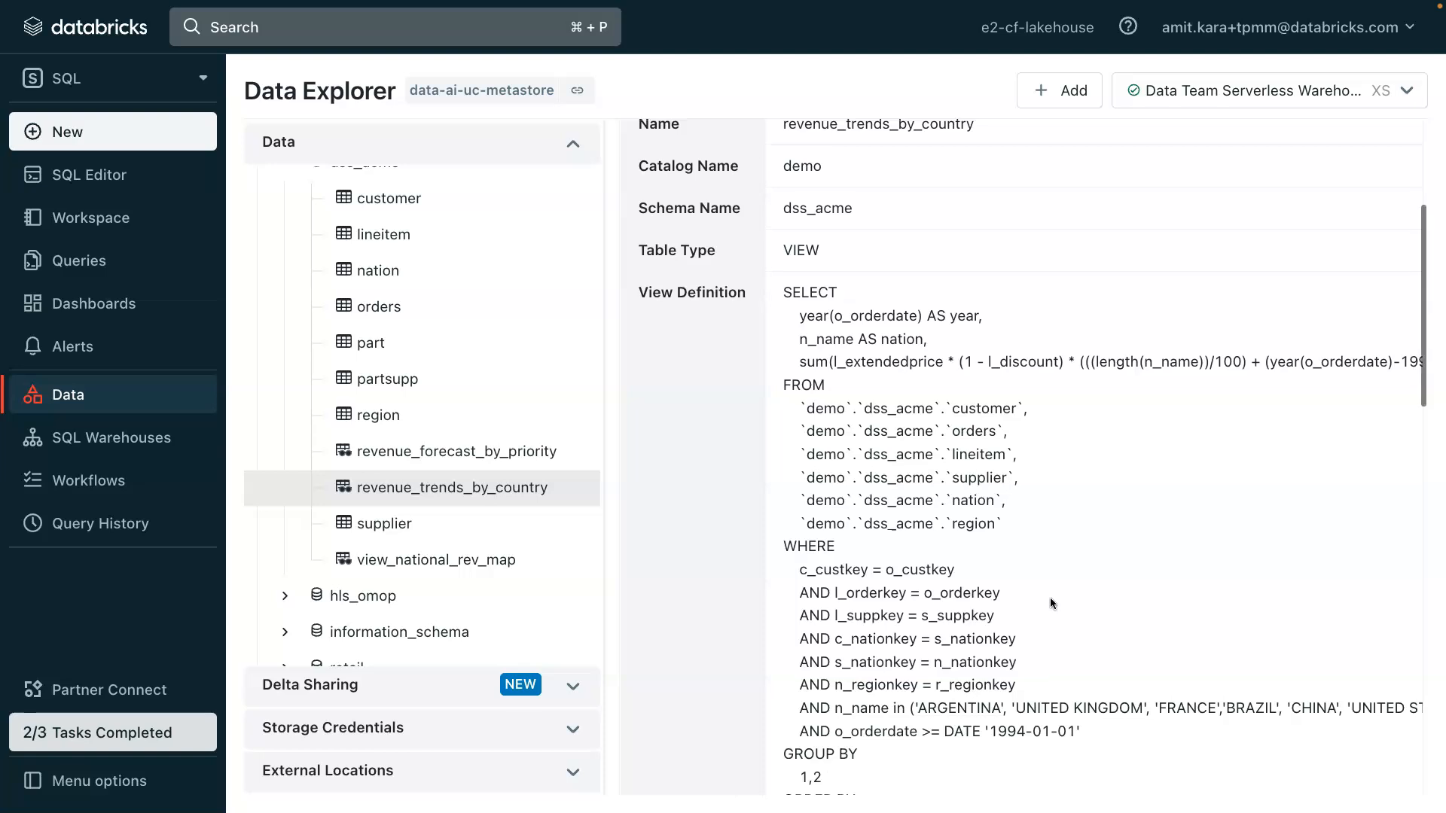
scroll("up", 3)
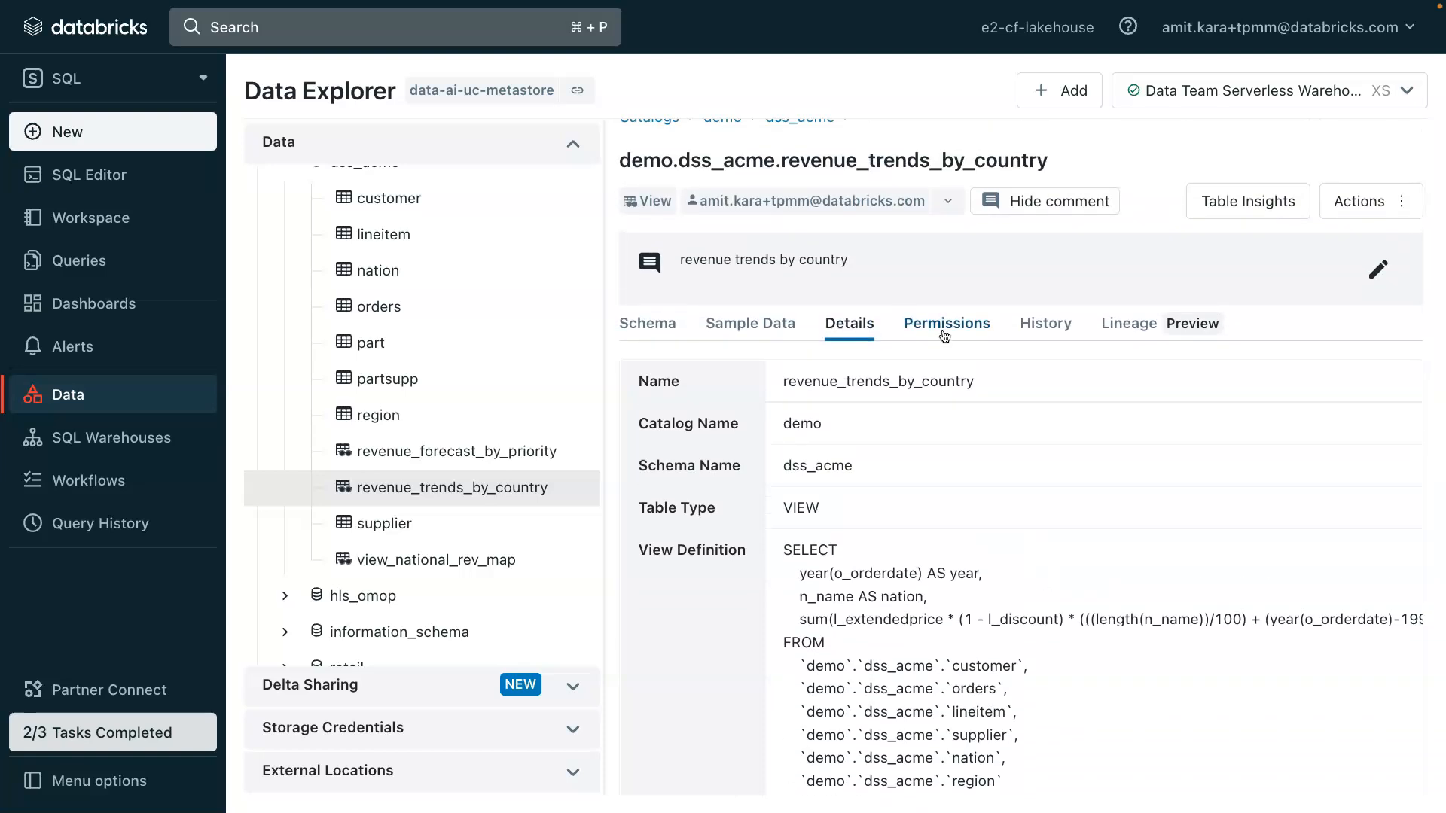
Grant the data engineering group SELECT on revenue_trends_by_country and confirm it in Permissions
left_click(946, 324)
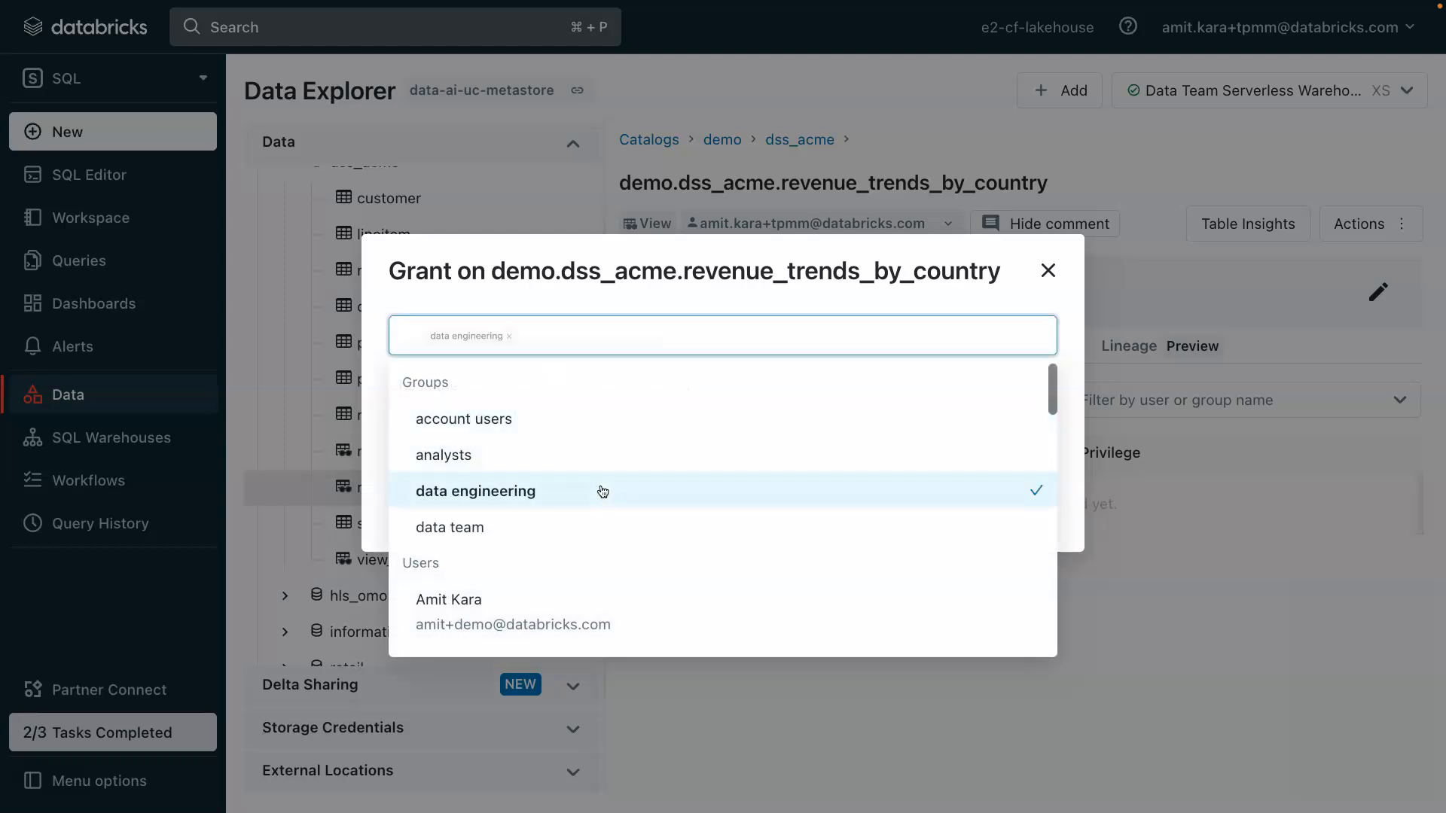
left_click(474, 491)
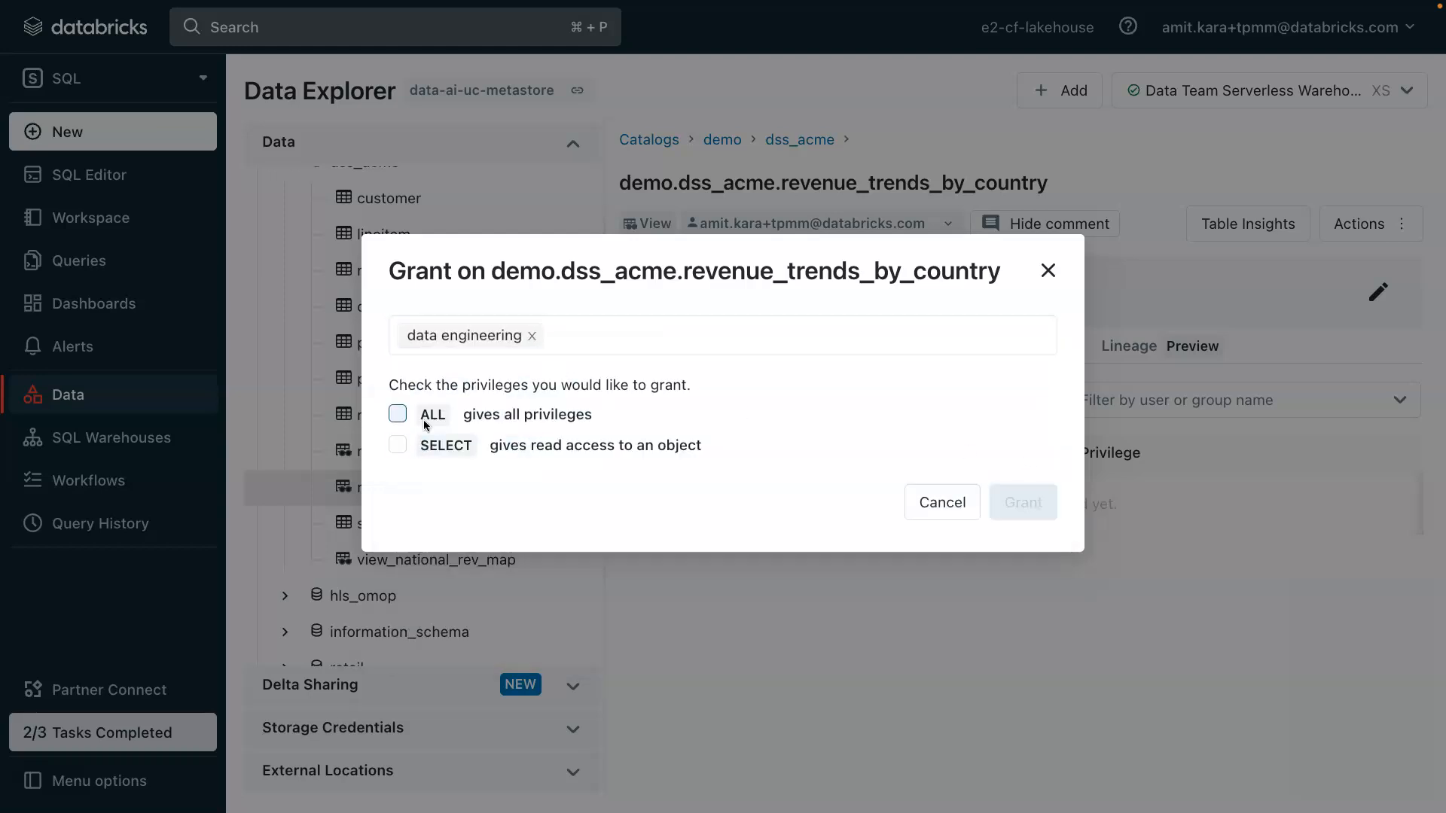
left_click(398, 444)
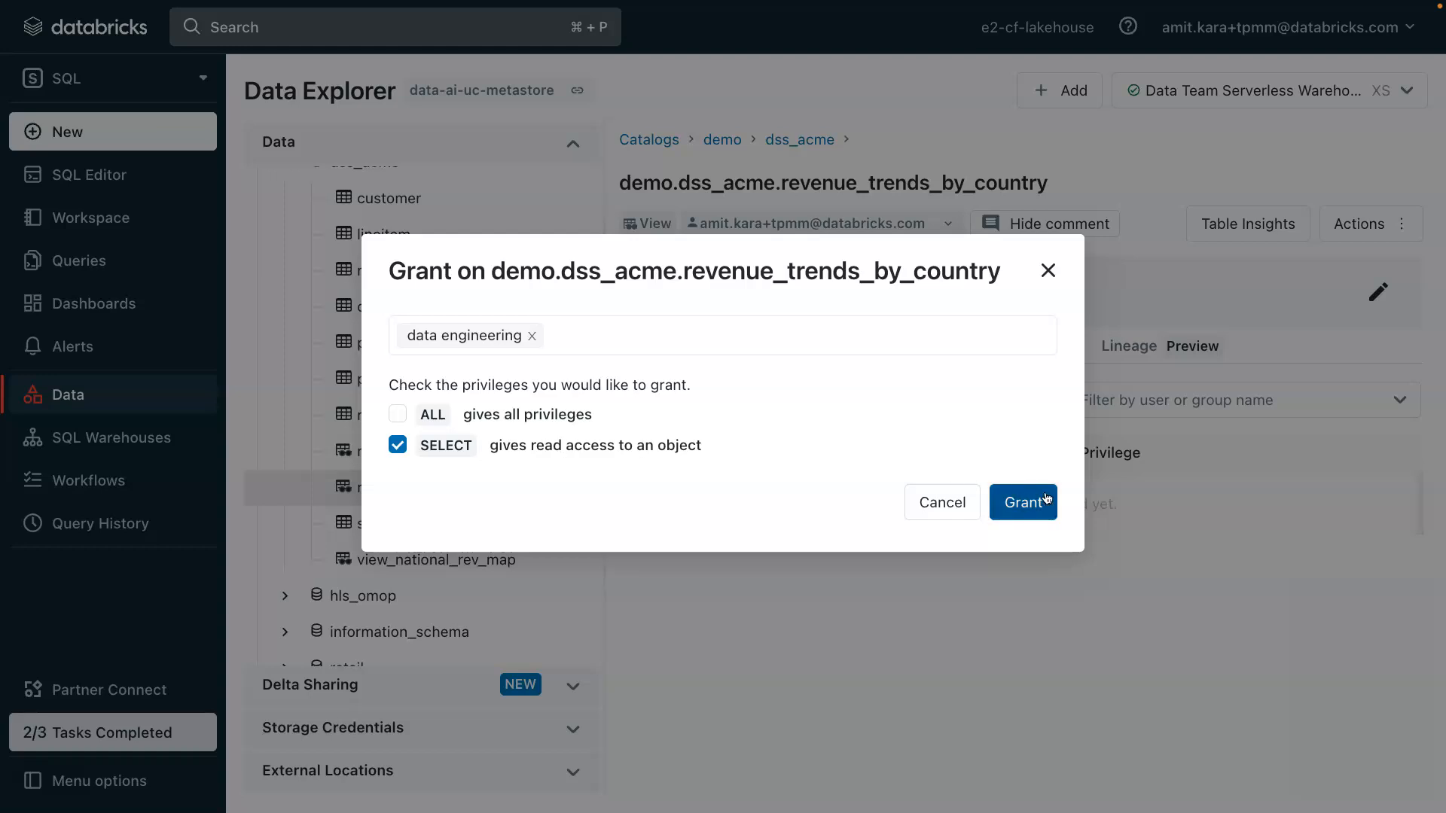
left_click(1022, 503)
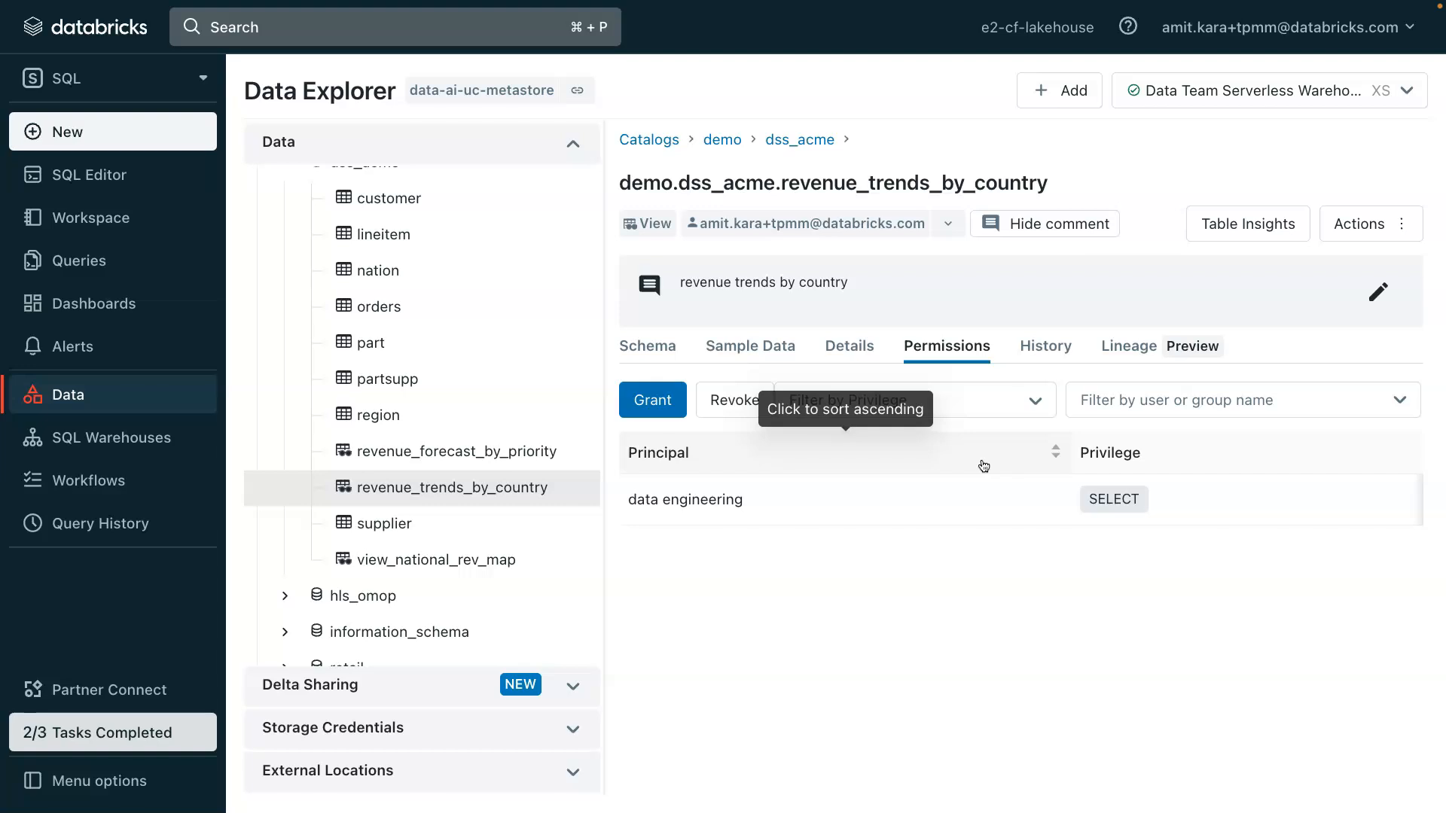
scroll("down", 3)
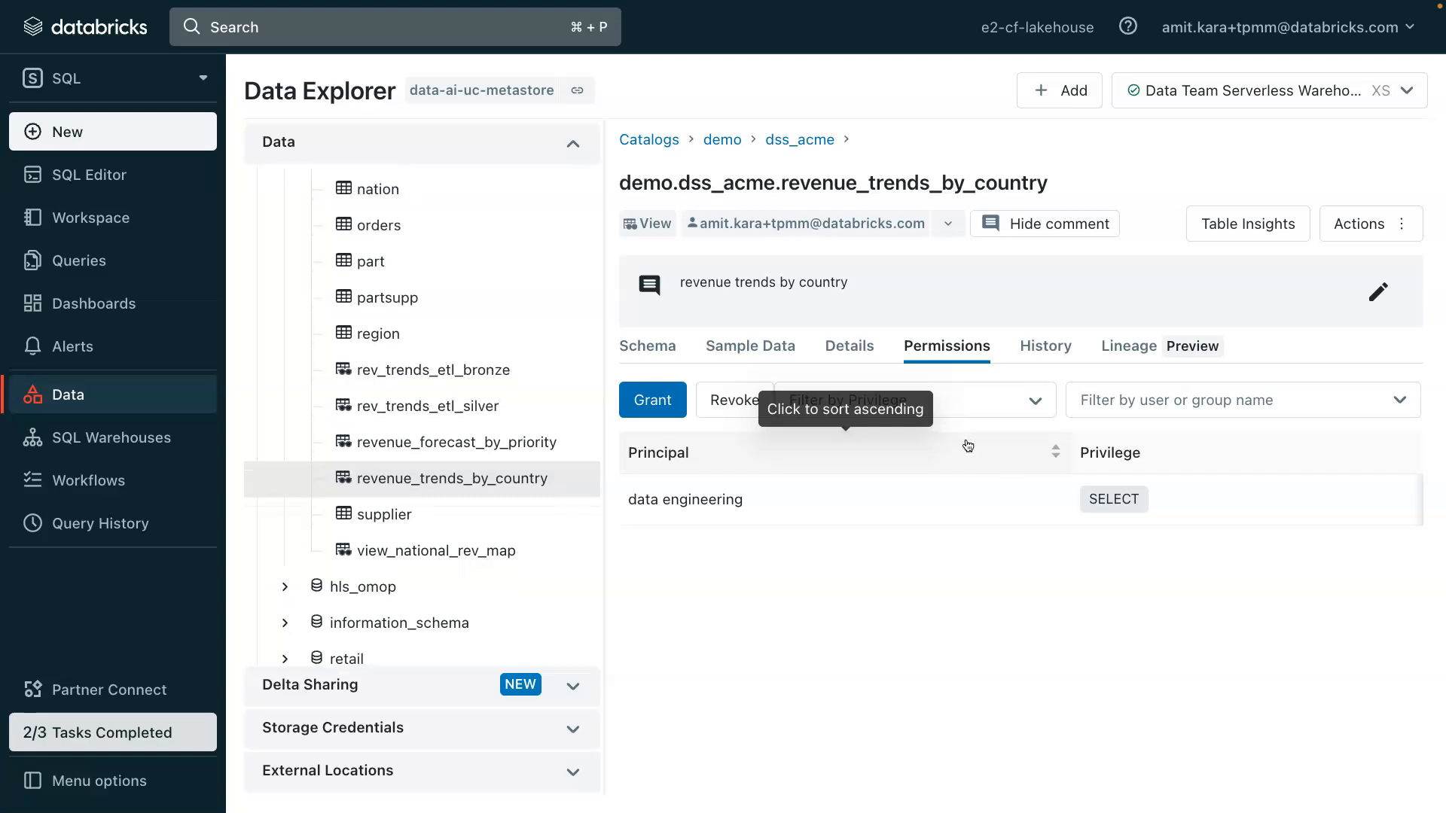
Show the view's lineage: upstream tables, linked notebooks, workflows and downstream dashboards
left_click(1126, 346)
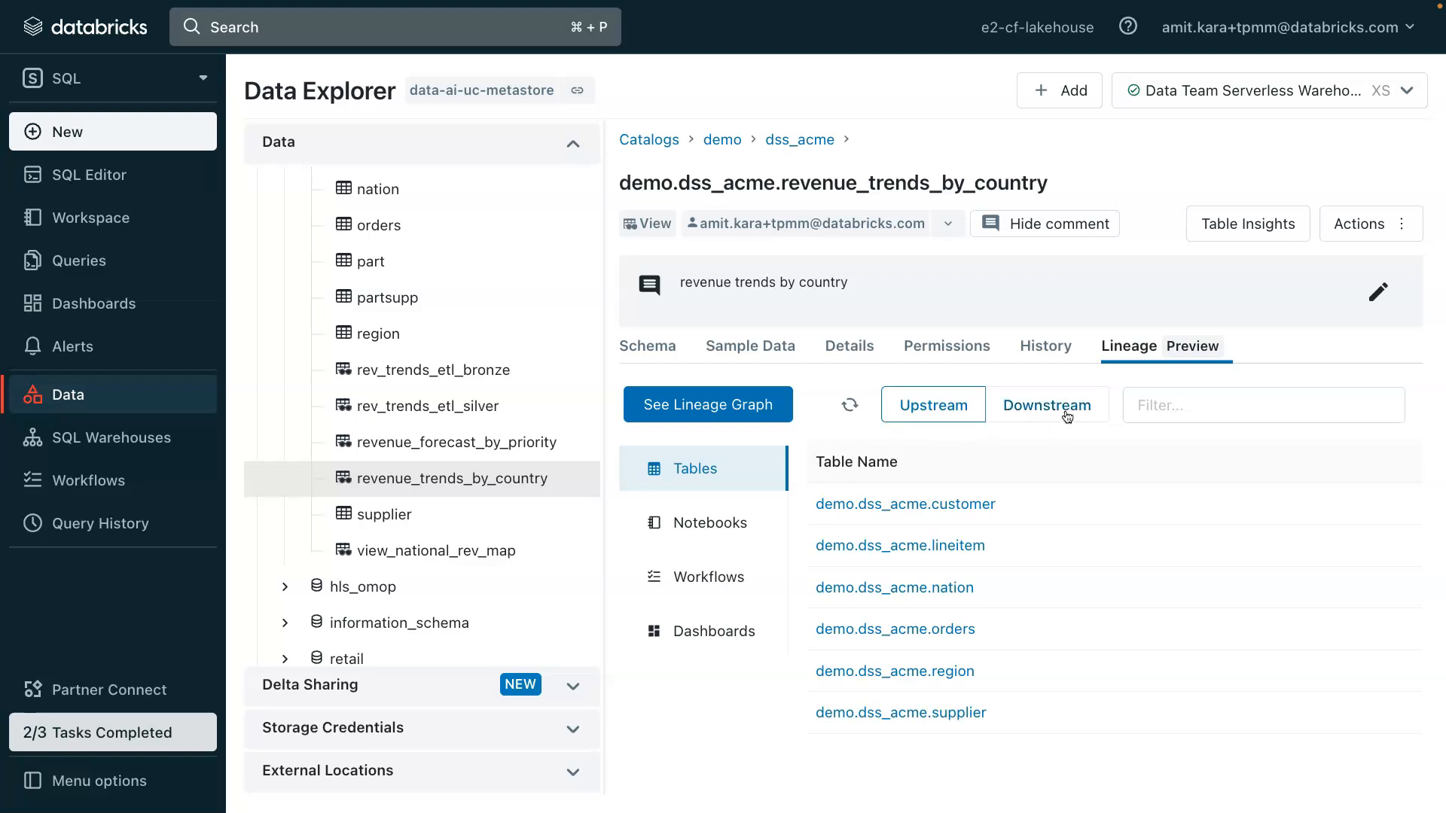
left_click(932, 405)
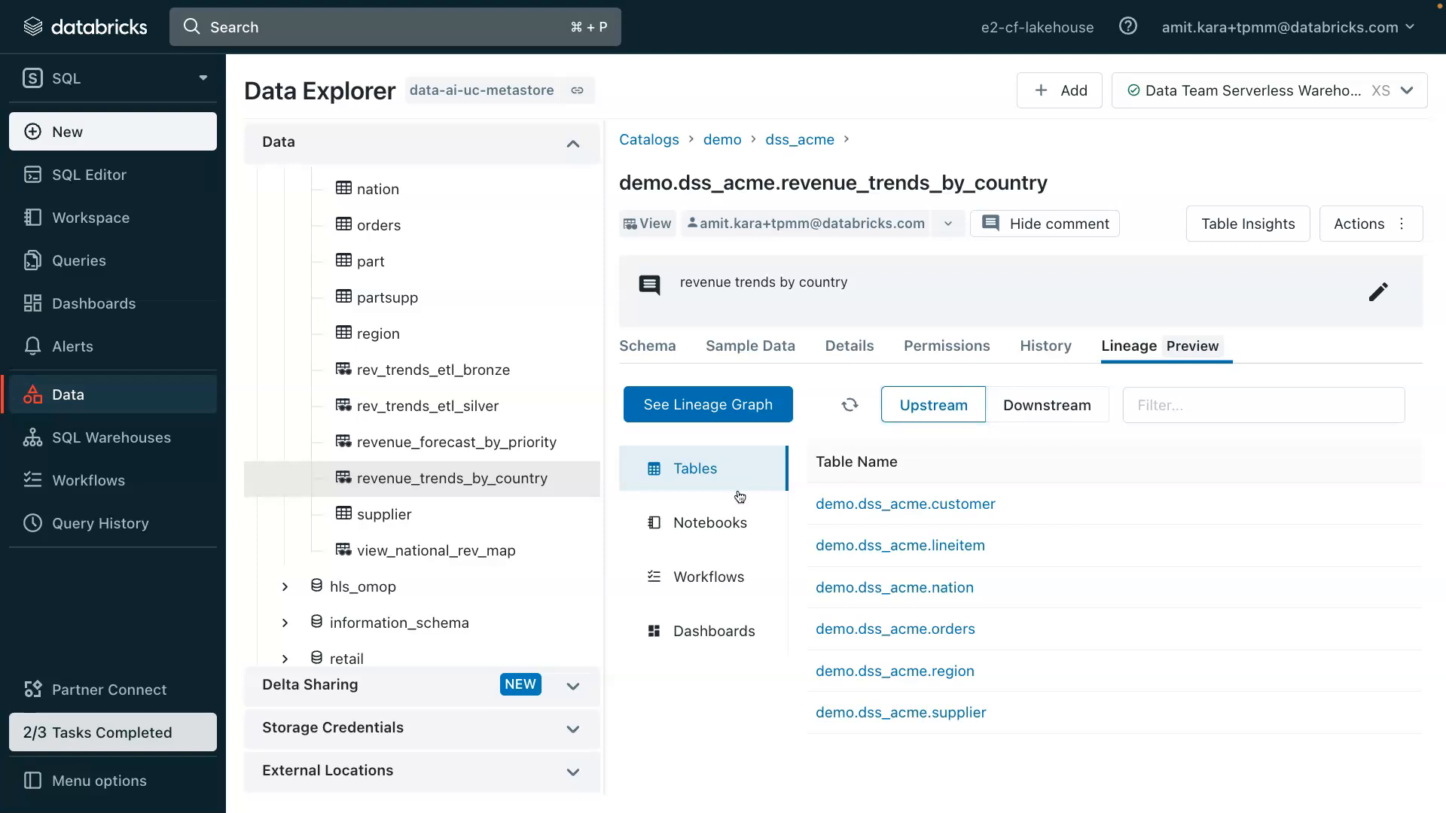
left_click(712, 523)
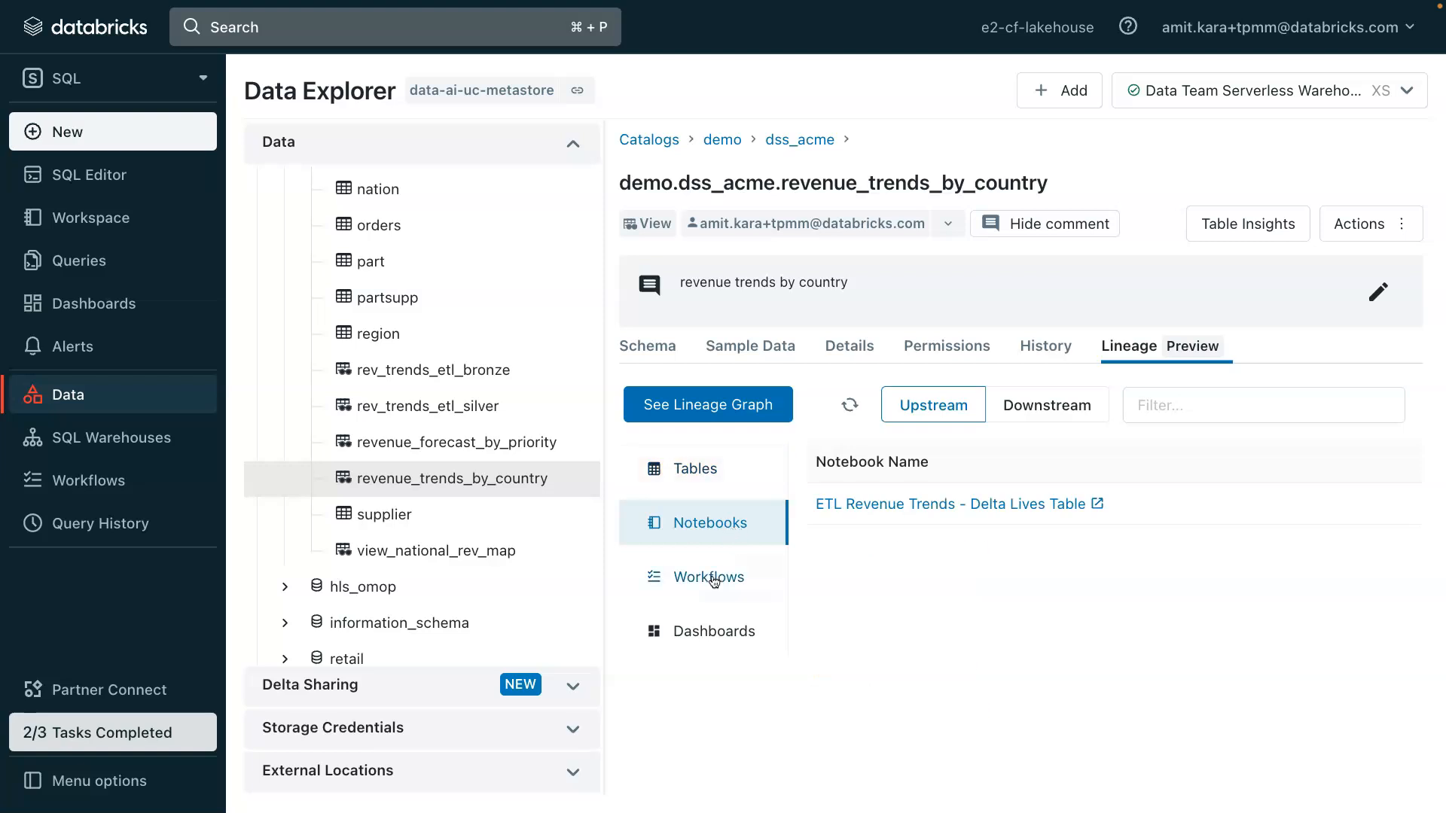
left_click(713, 631)
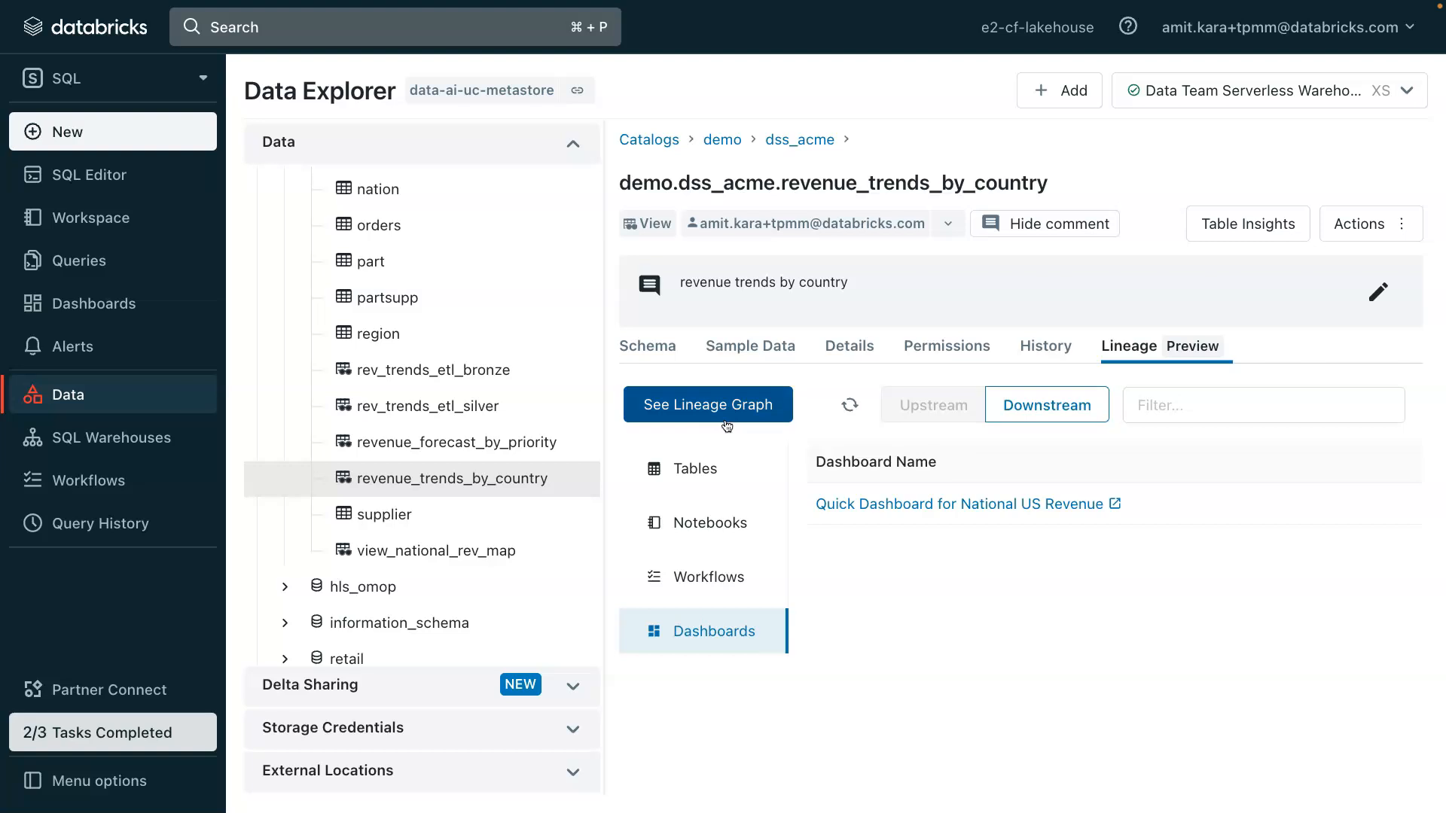
Open the lineage graph and expand it through the orders table to reveal revenue_forecast_by_priority
left_click(708, 404)
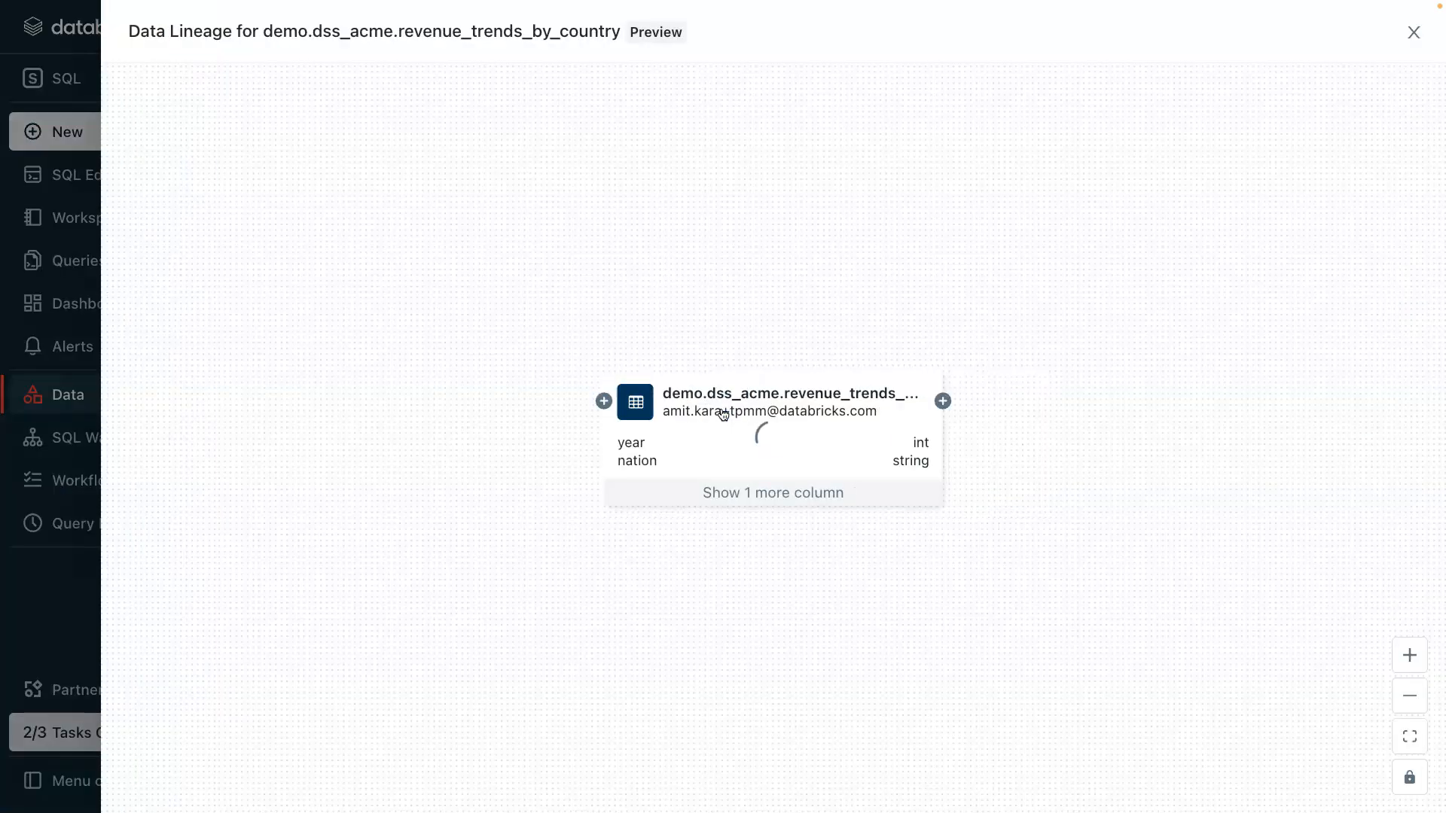
left_click(604, 401)
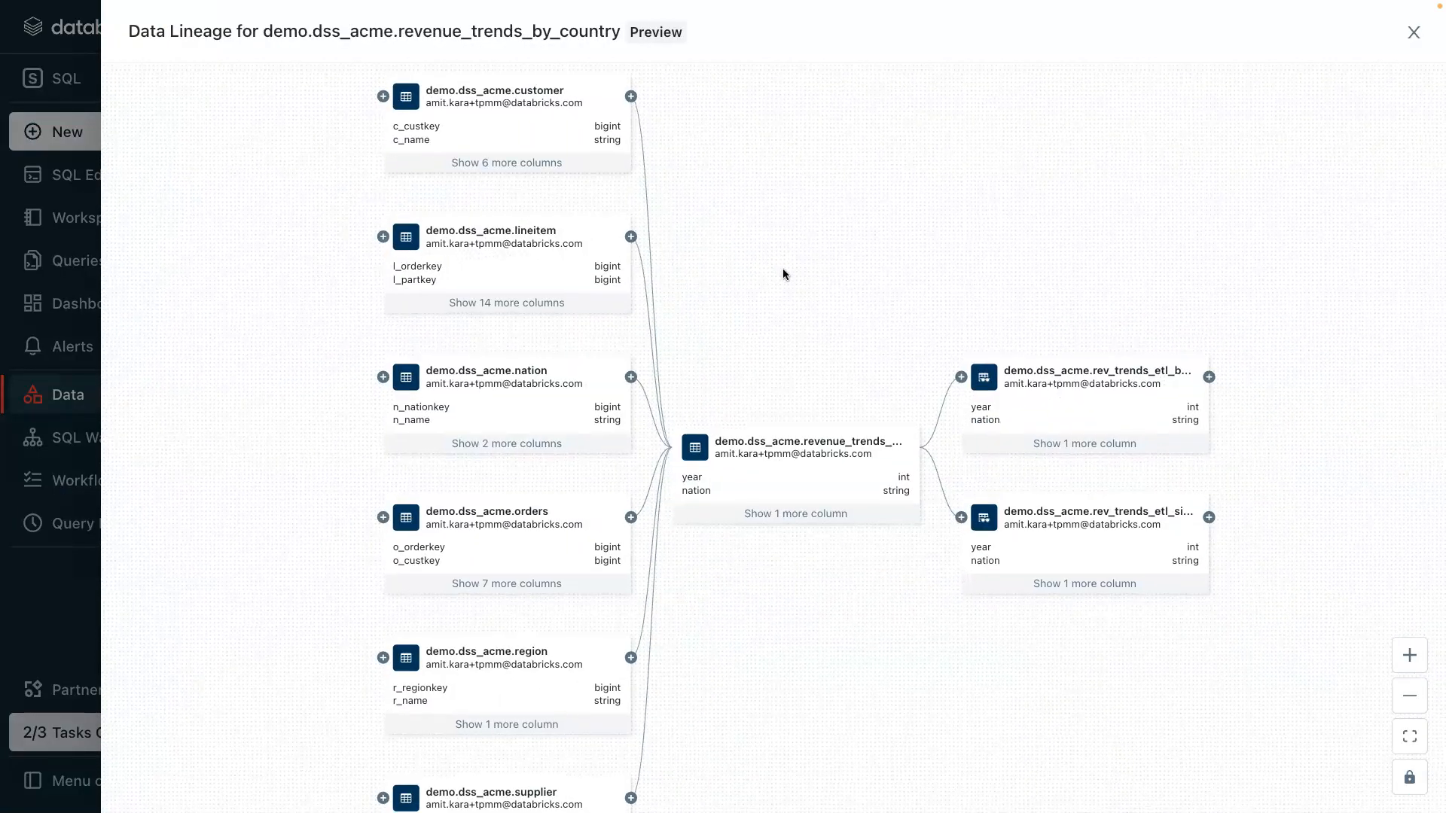
mouse_move(629, 515)
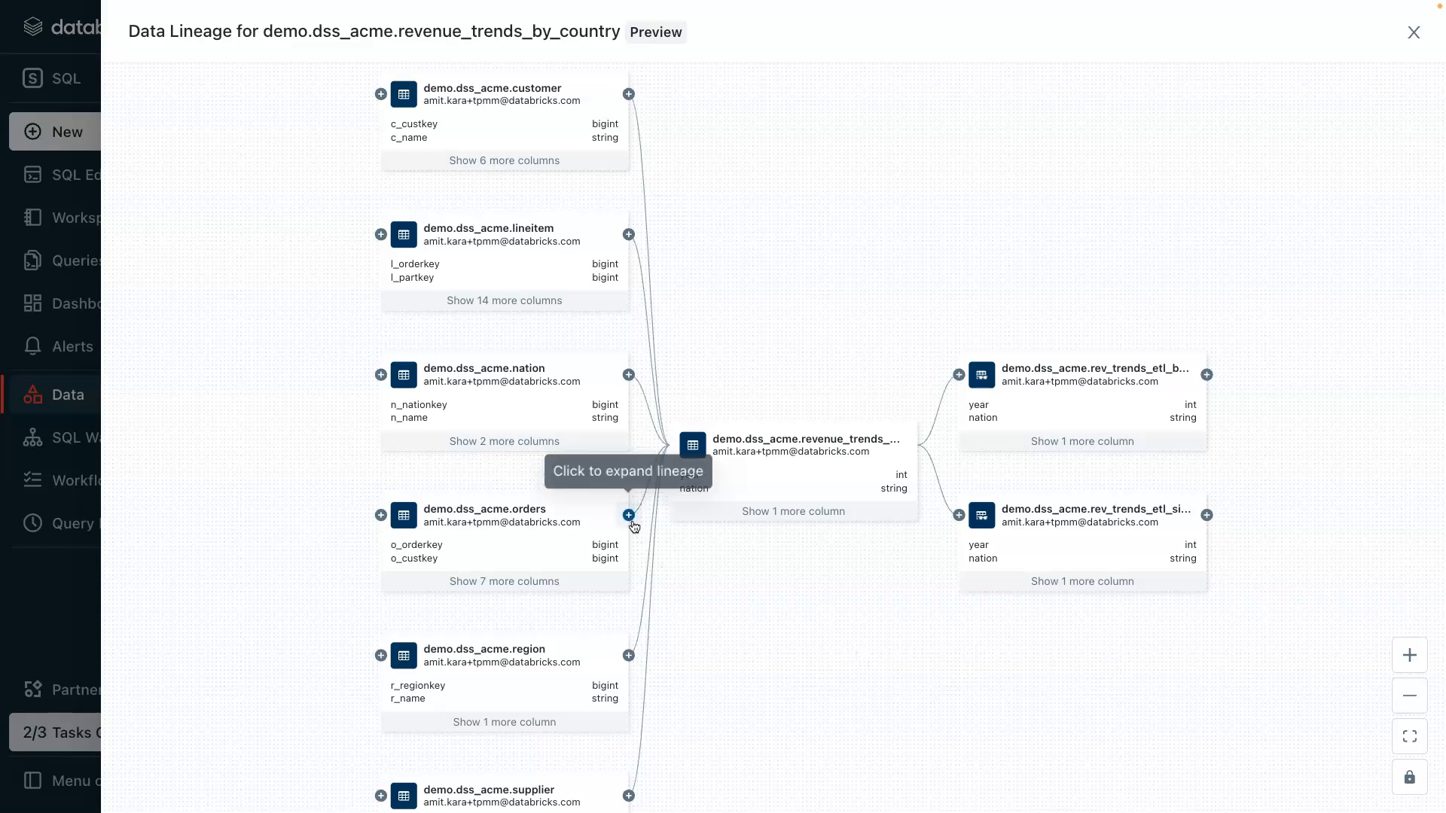
left_click(628, 515)
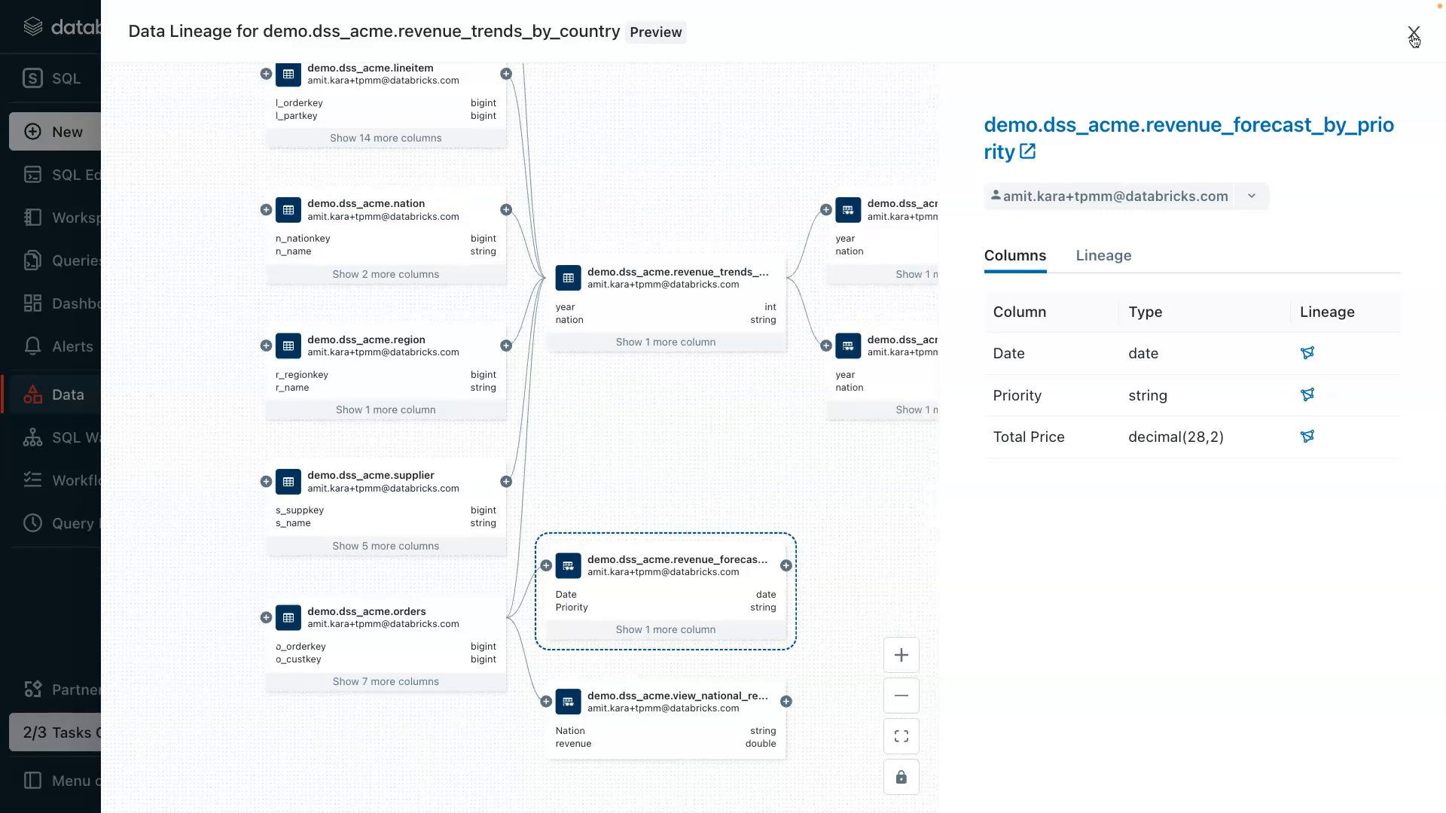
Close the lineage graph and go to Partner Connect via Add data
left_click(1414, 36)
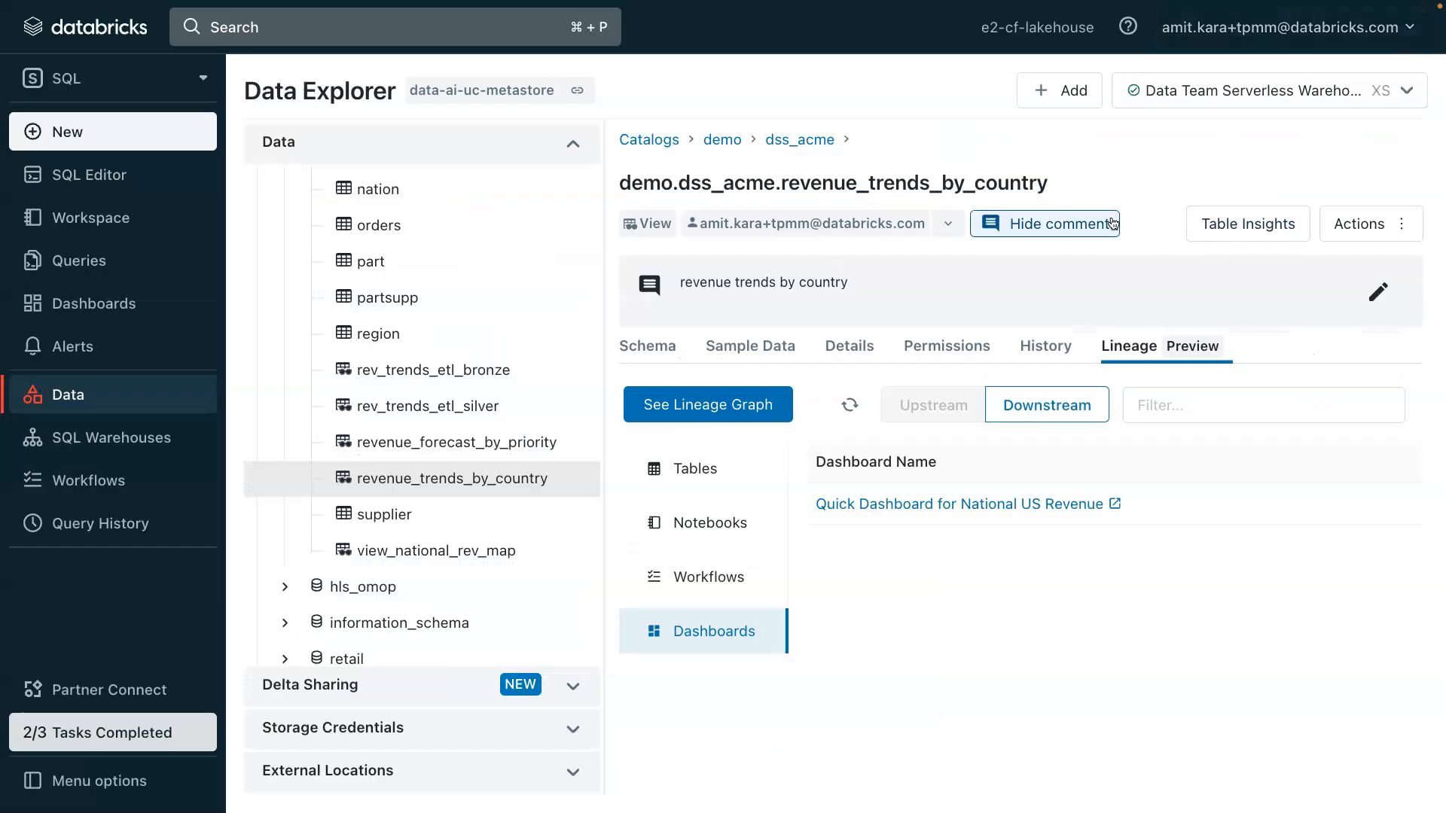
left_click(1058, 91)
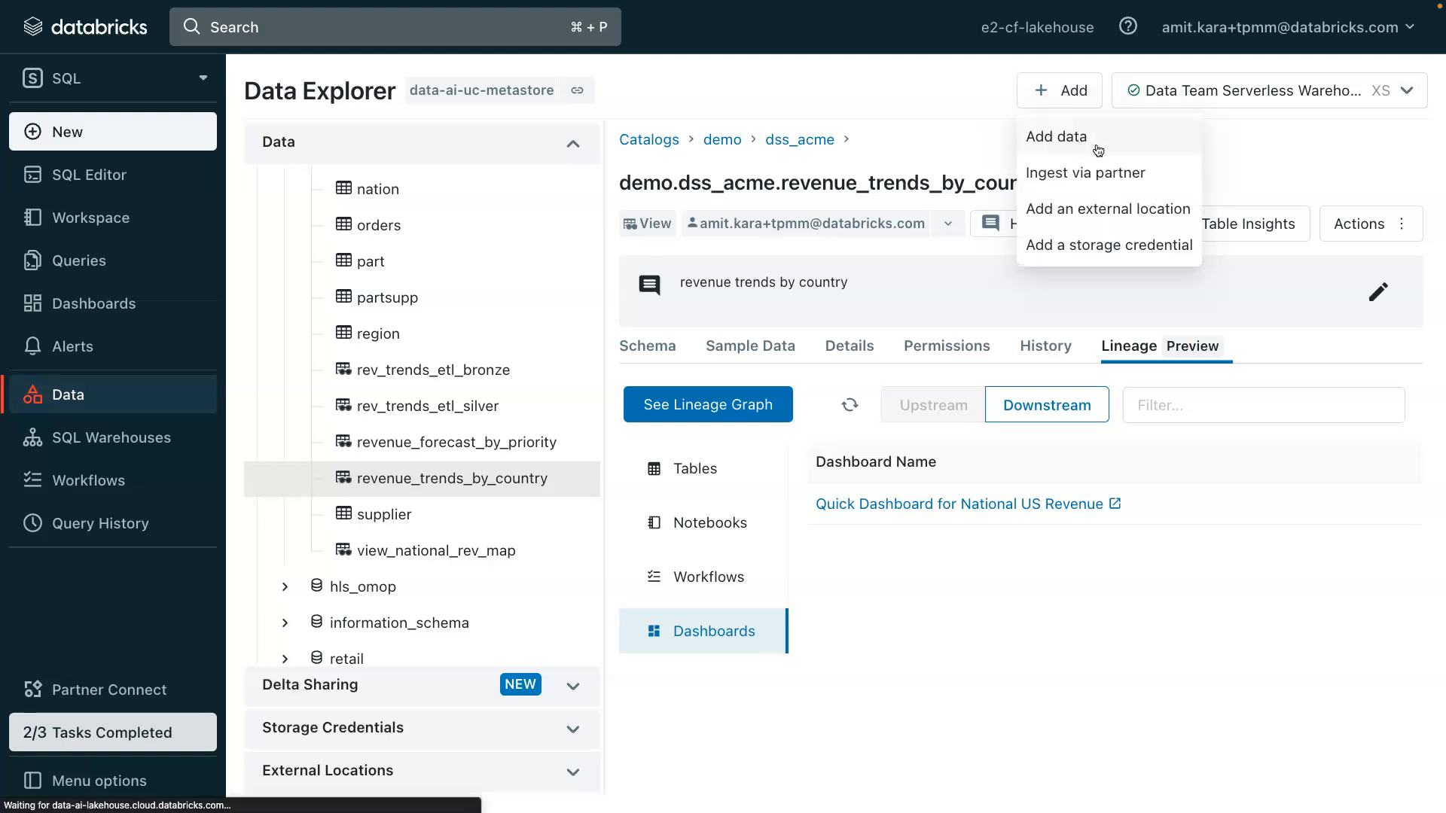
left_click(1057, 137)
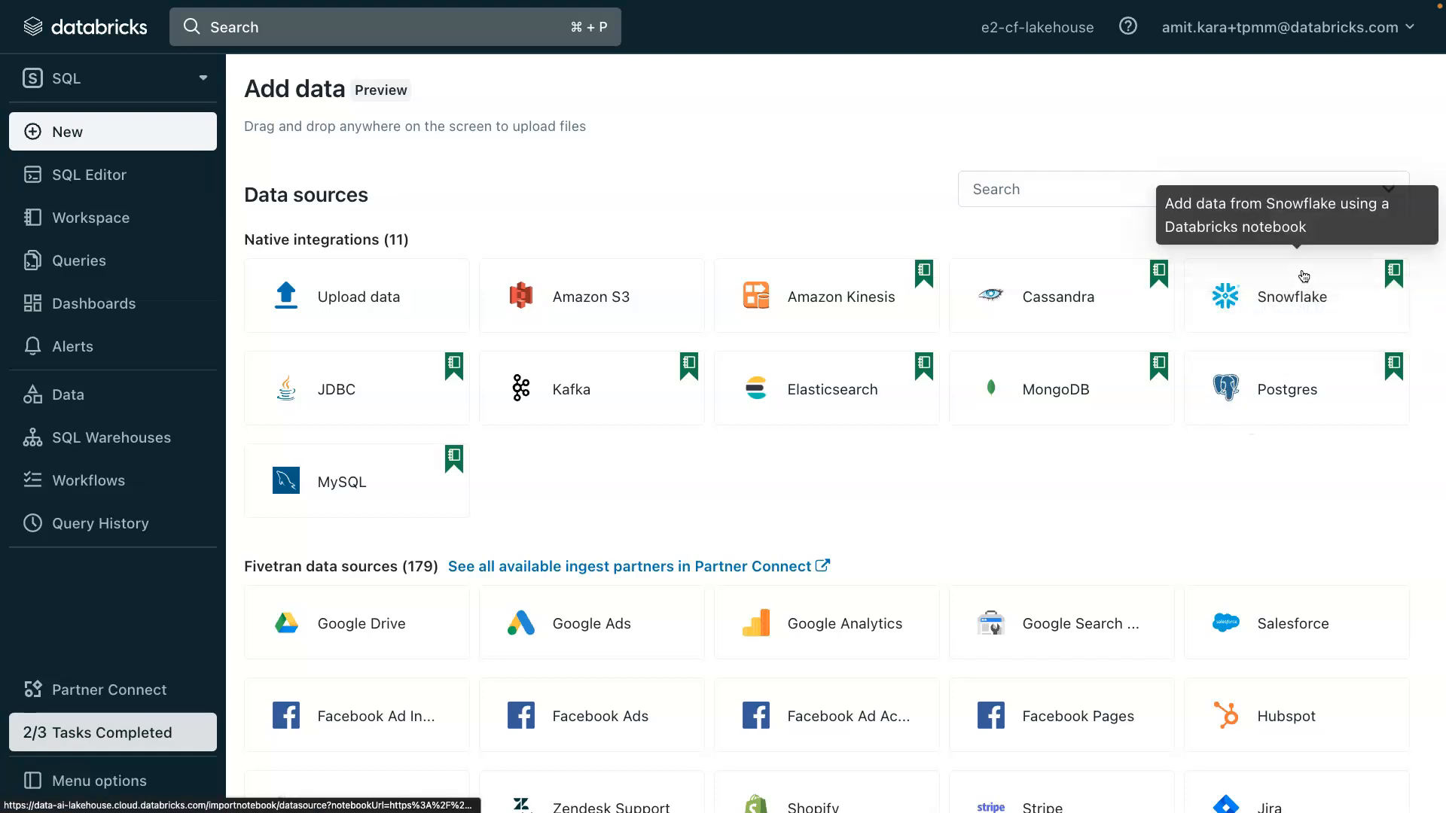
mouse_move(721, 477)
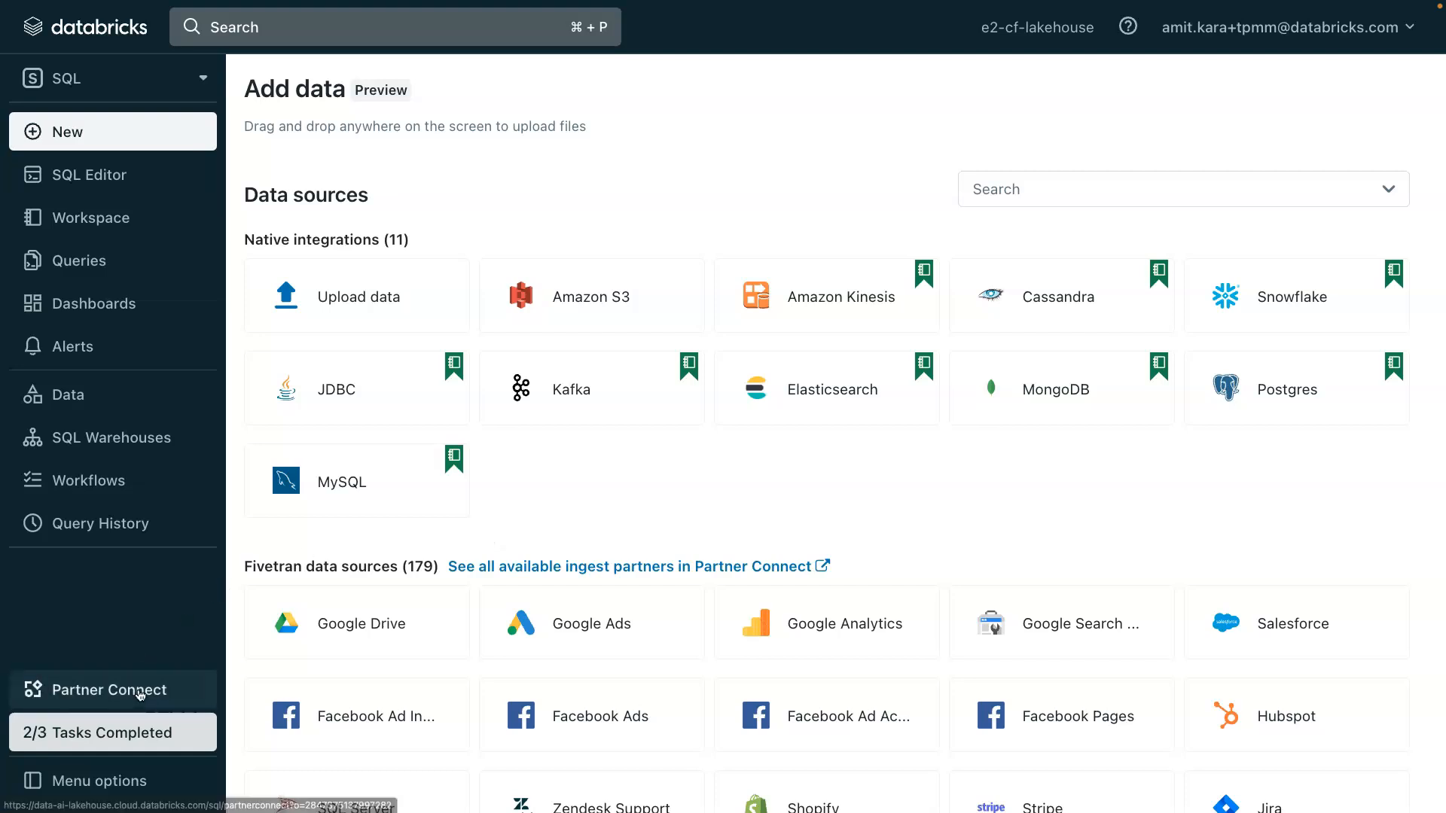
left_click(112, 690)
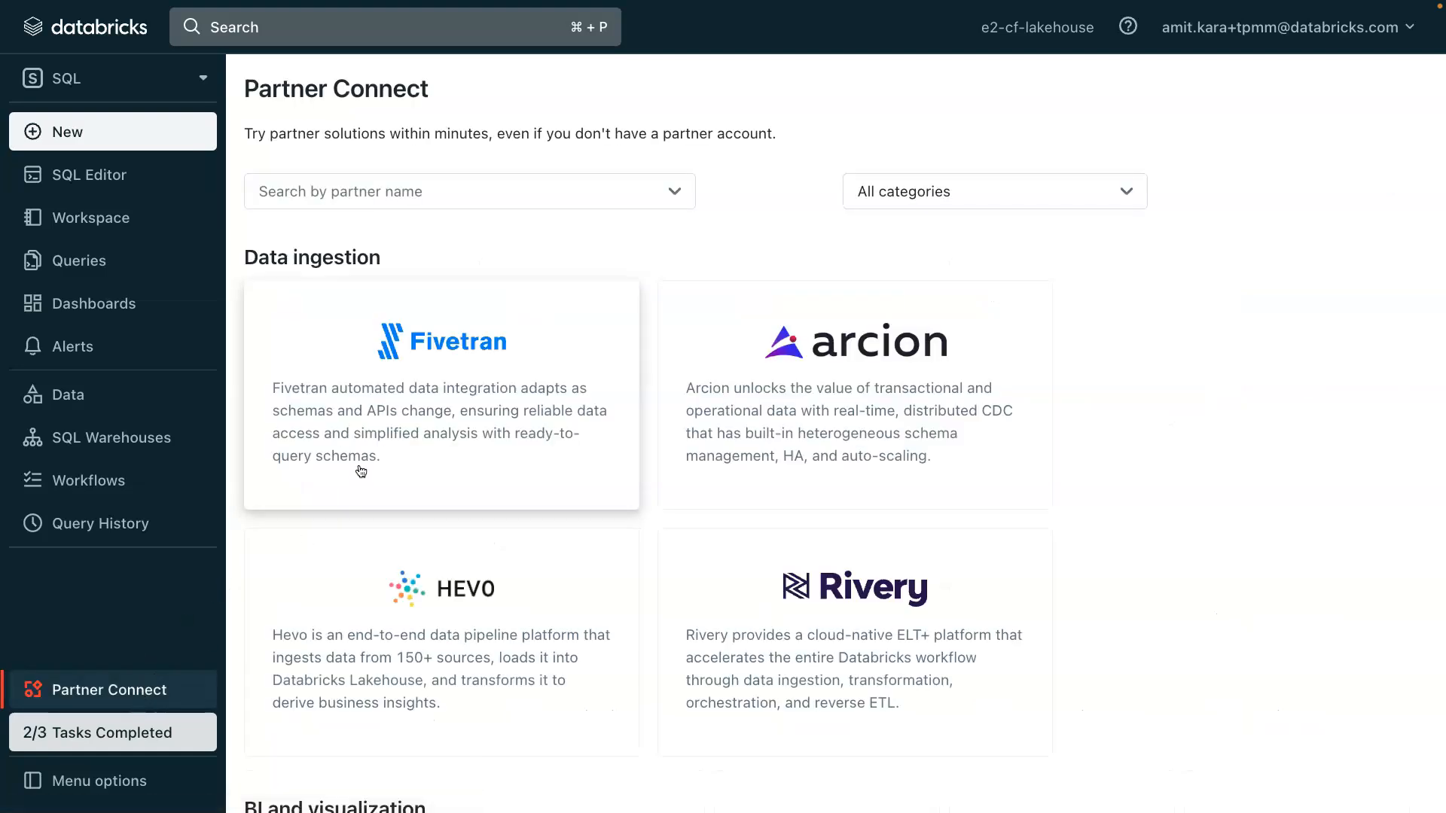
mouse_move(96, 239)
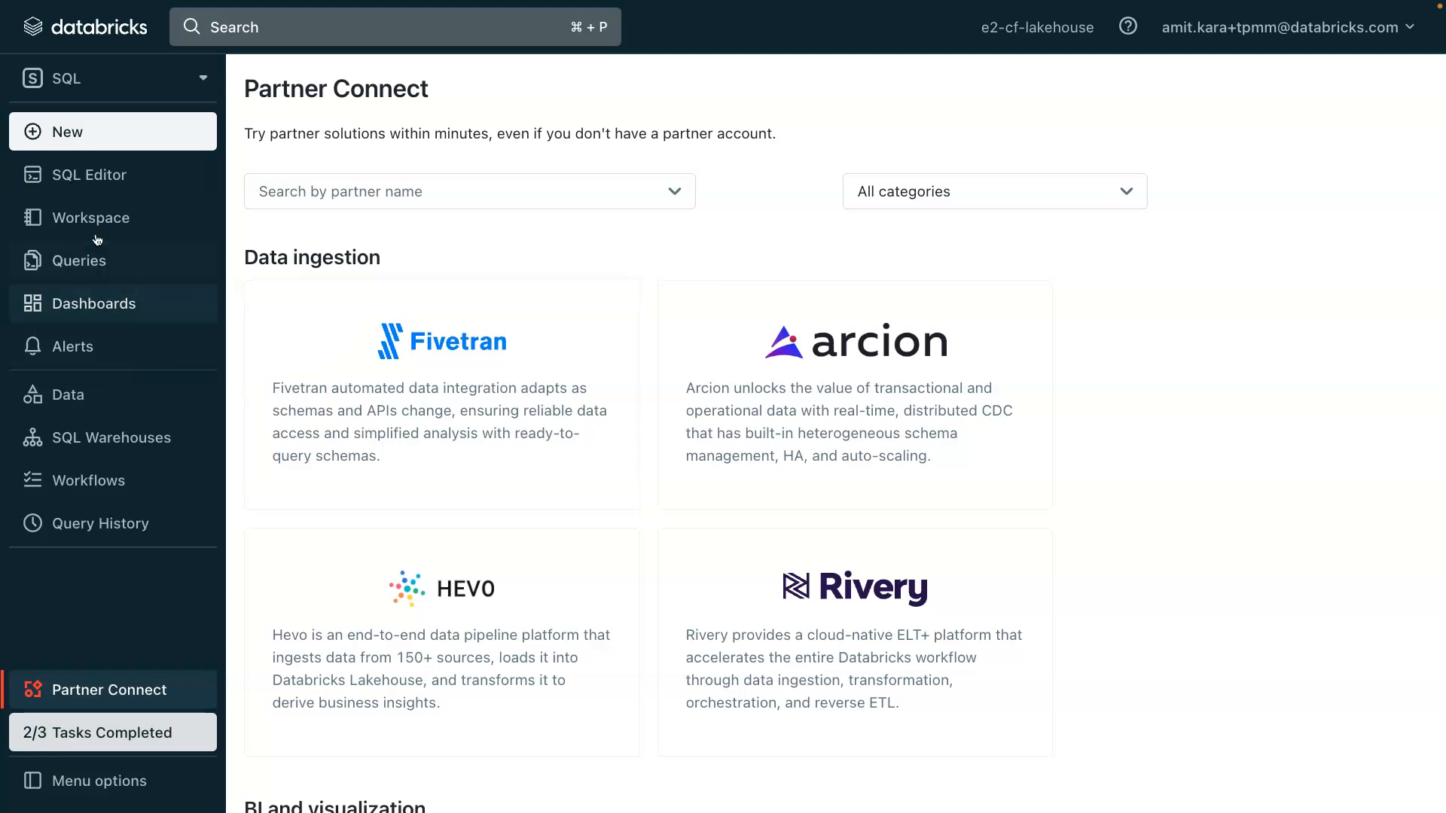
mouse_move(116, 569)
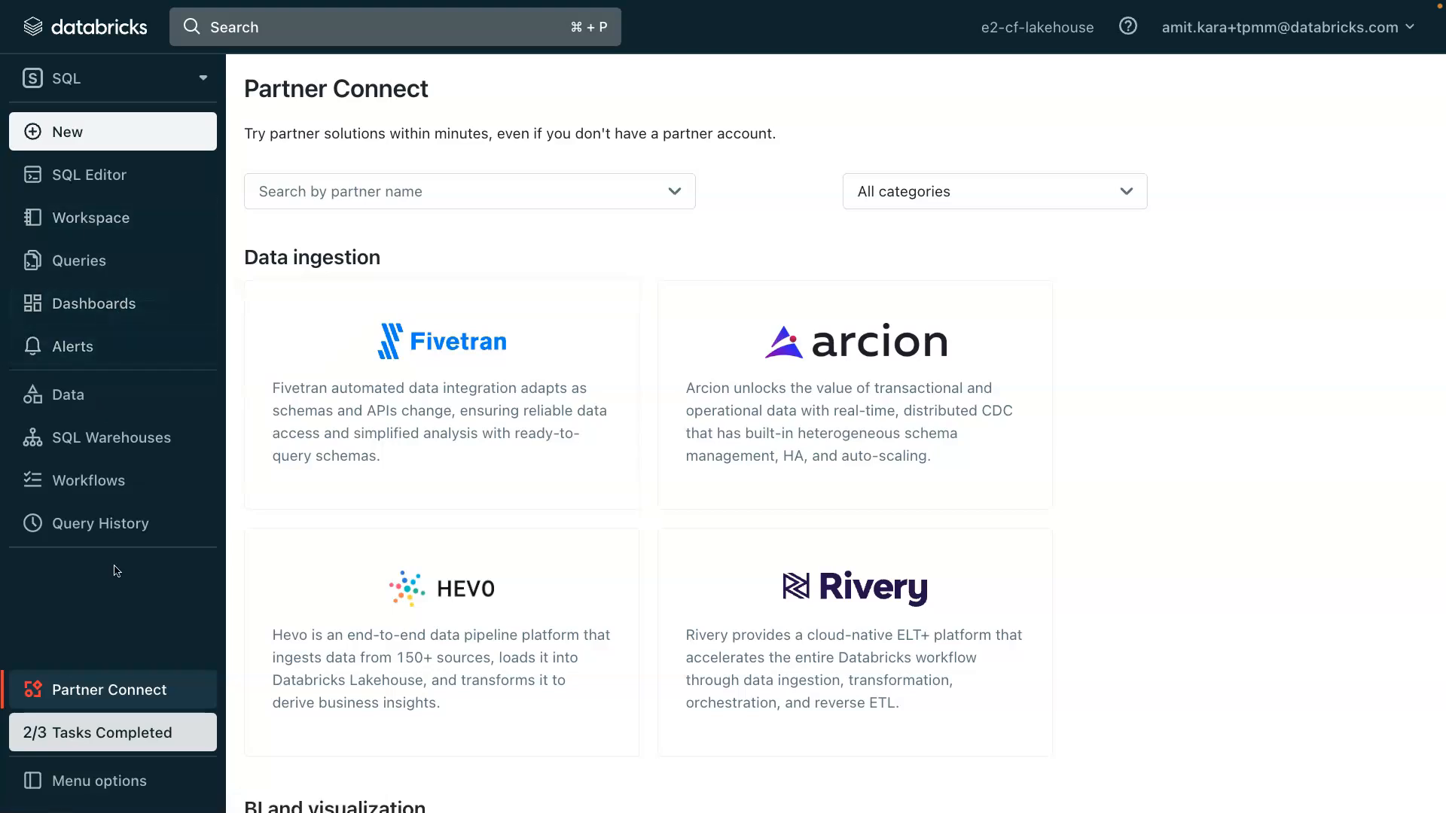
Open Table Insights for revenue_trends_by_country to see frequent users and queries
left_click(66, 394)
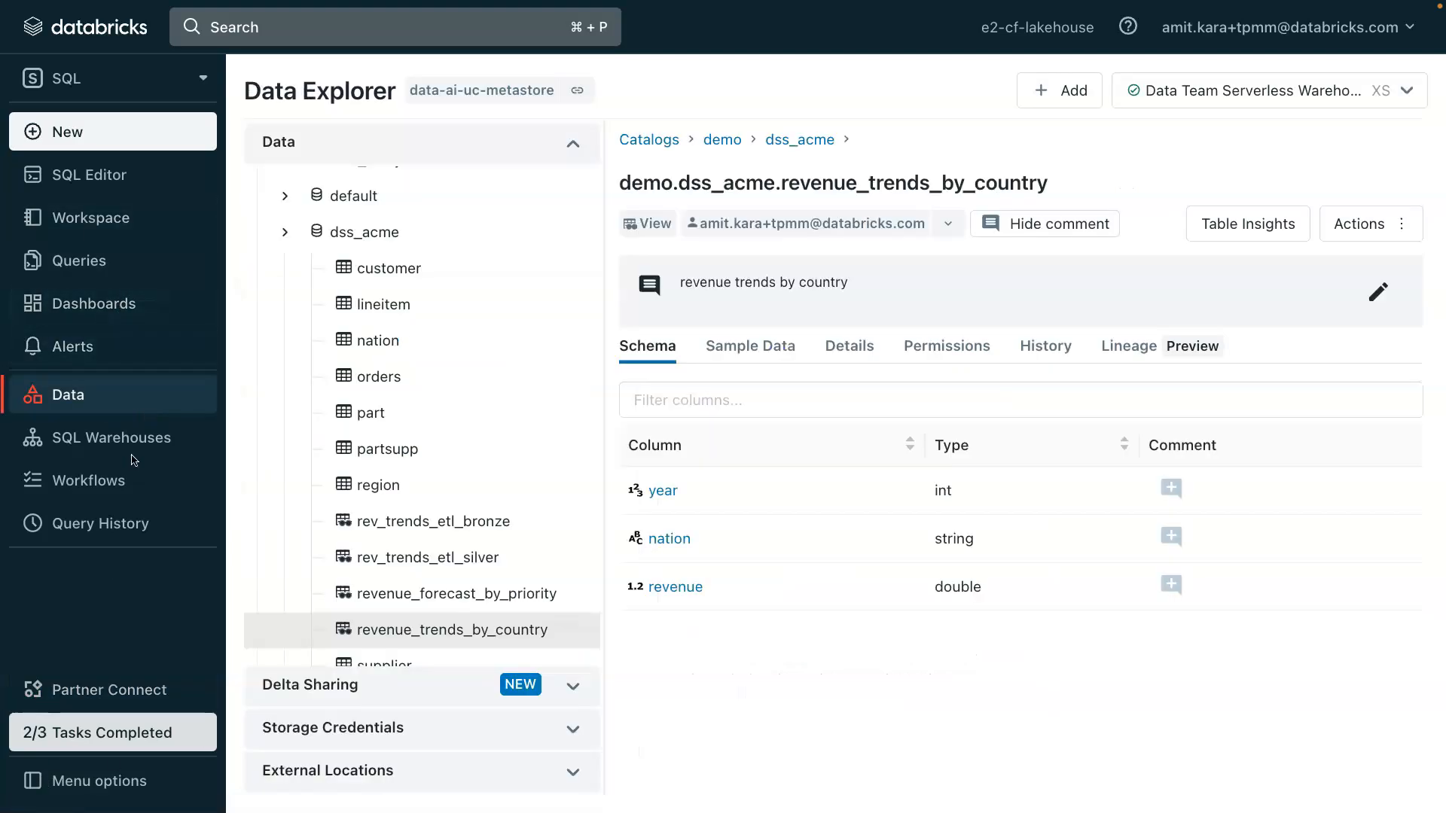
mouse_move(1132, 640)
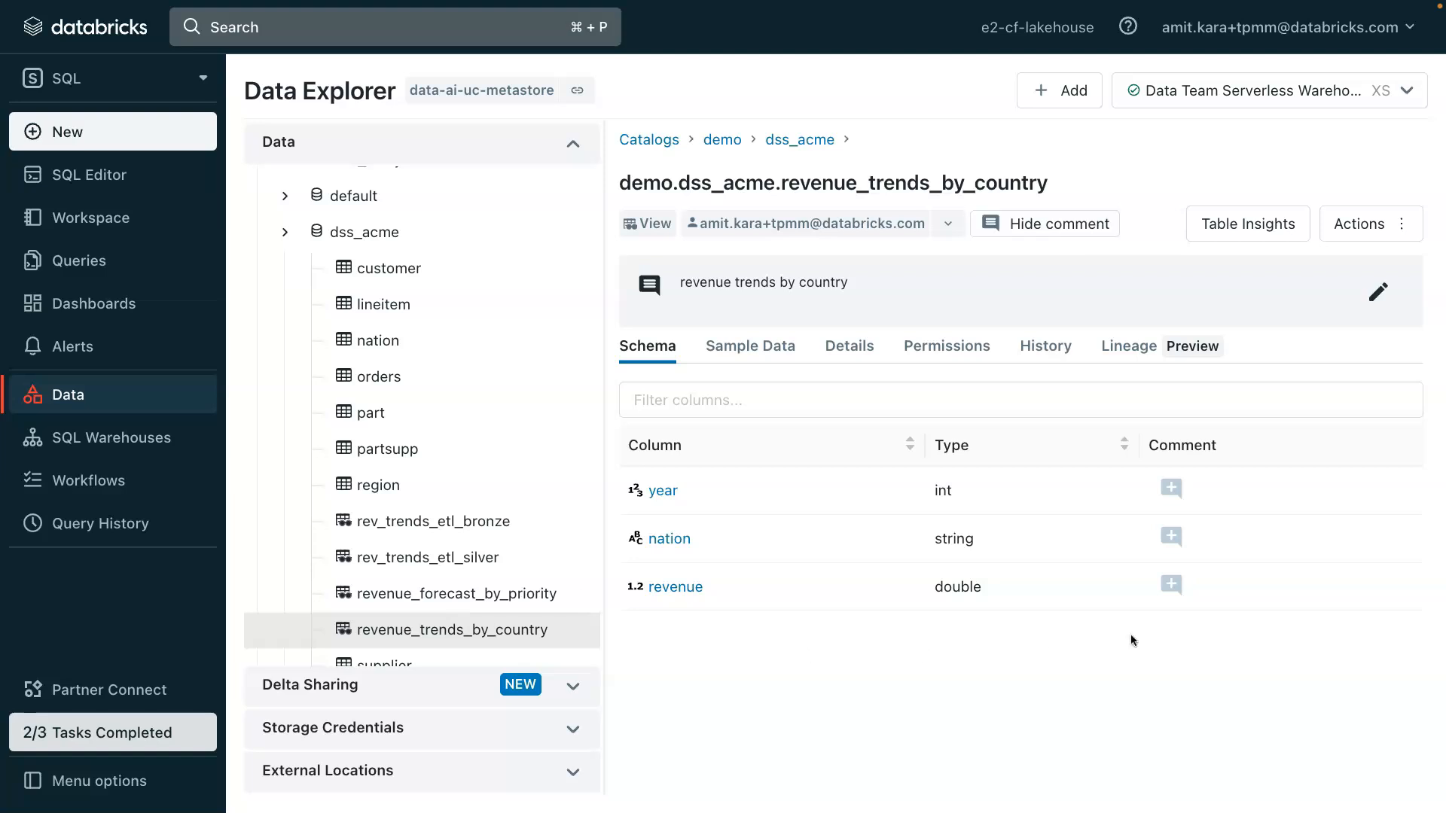
mouse_move(1053, 449)
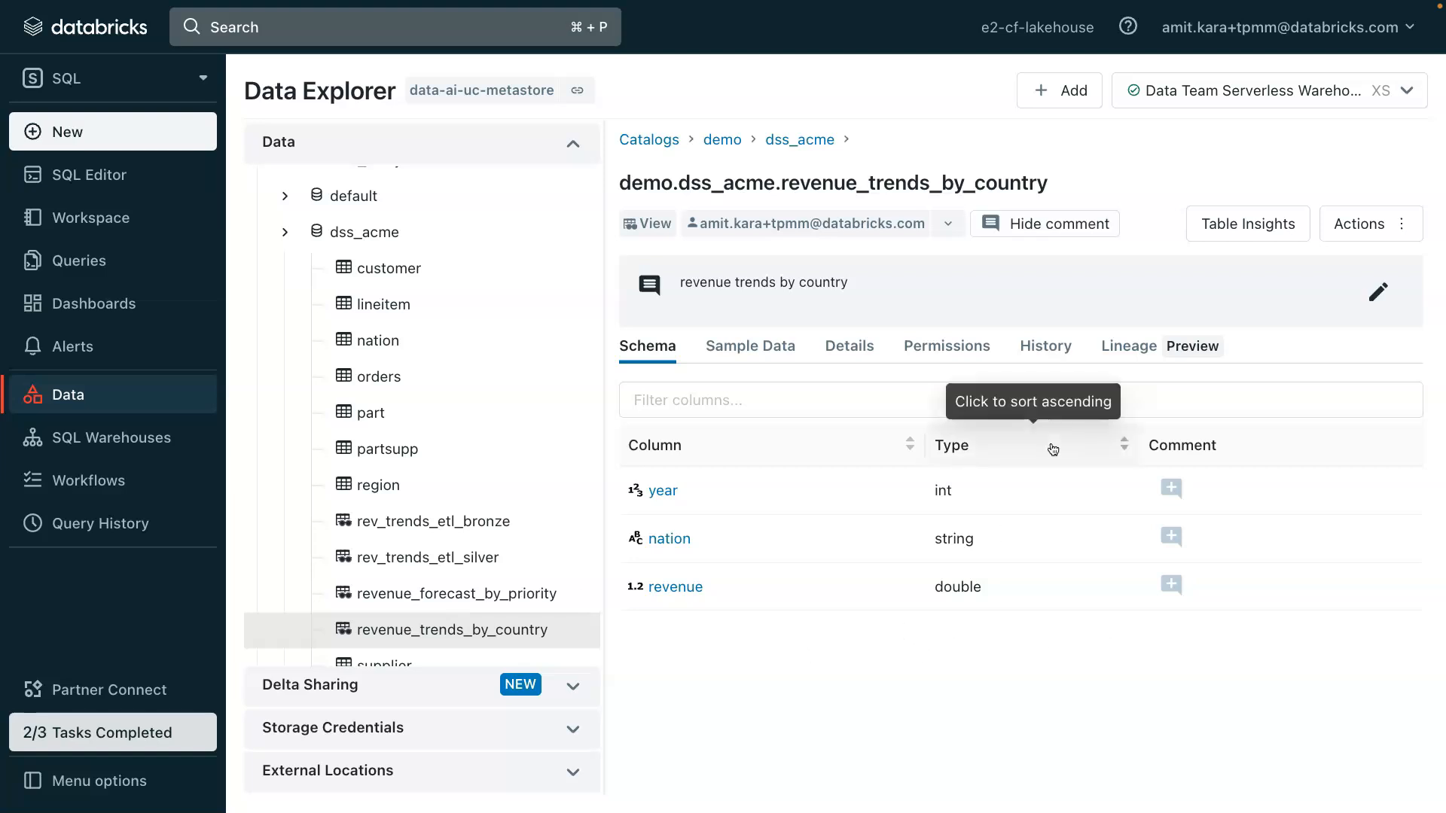
left_click(1362, 223)
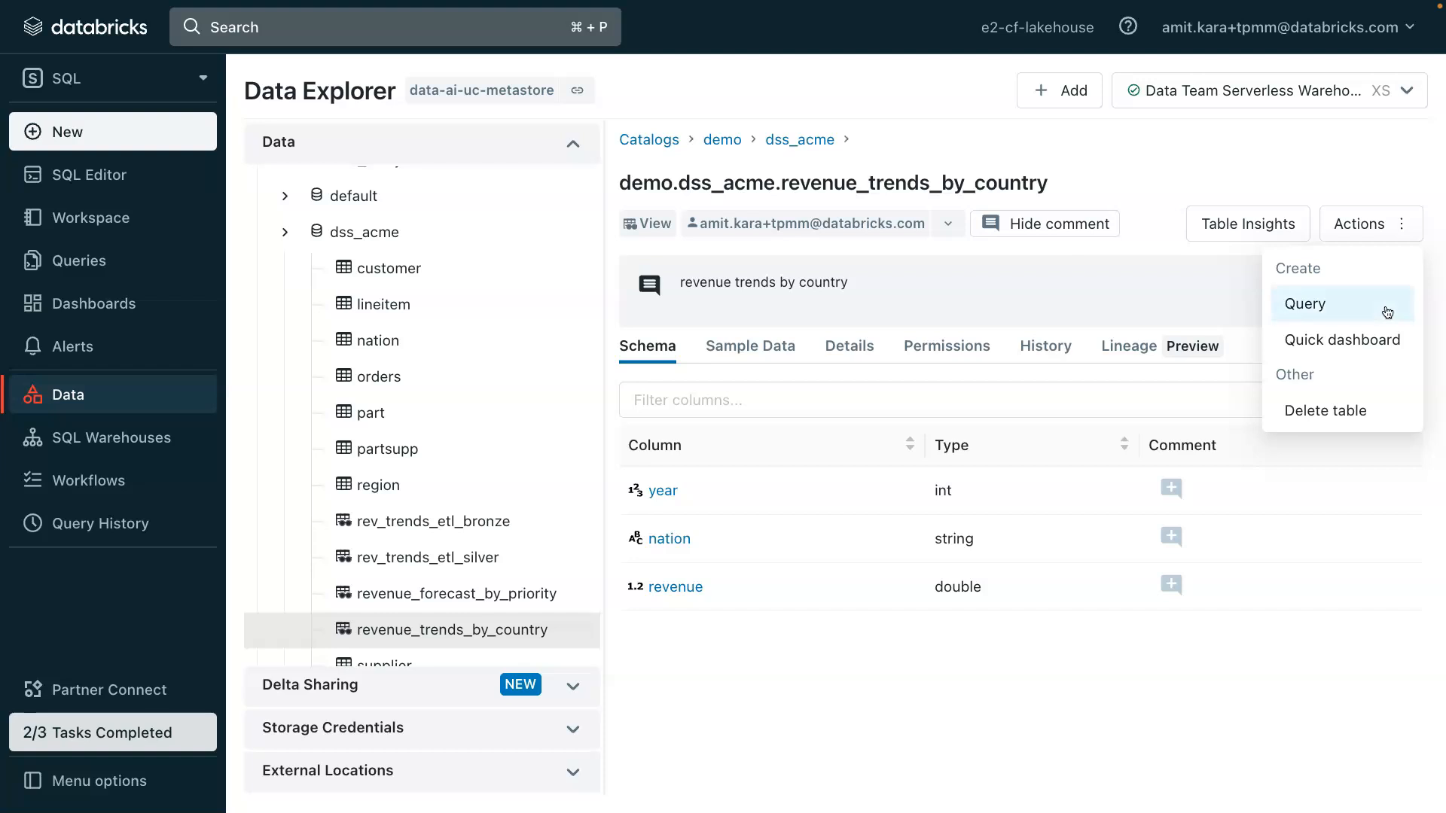
mouse_move(1247, 223)
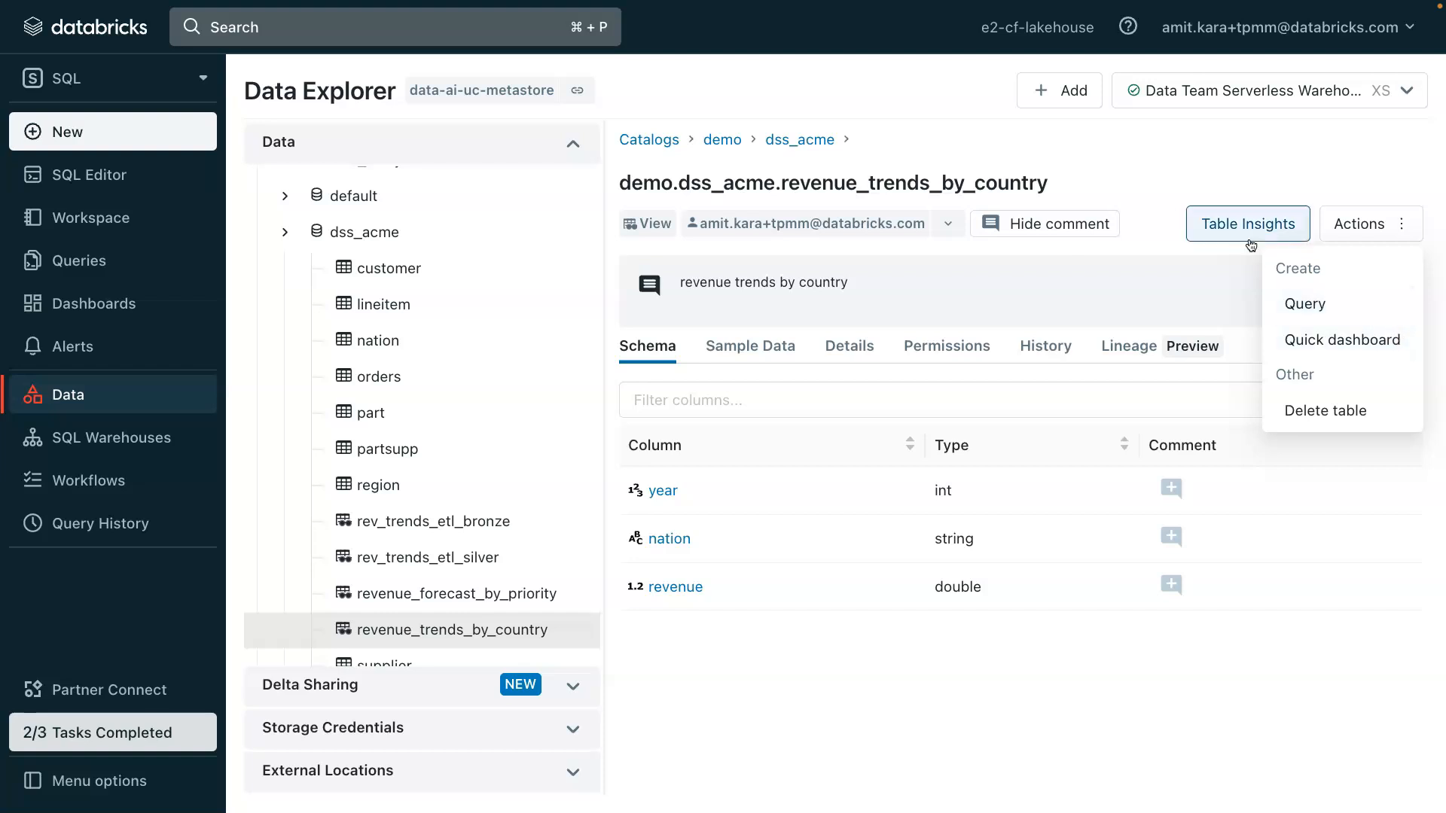
left_click(1245, 223)
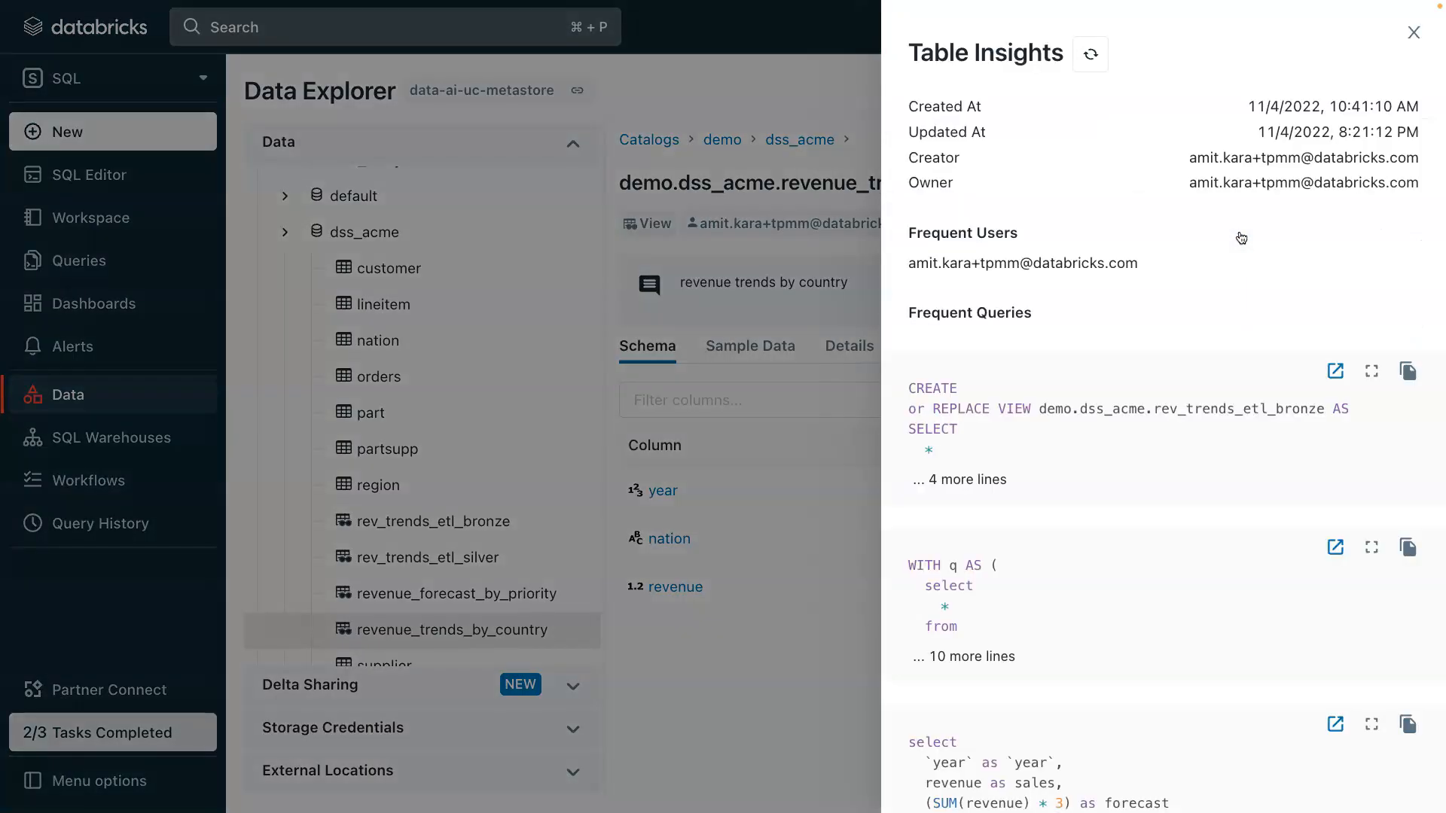
mouse_move(1282, 408)
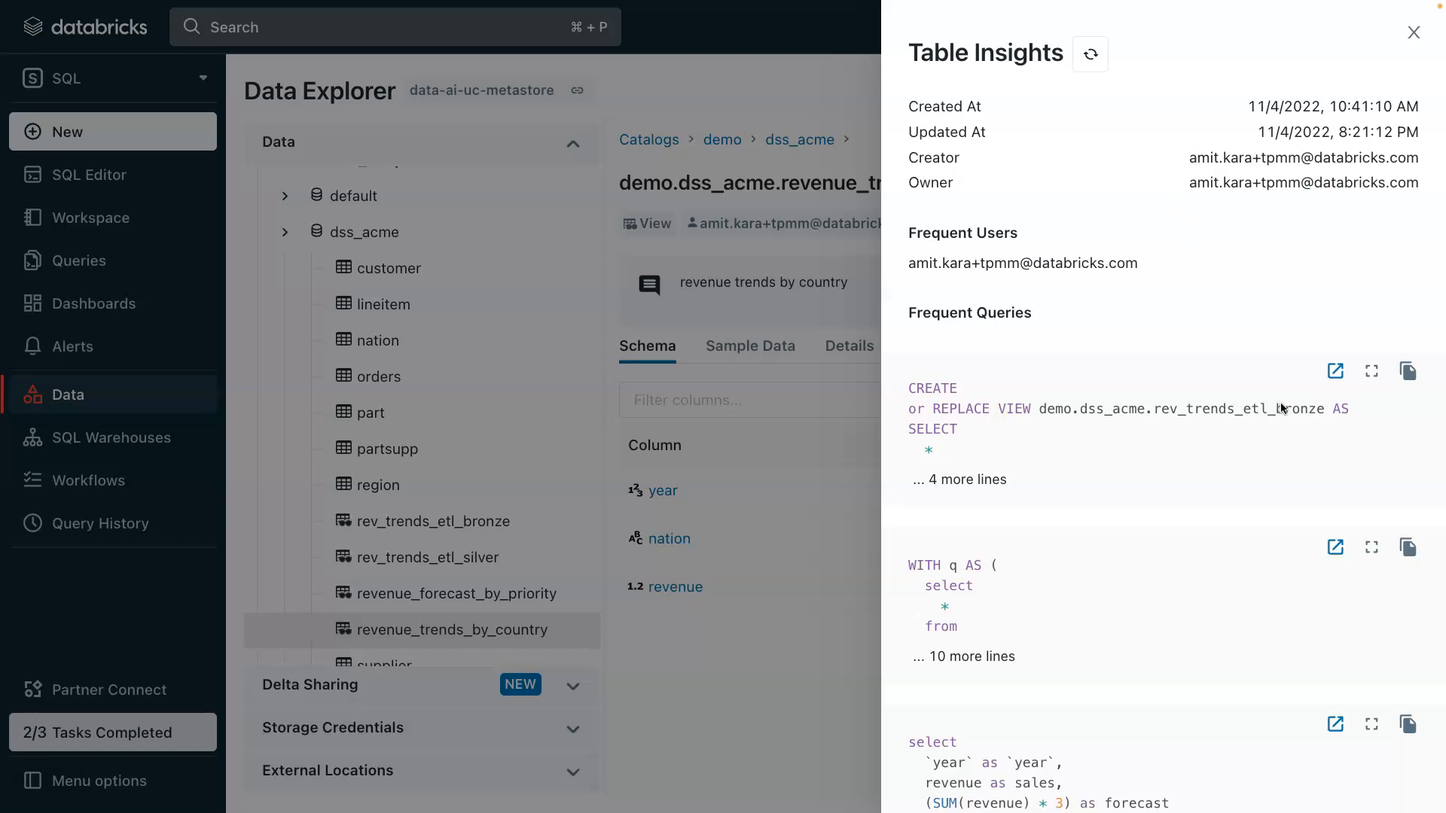
scroll("down", 3)
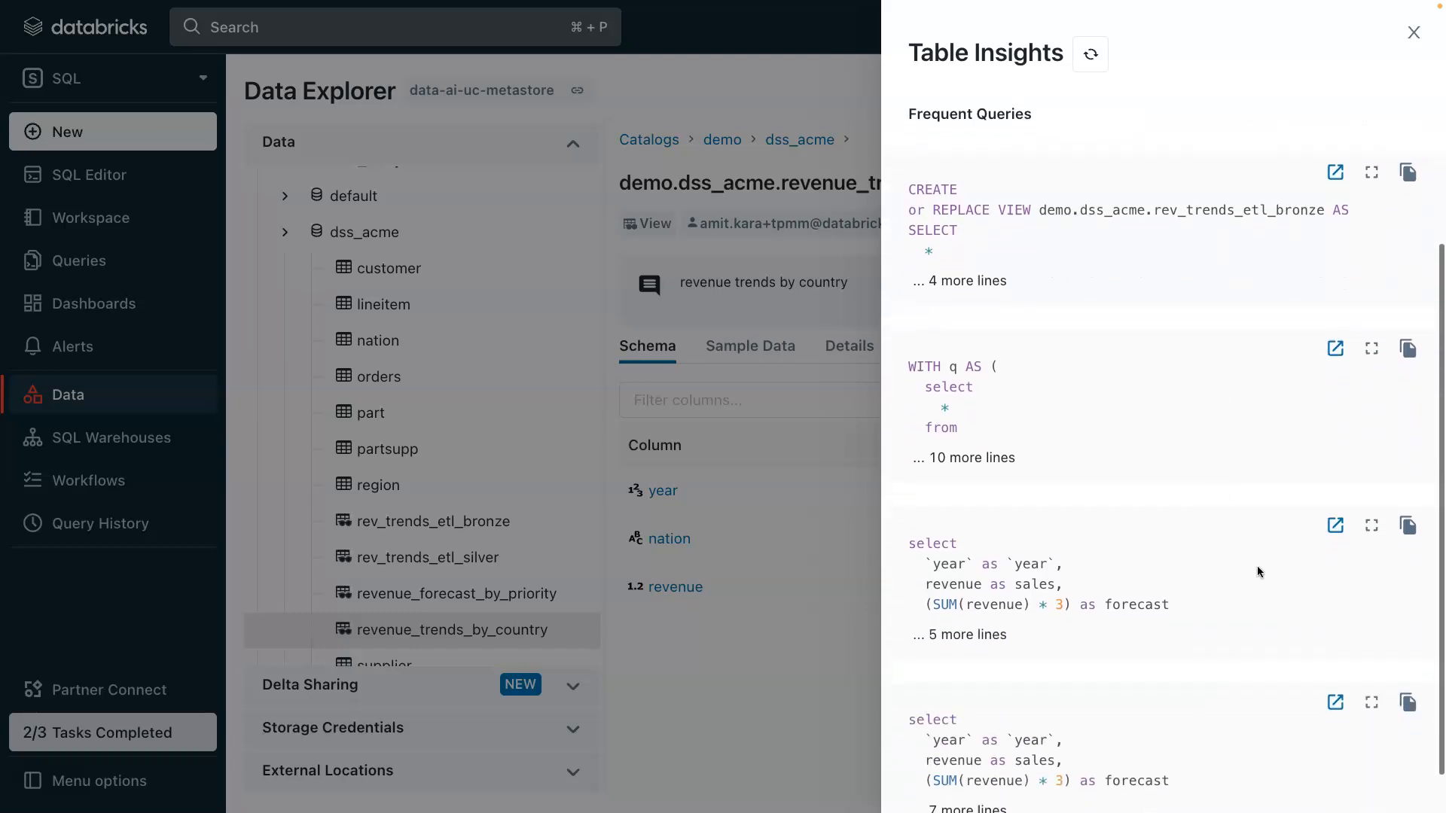
mouse_move(1336, 506)
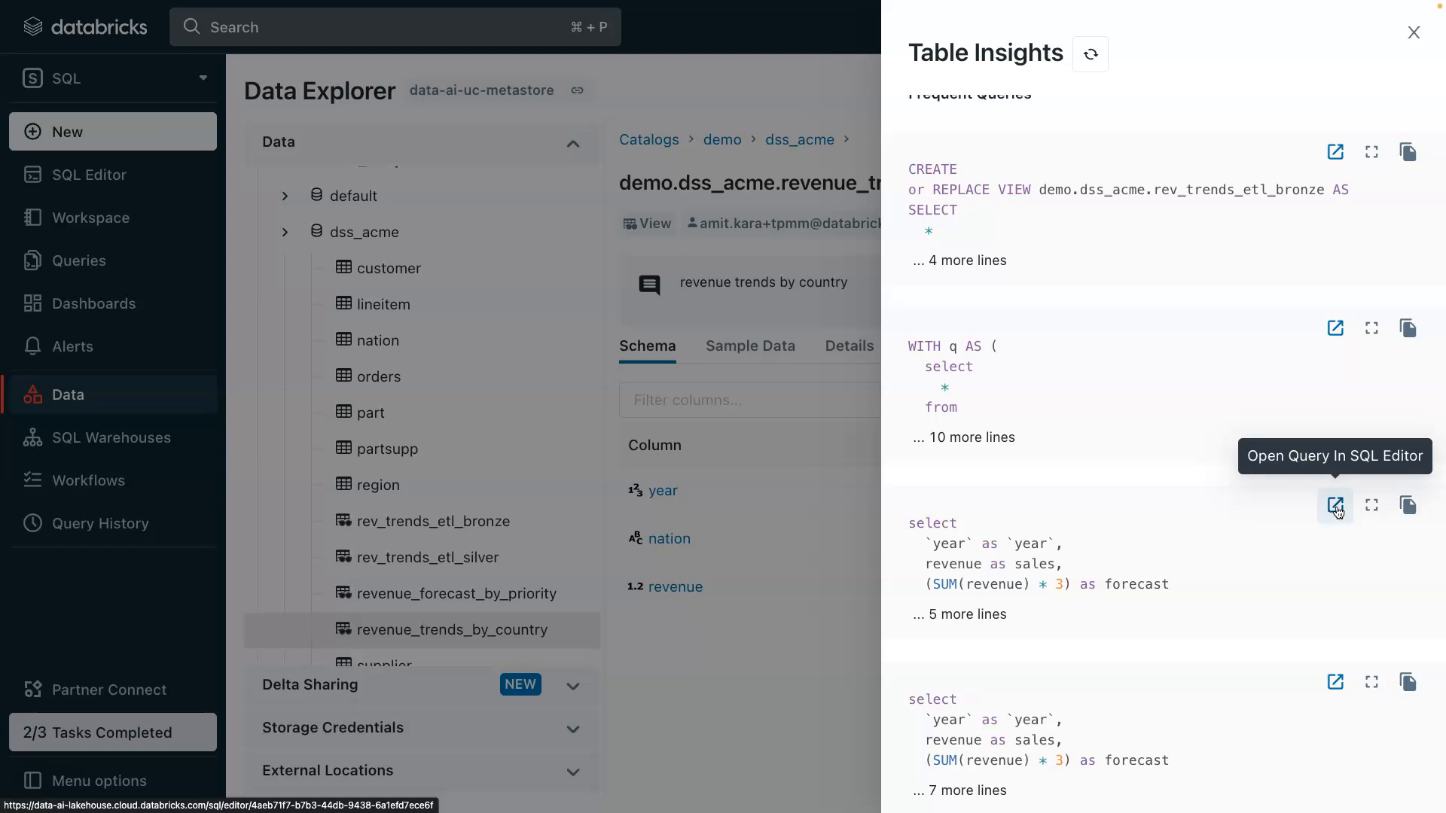
Open the World Wide Revenue Analysis query and replace SELECT * with initcap(n_name) AS Nation and summed revenue
left_click(1334, 506)
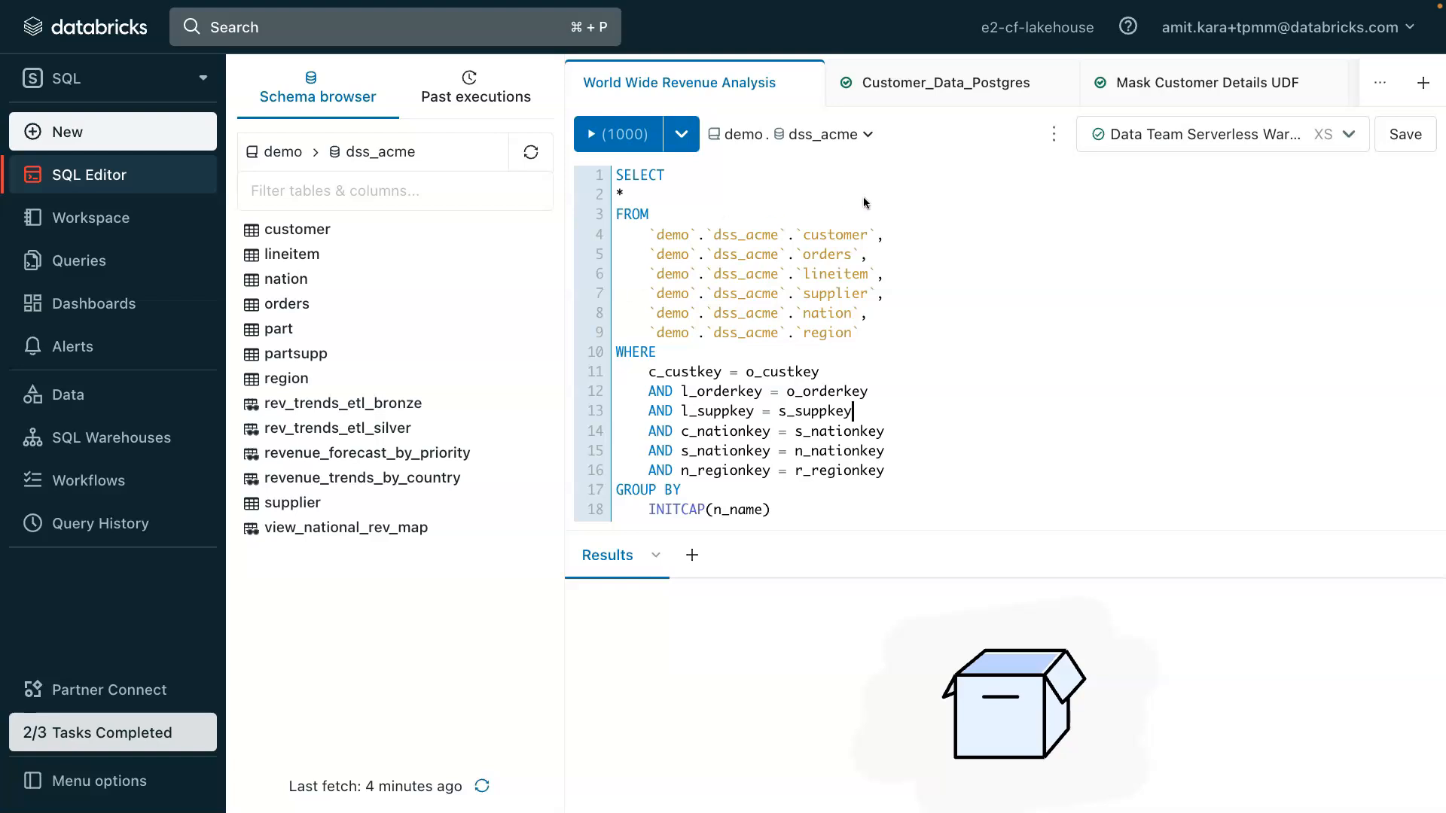
mouse_move(893, 289)
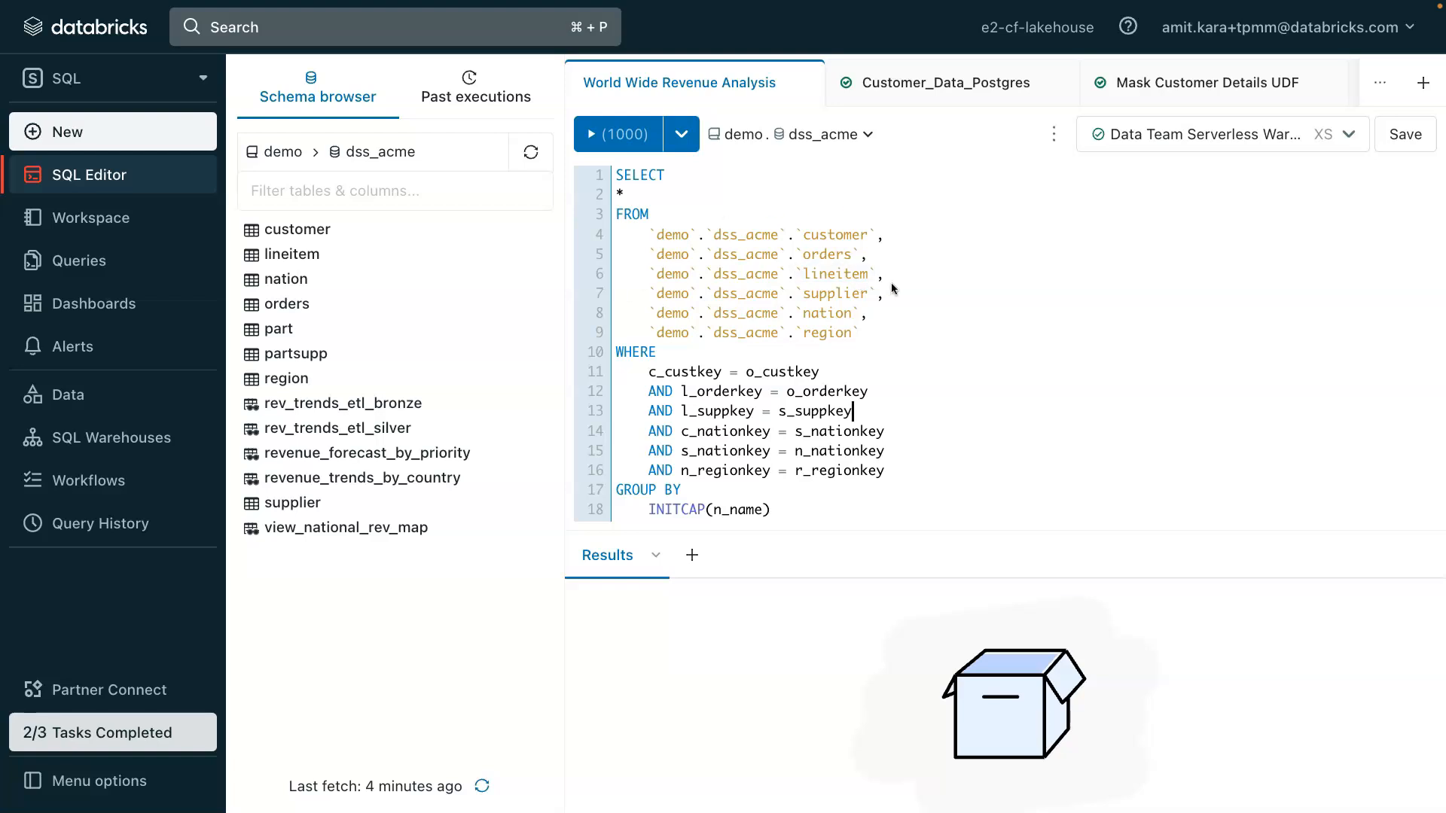
mouse_move(867, 378)
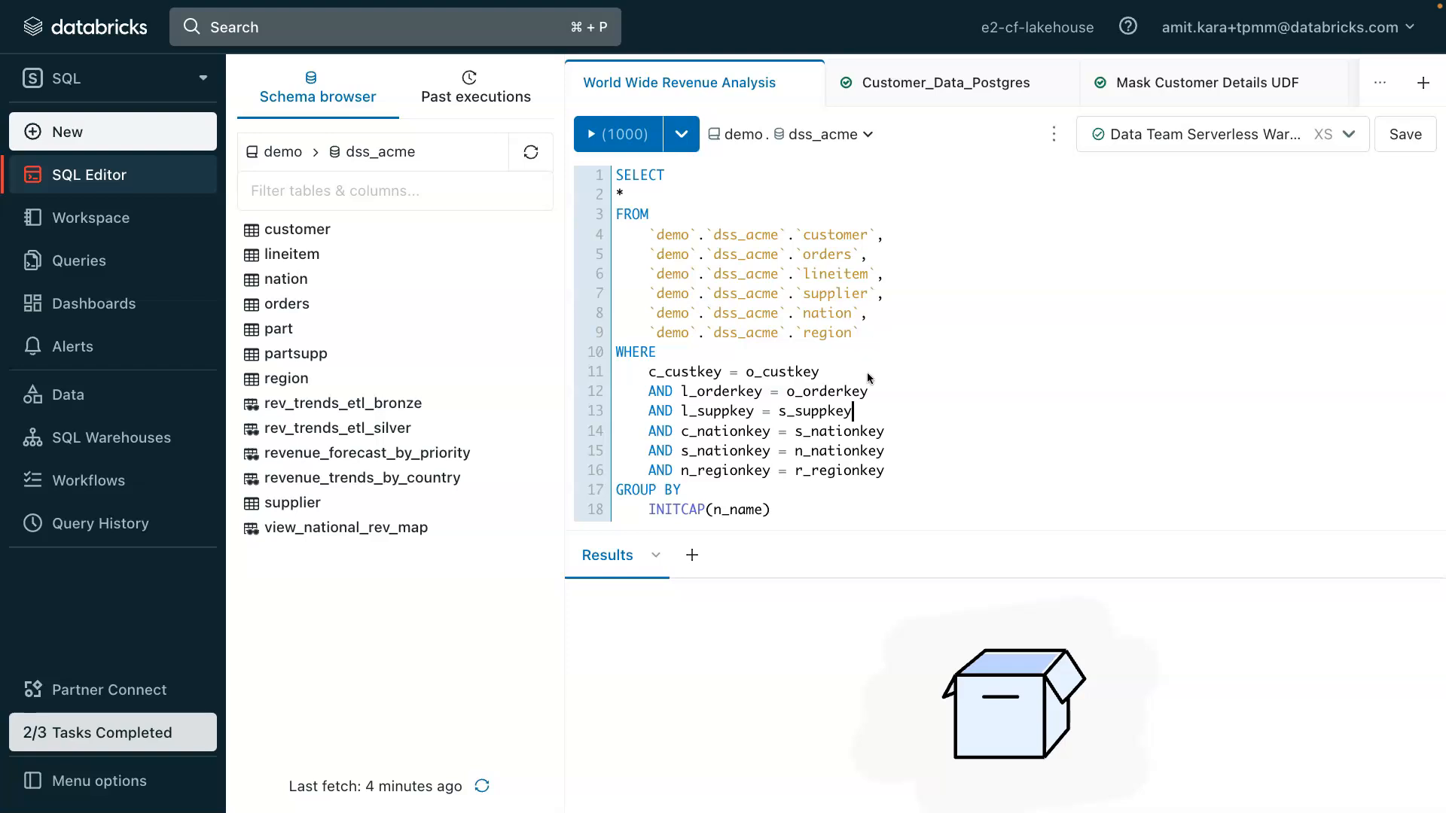
mouse_move(705, 199)
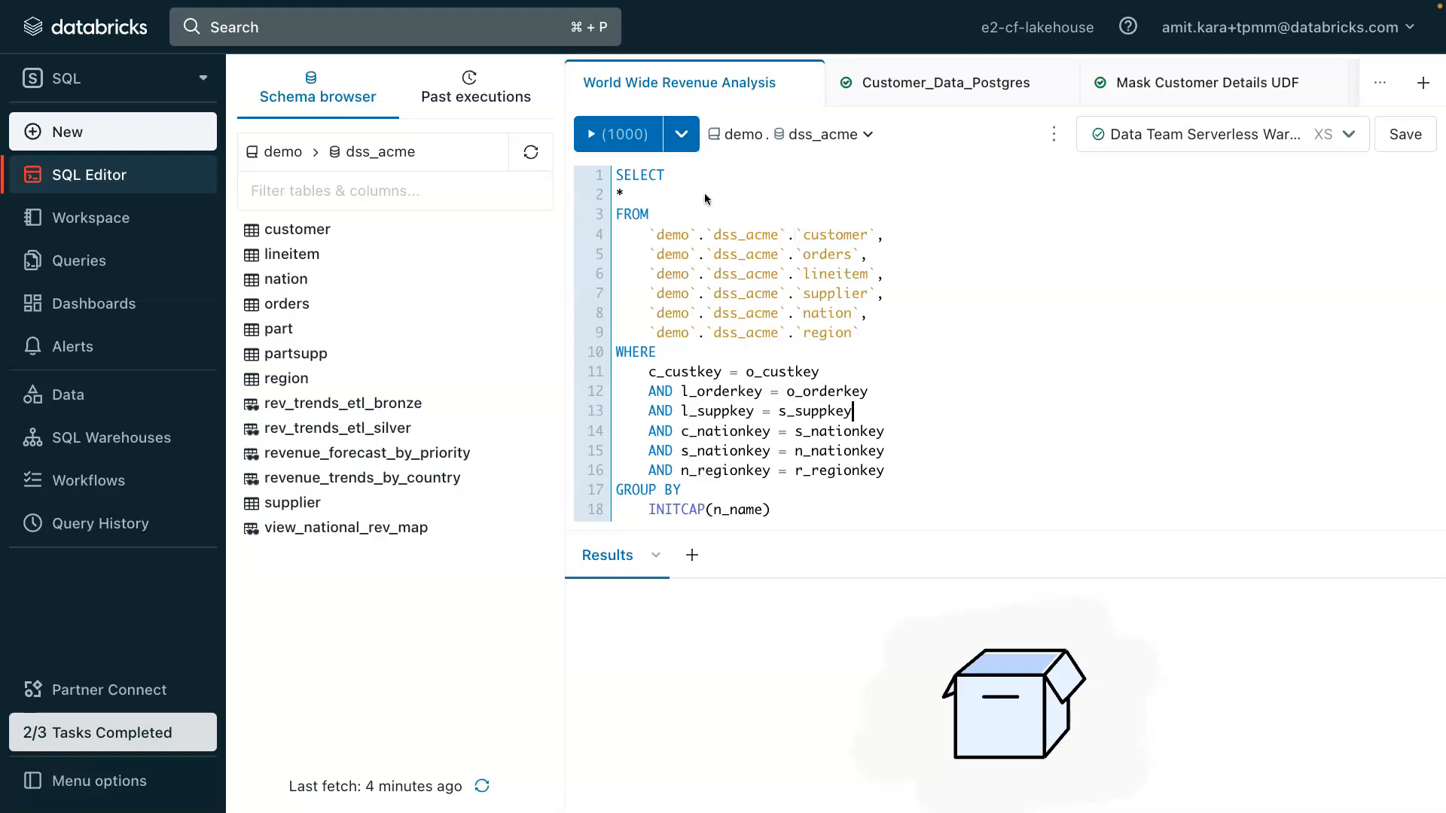
mouse_move(888, 359)
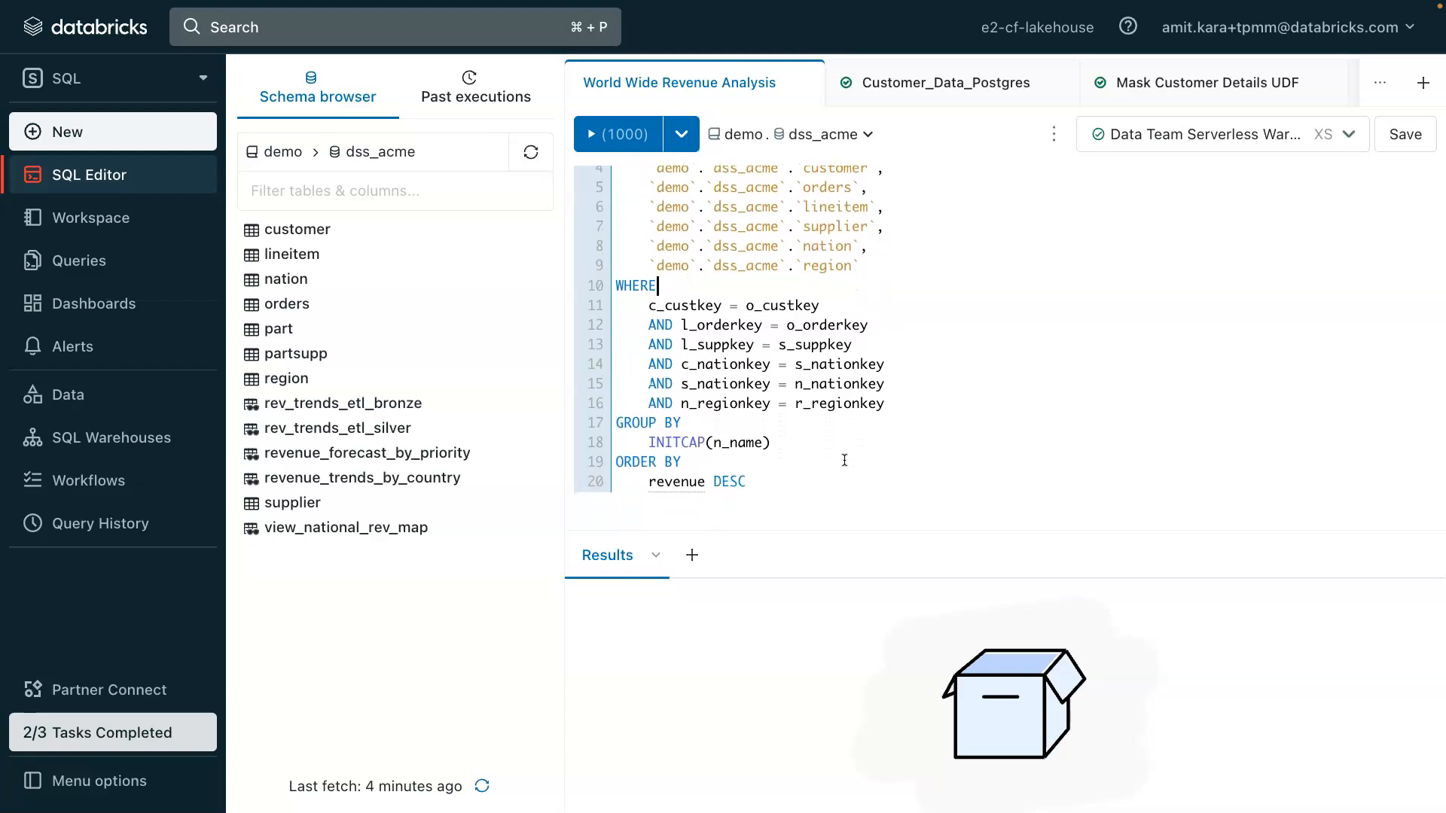
scroll("up", 3)
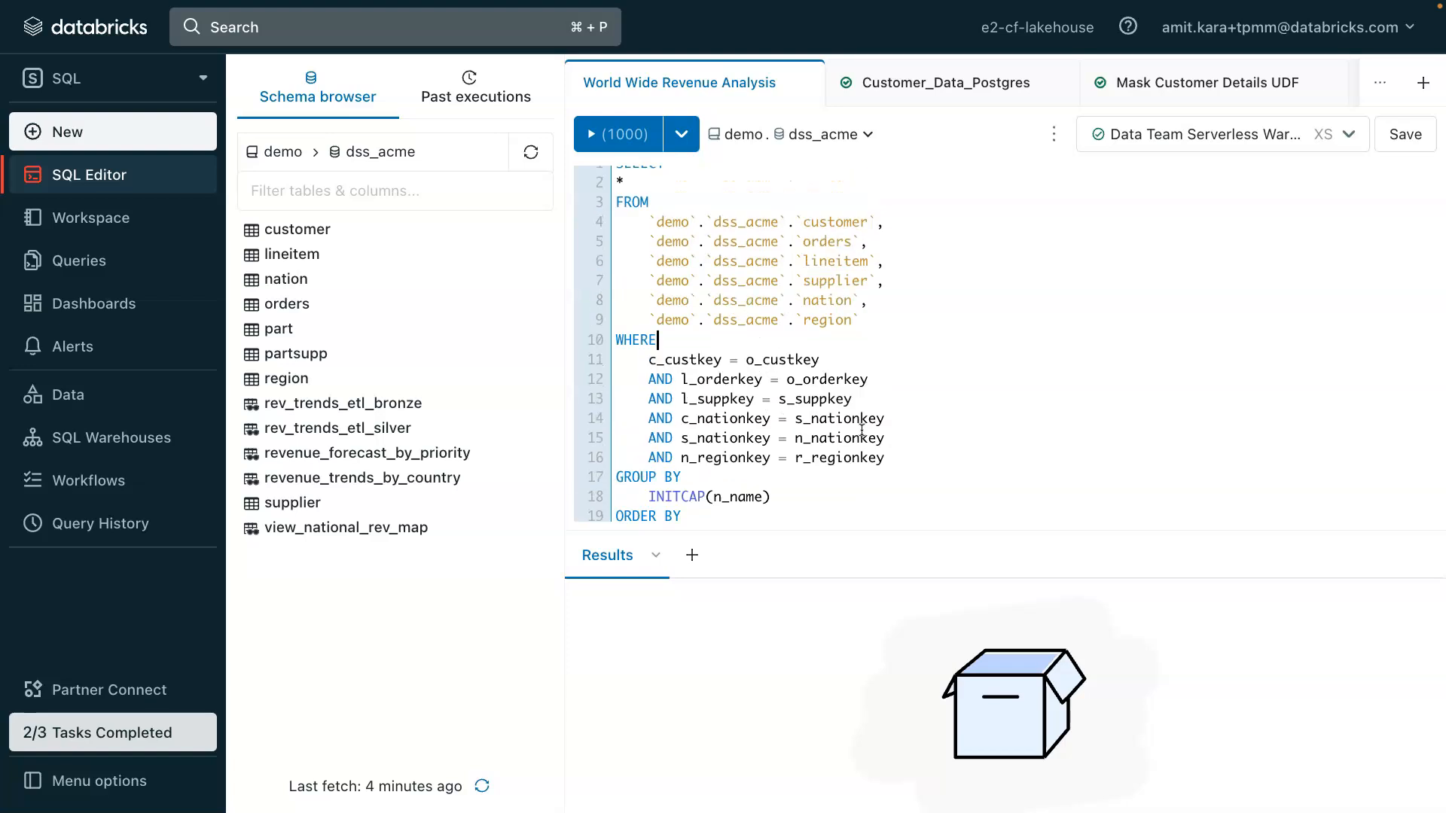
scroll("up", 3)
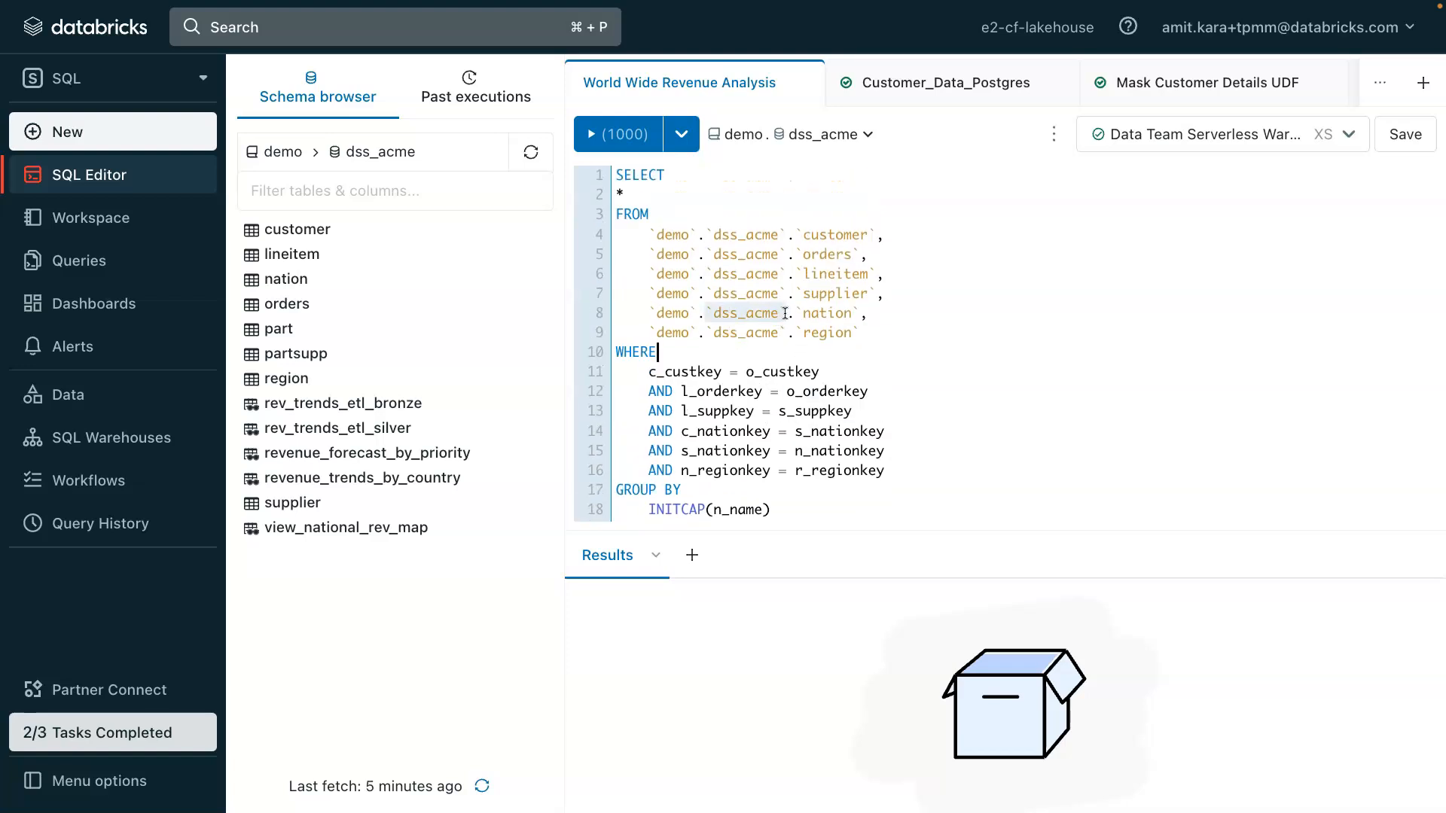
left_click(619, 194)
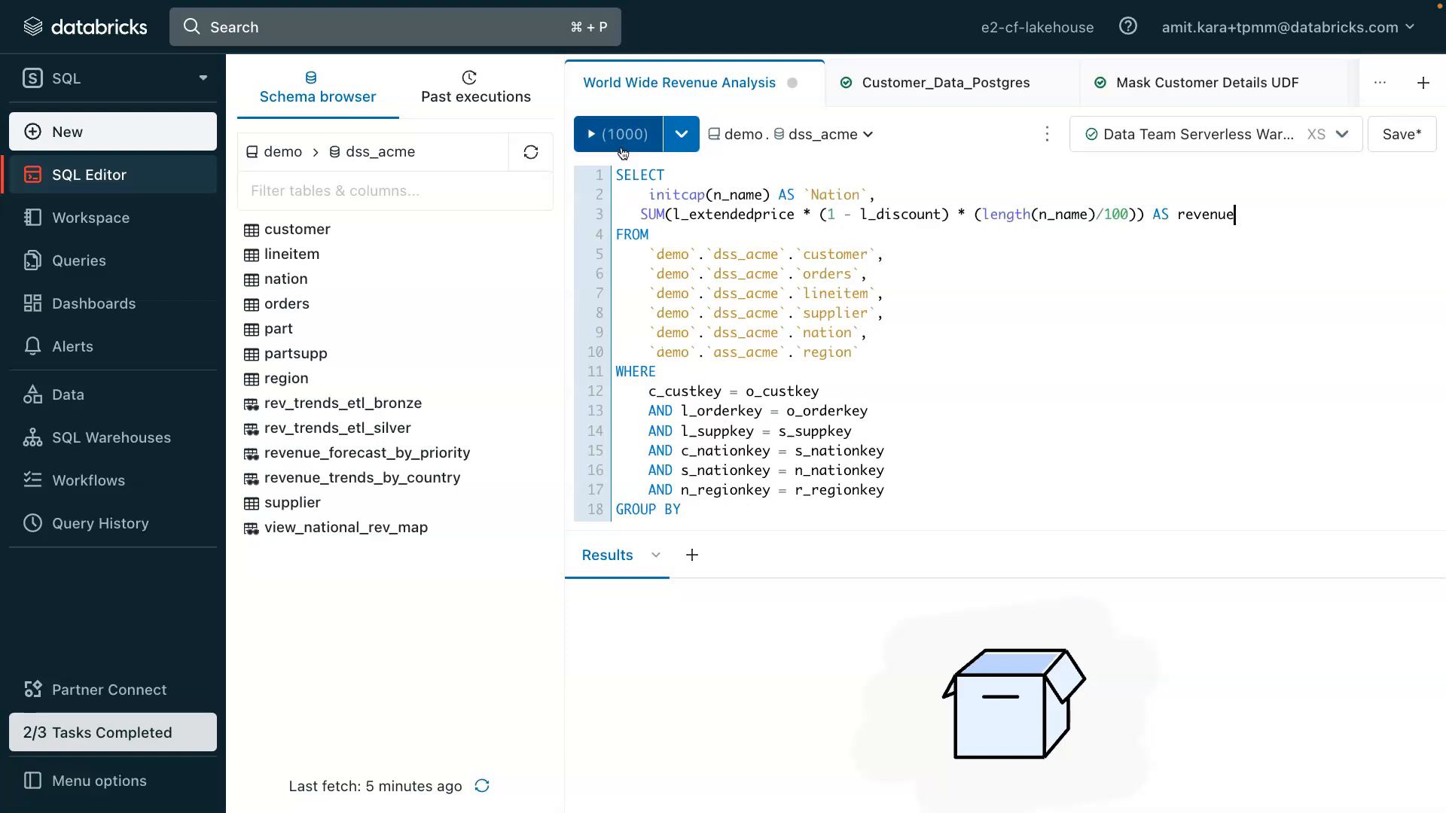
mouse_move(619, 134)
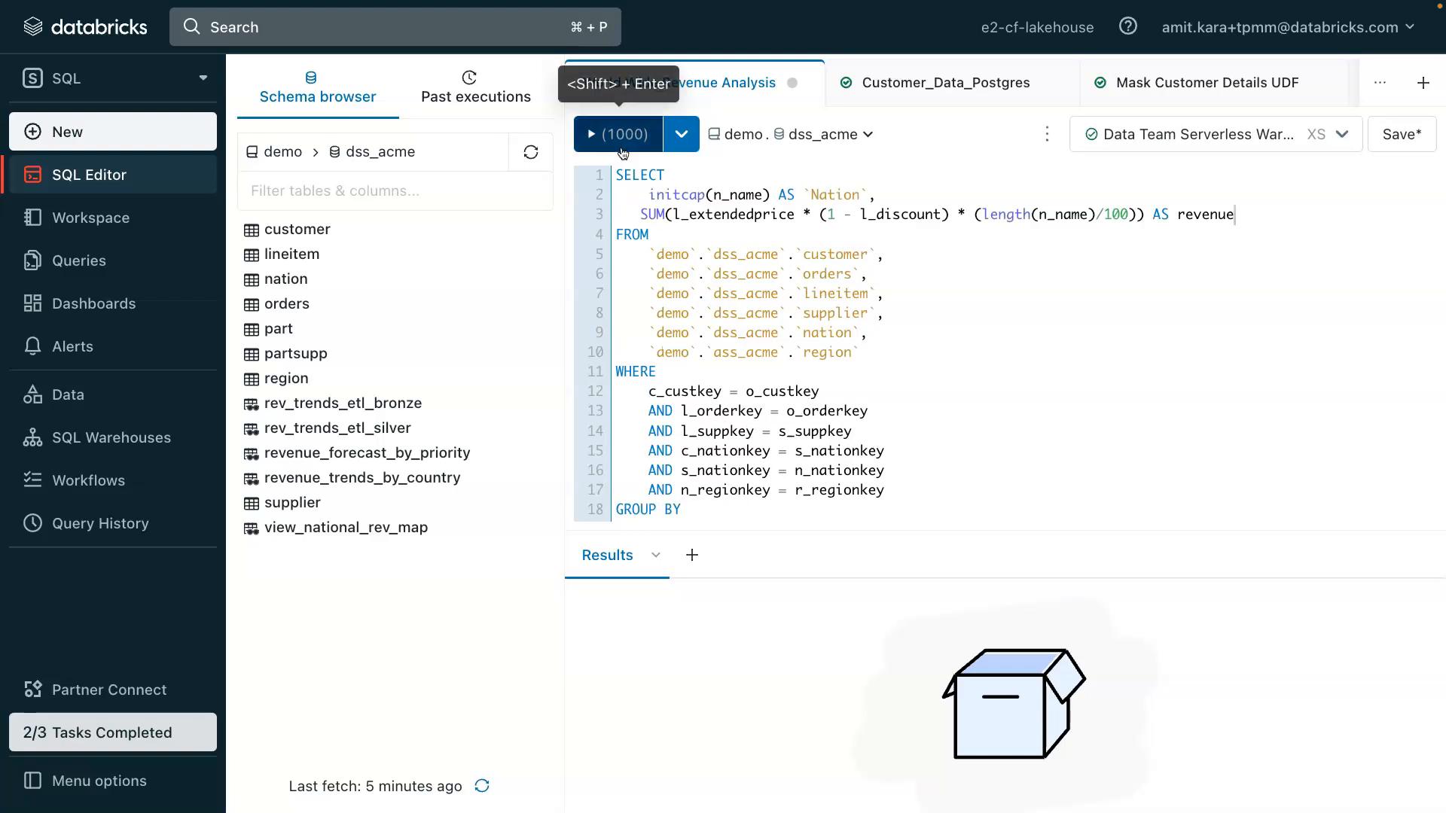
Run the query to return 25 nations with revenue, United Kingdom first
left_click(617, 134)
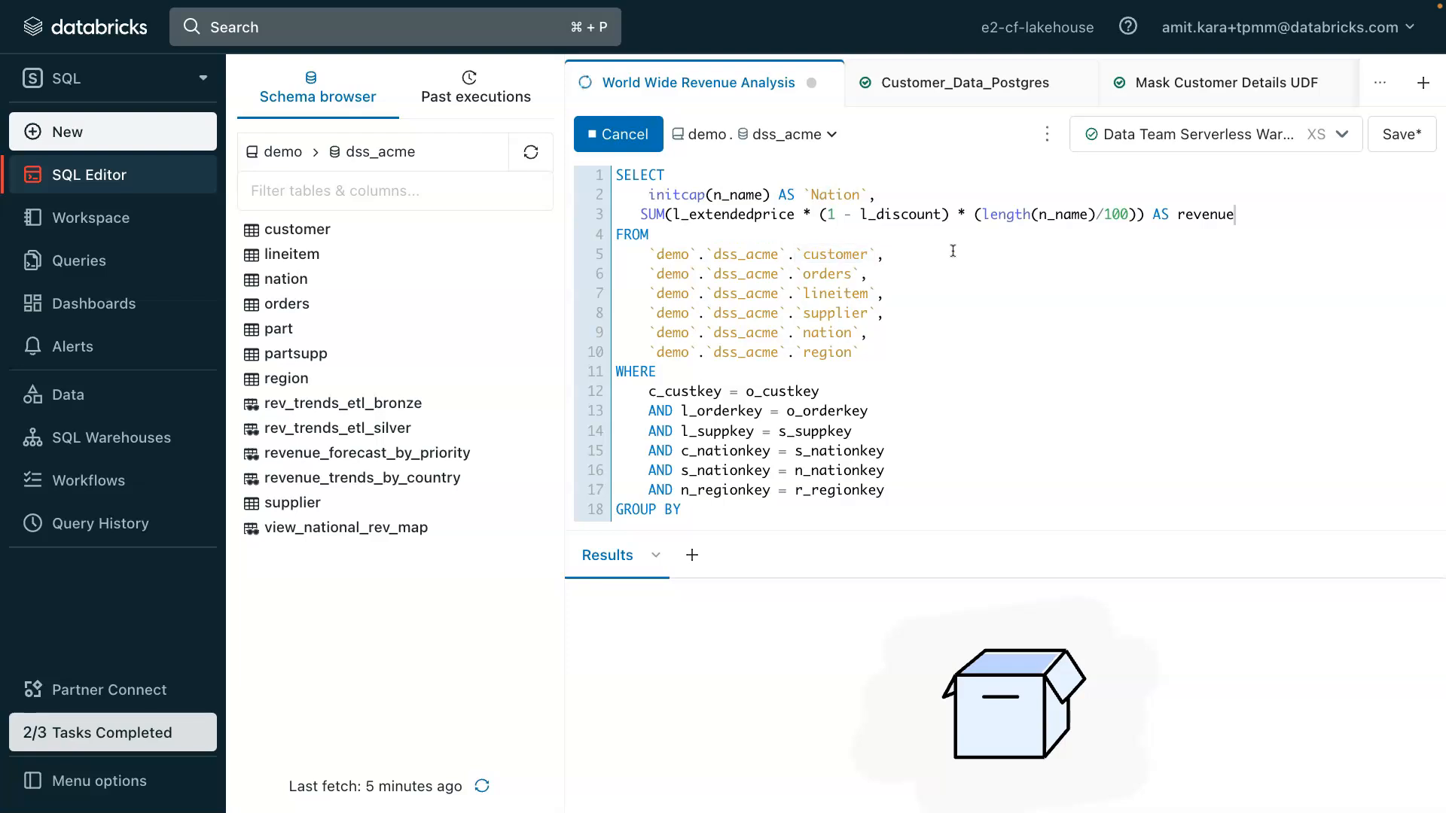
left_click(618, 134)
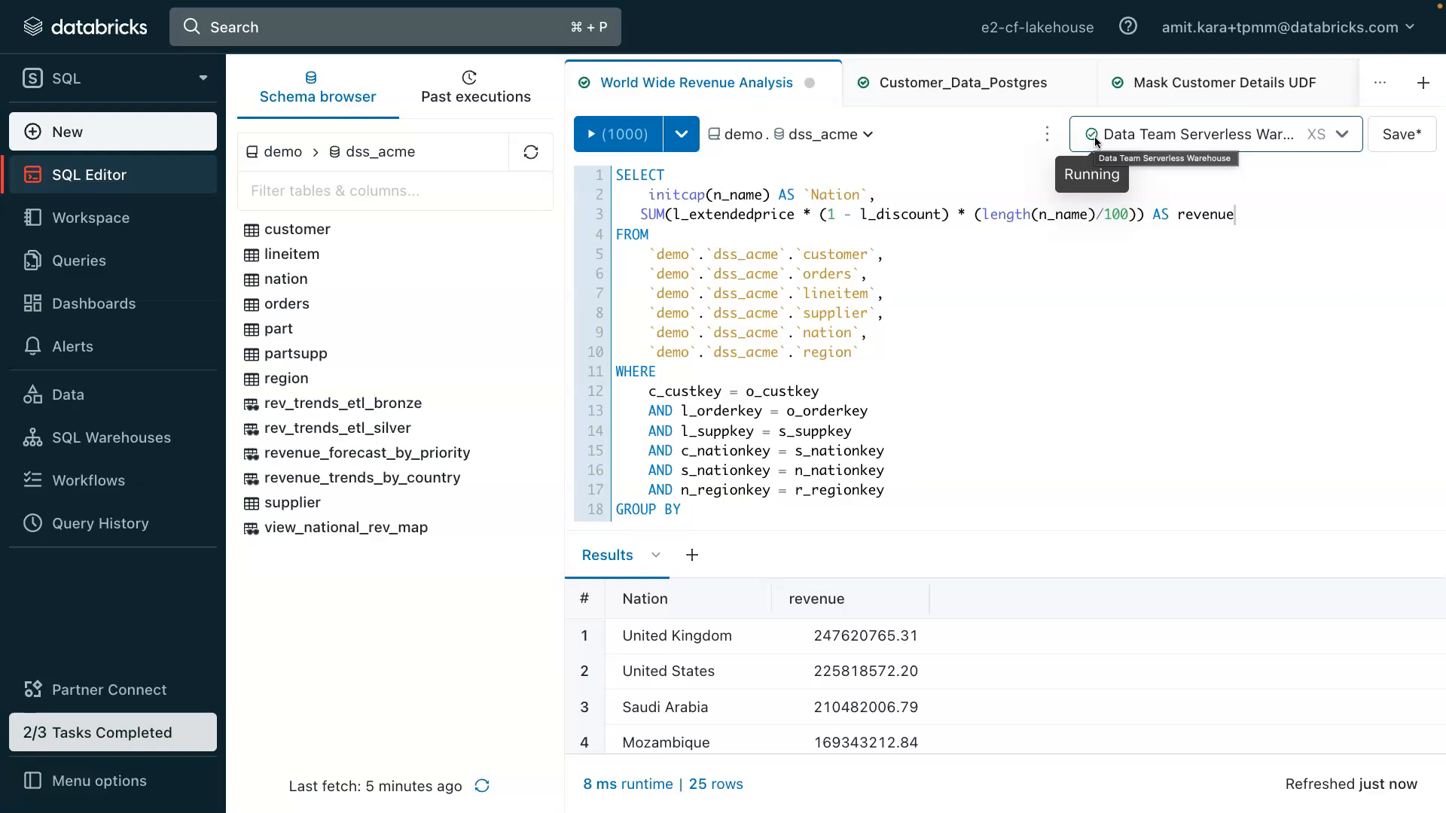
mouse_move(1092, 141)
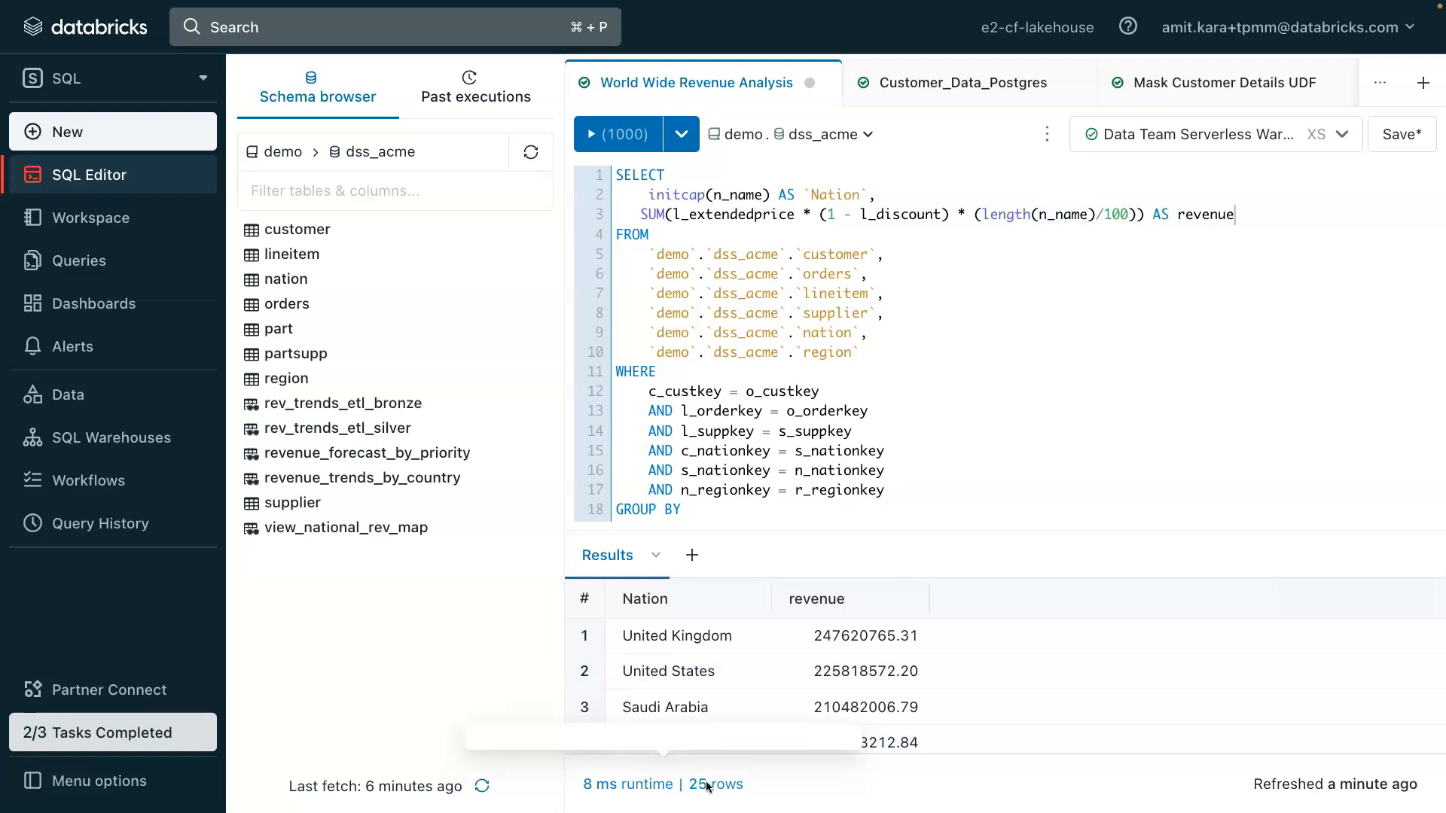
left_click(627, 785)
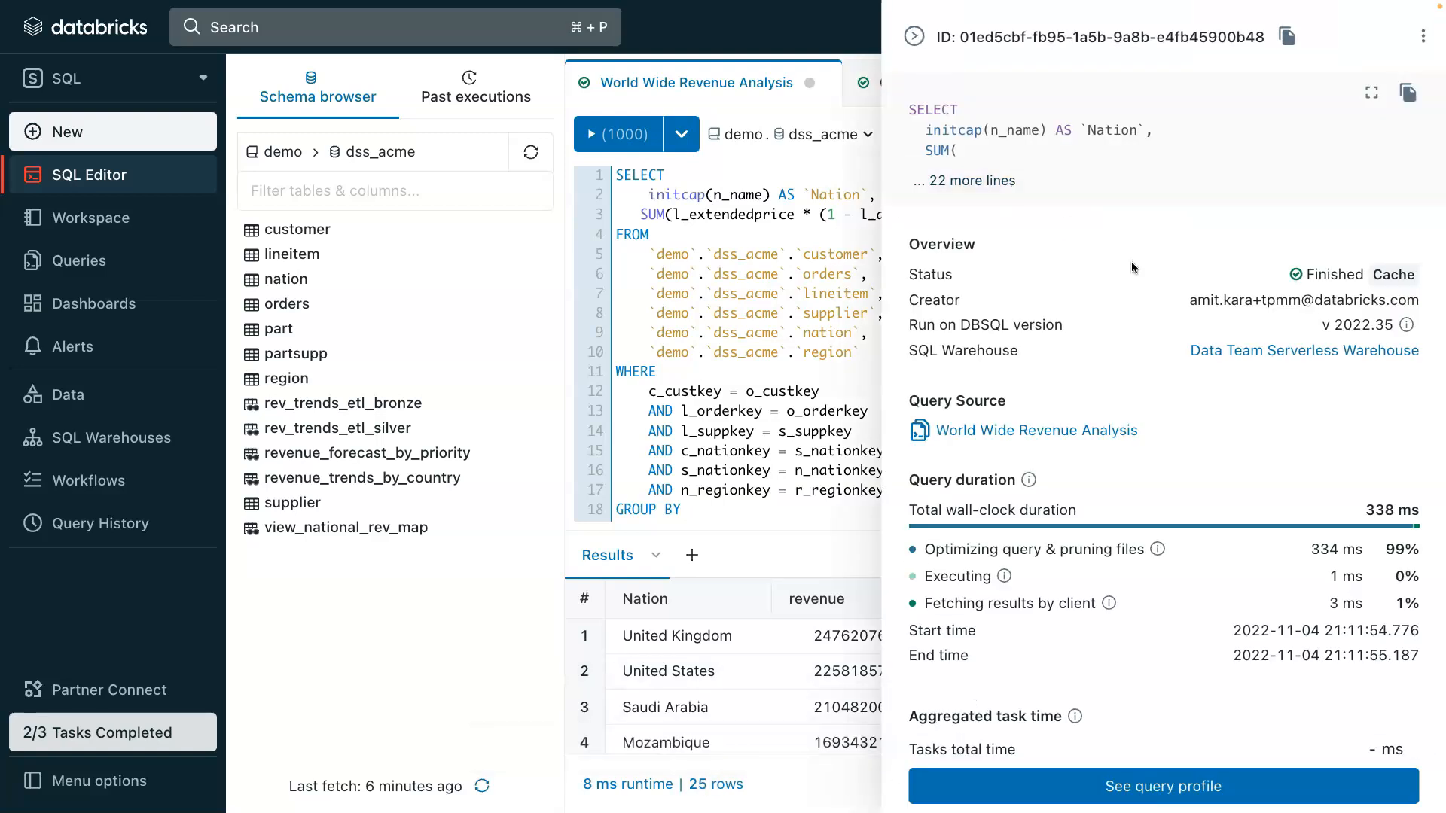
scroll("down", 3)
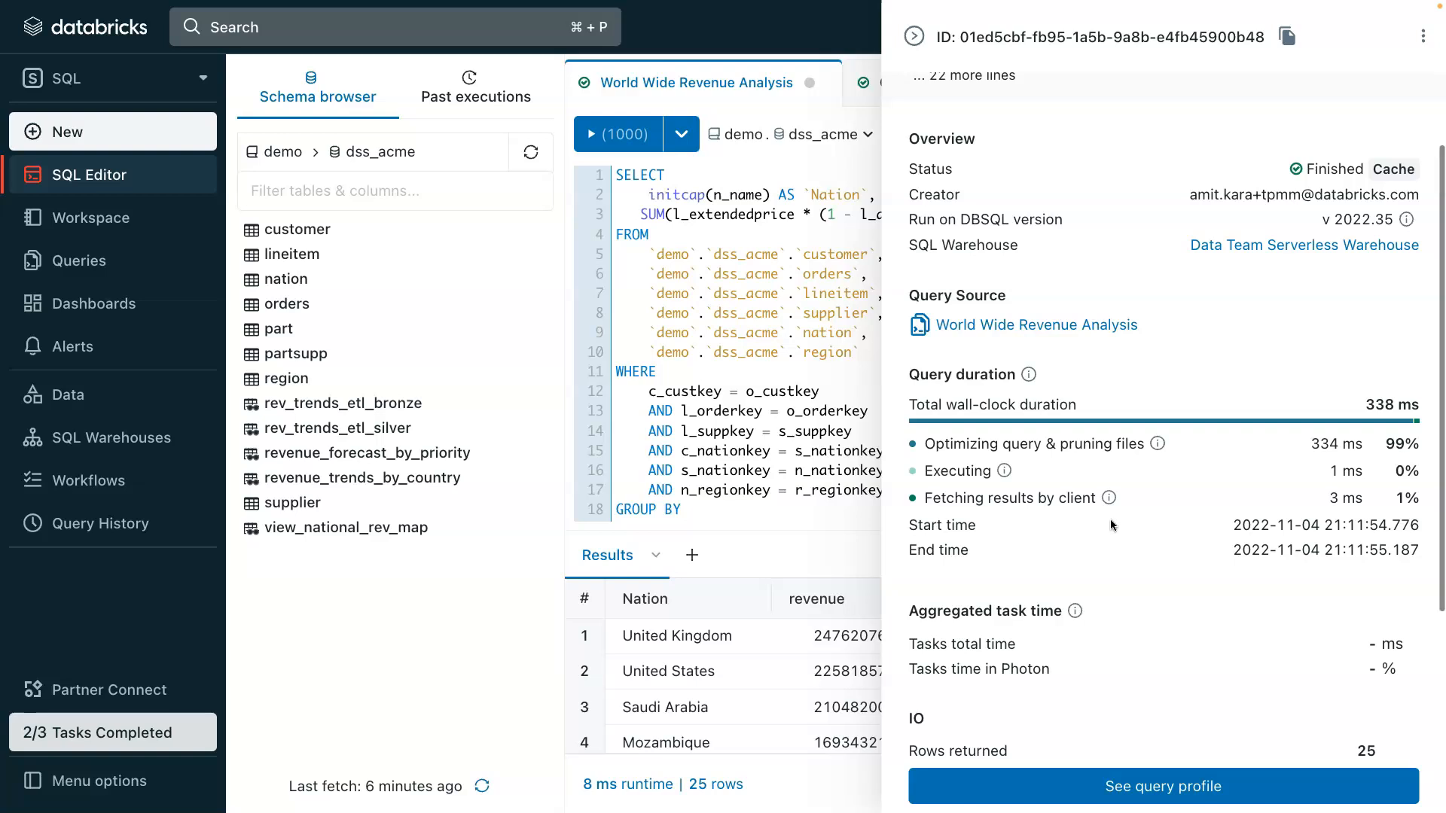
scroll("down", 3)
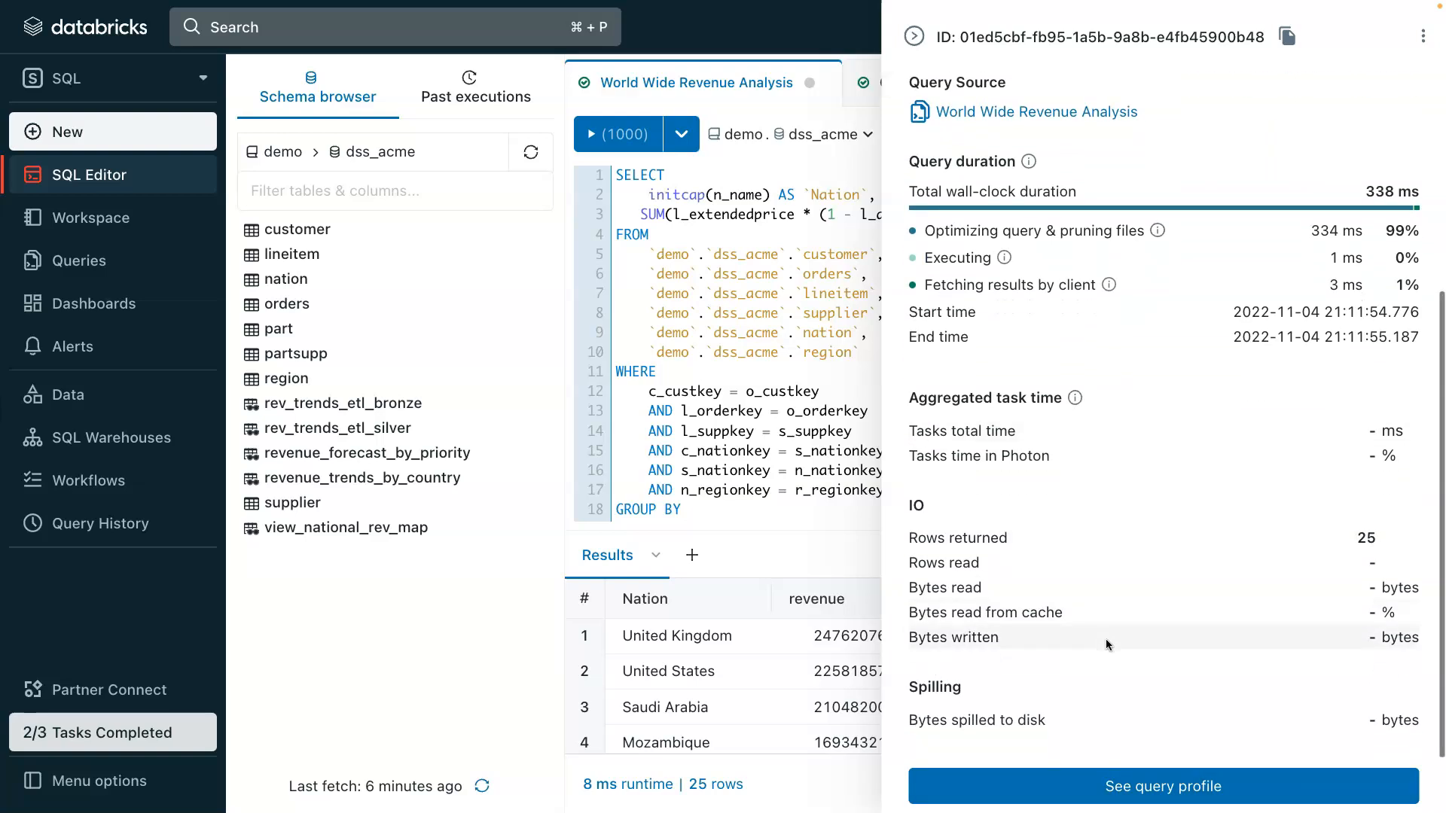
left_click(1163, 786)
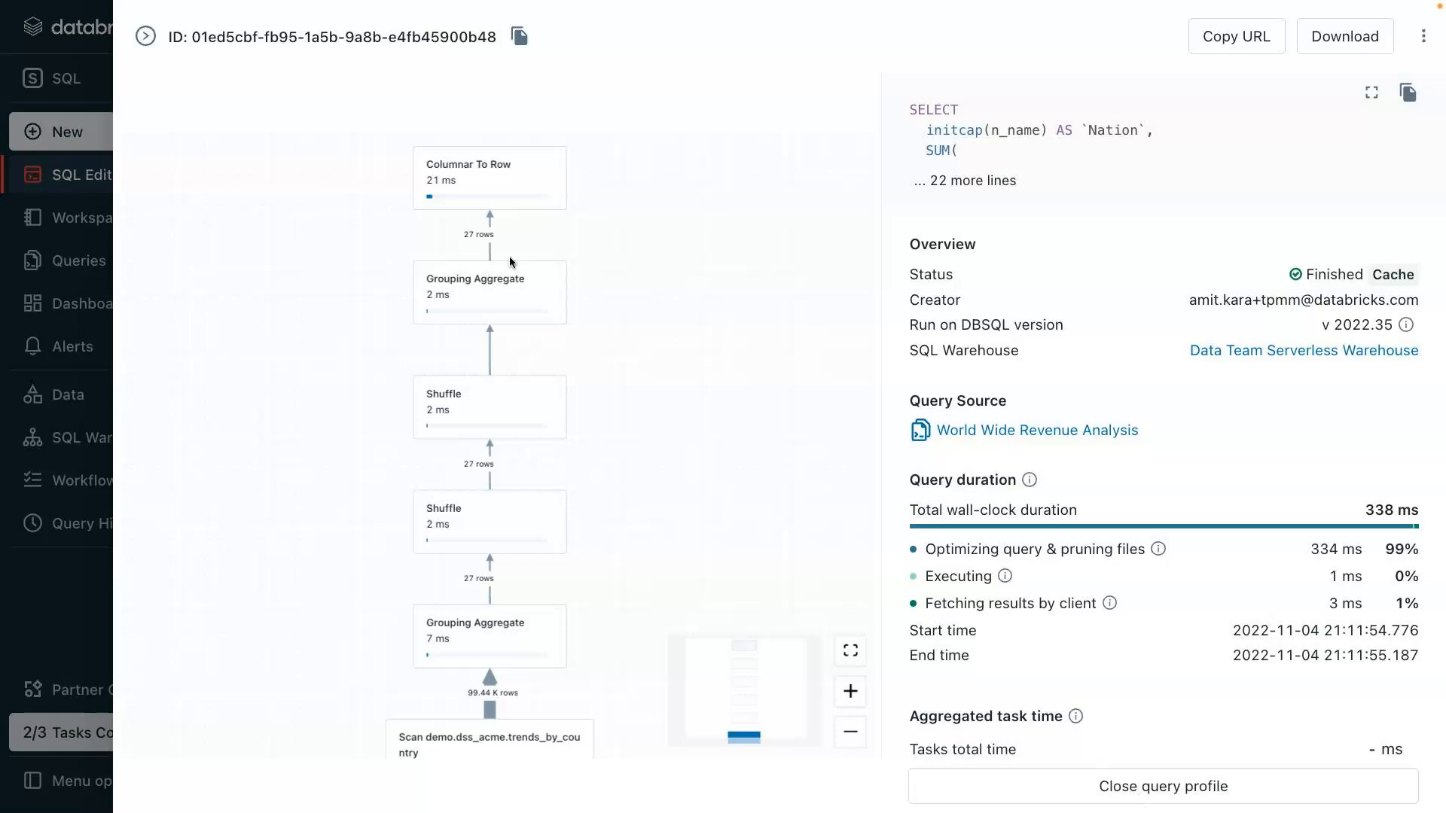
mouse_move(507, 256)
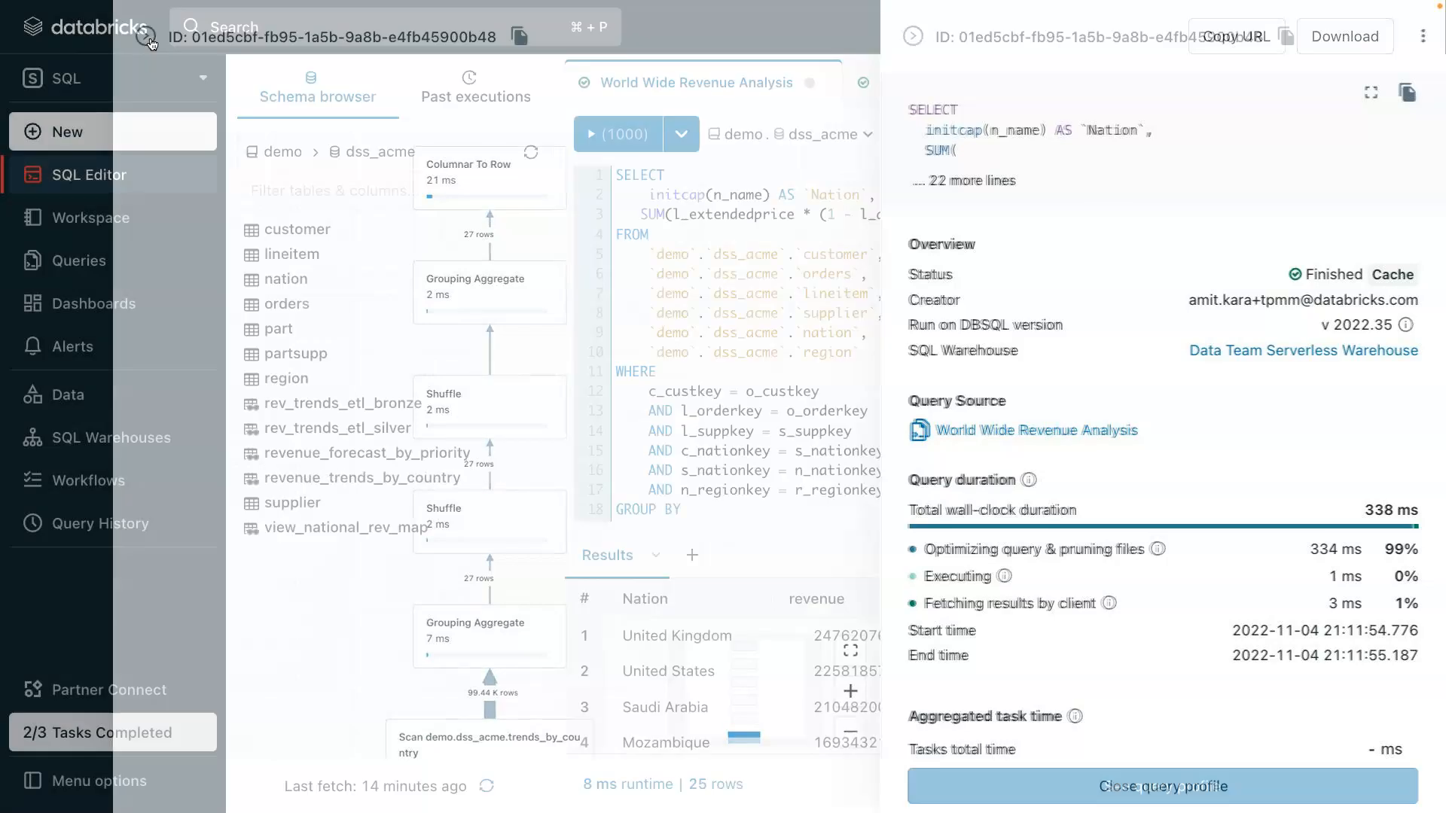
left_click(1163, 786)
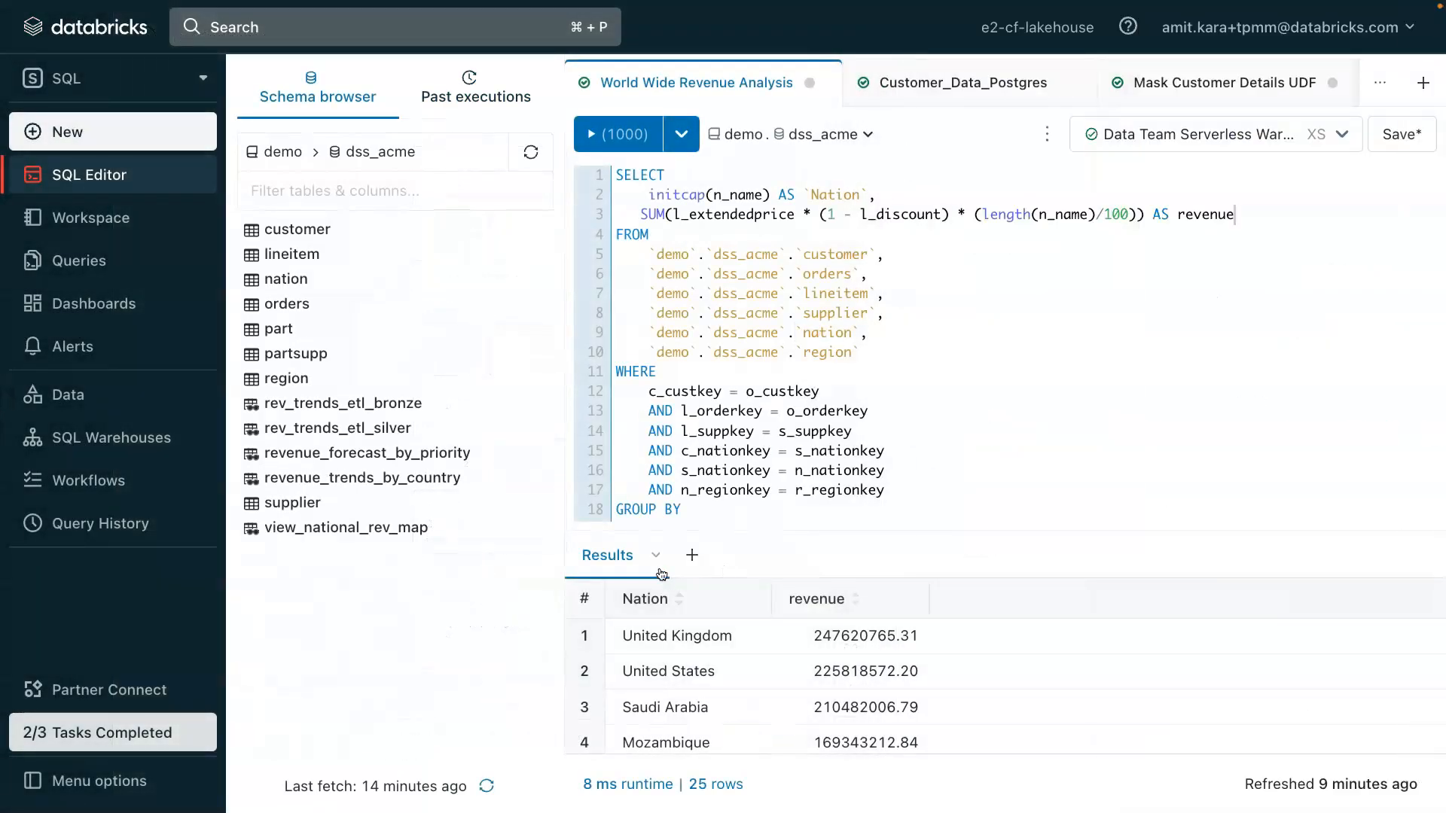
mouse_move(693, 556)
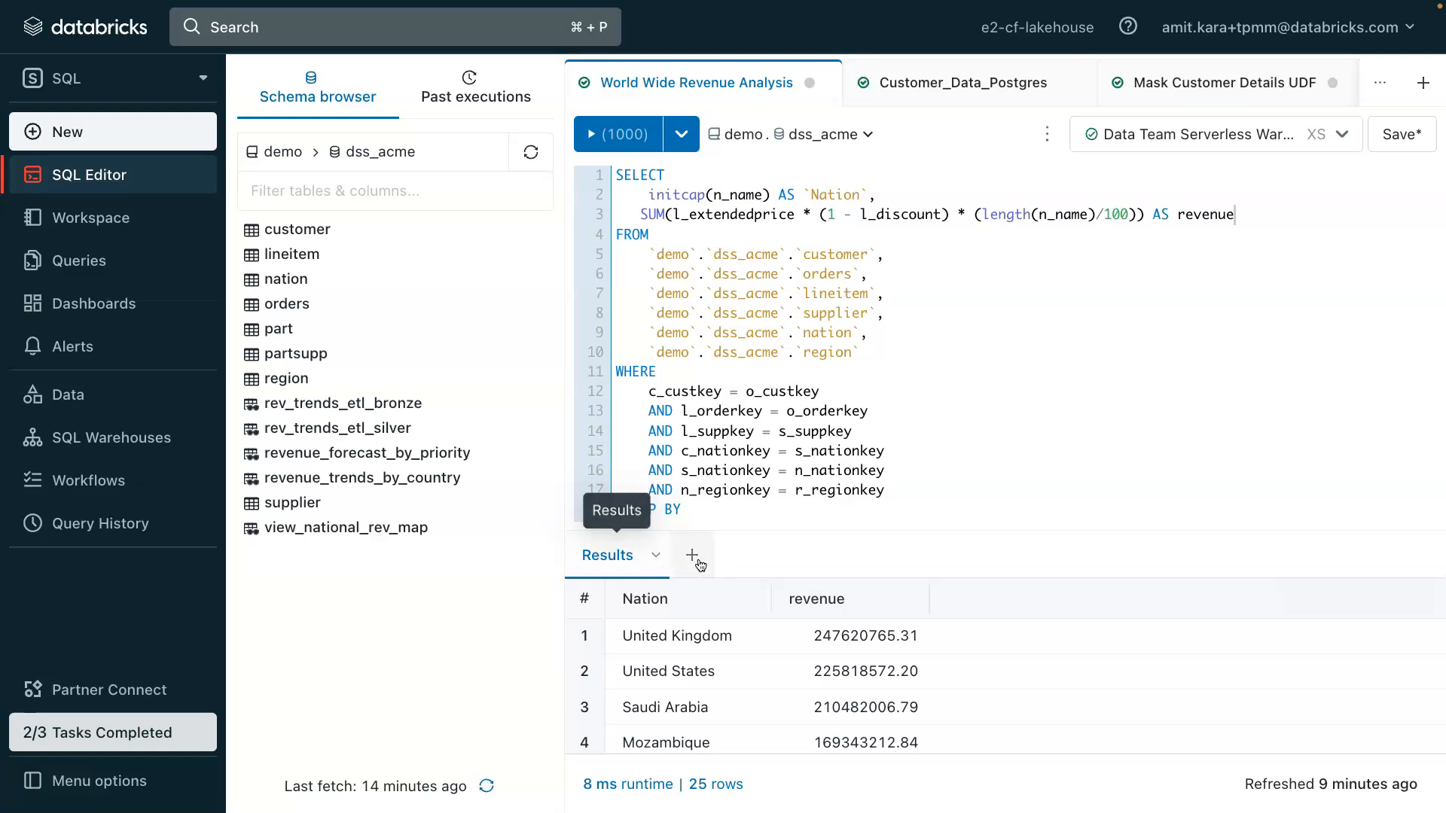
Add a visualization of the results with Automatic chart type and save it as the revenue bar chart
left_click(693, 556)
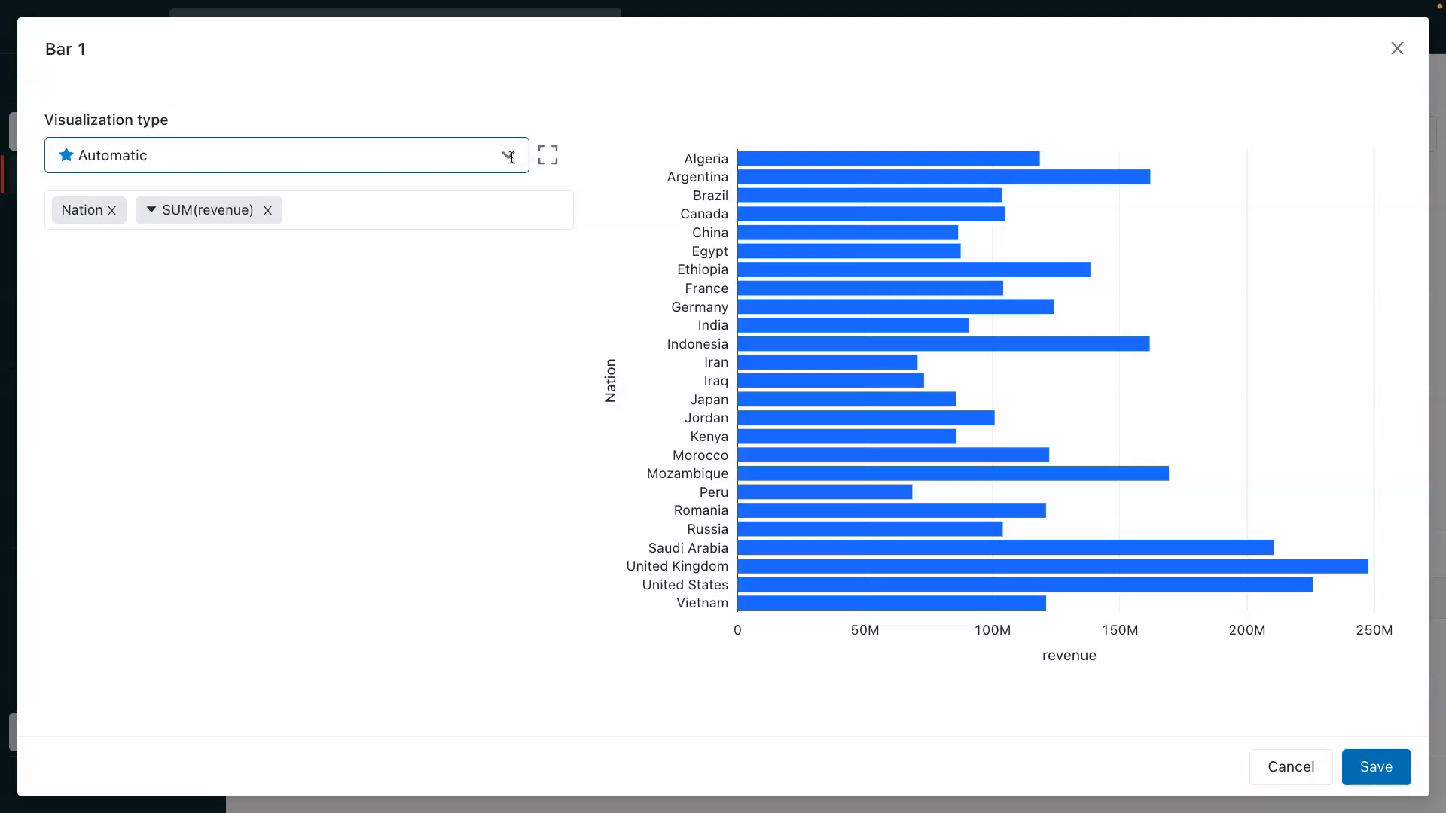
left_click(286, 155)
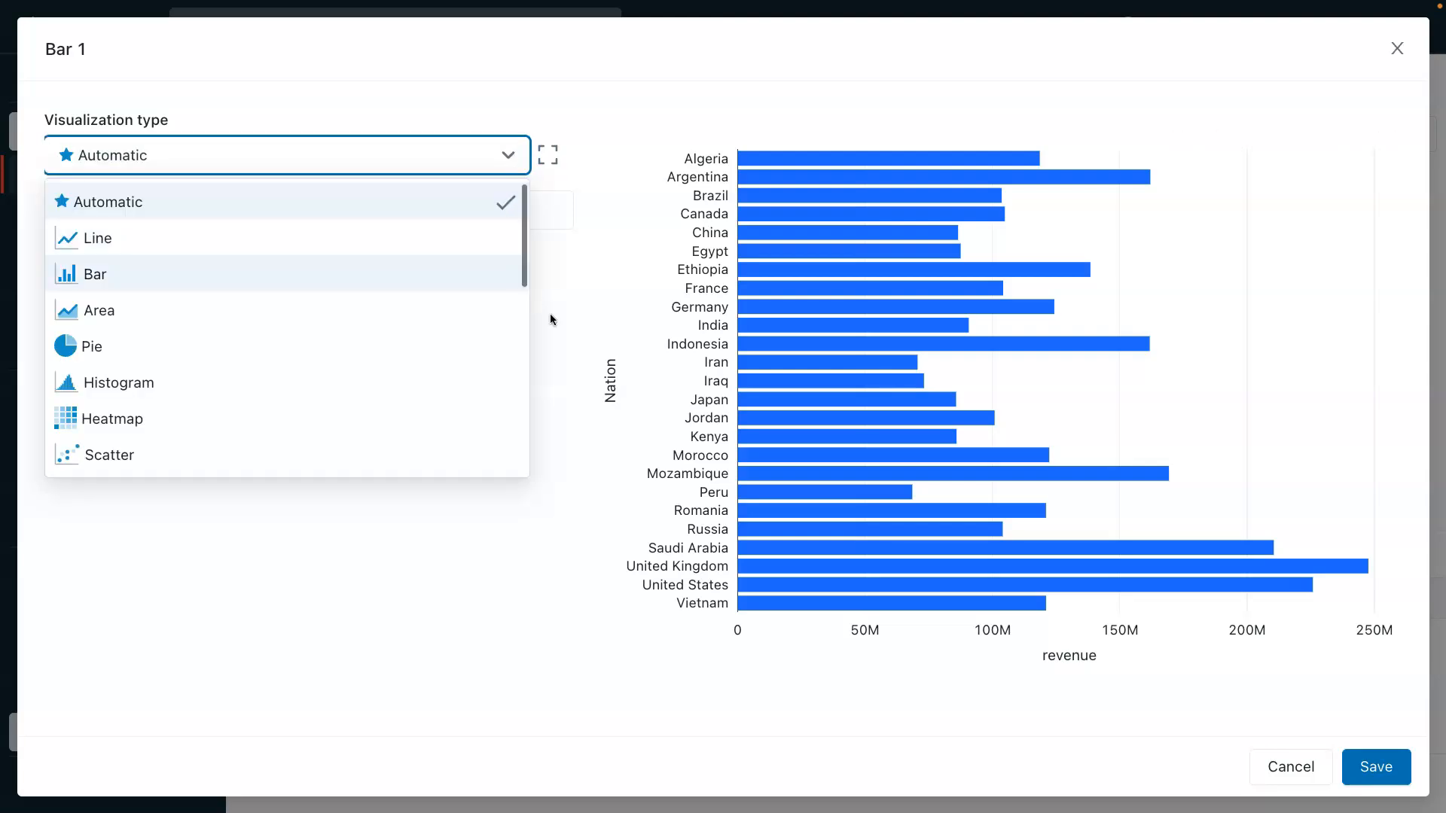
mouse_move(1000, 705)
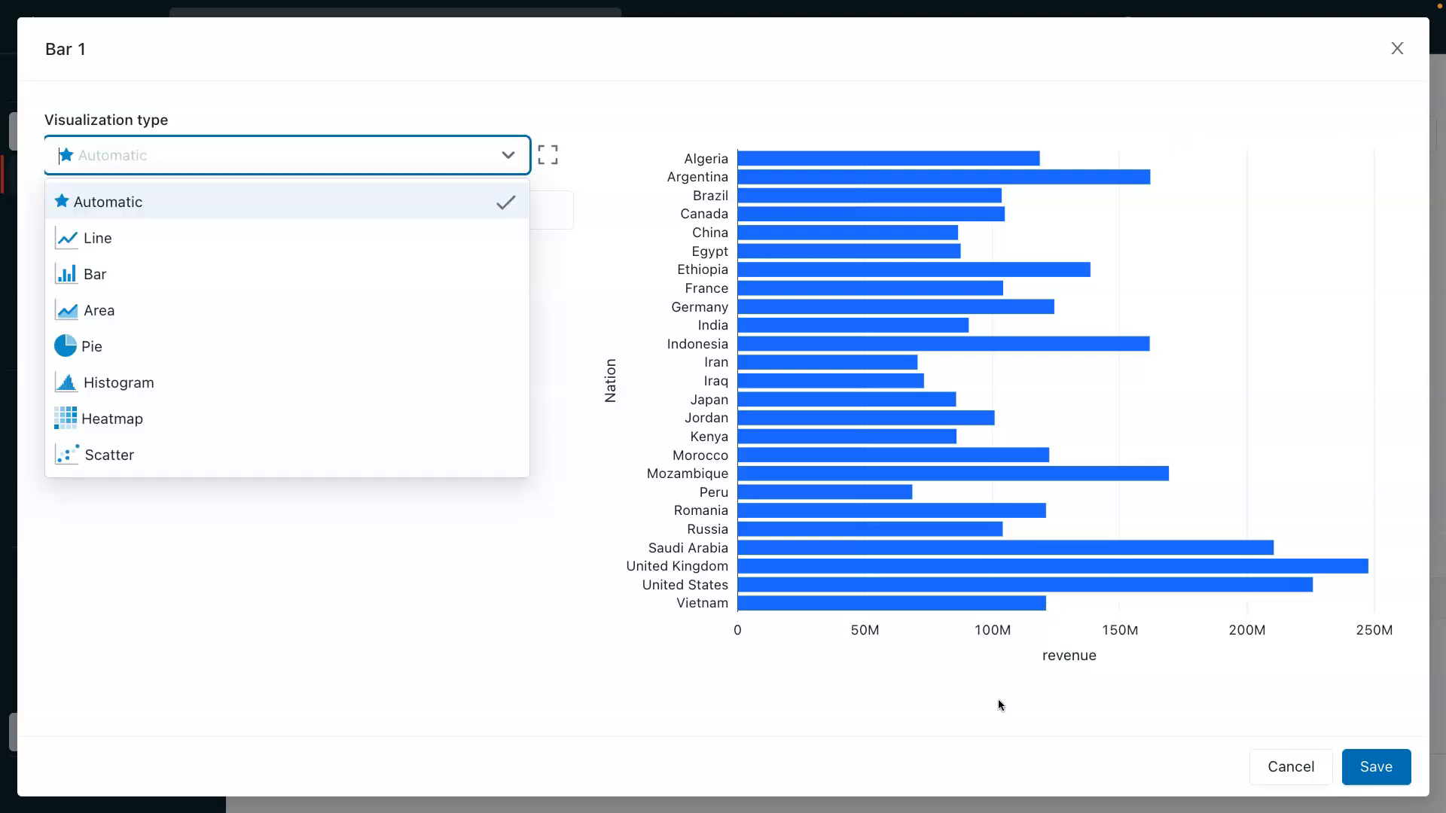
left_click(109, 201)
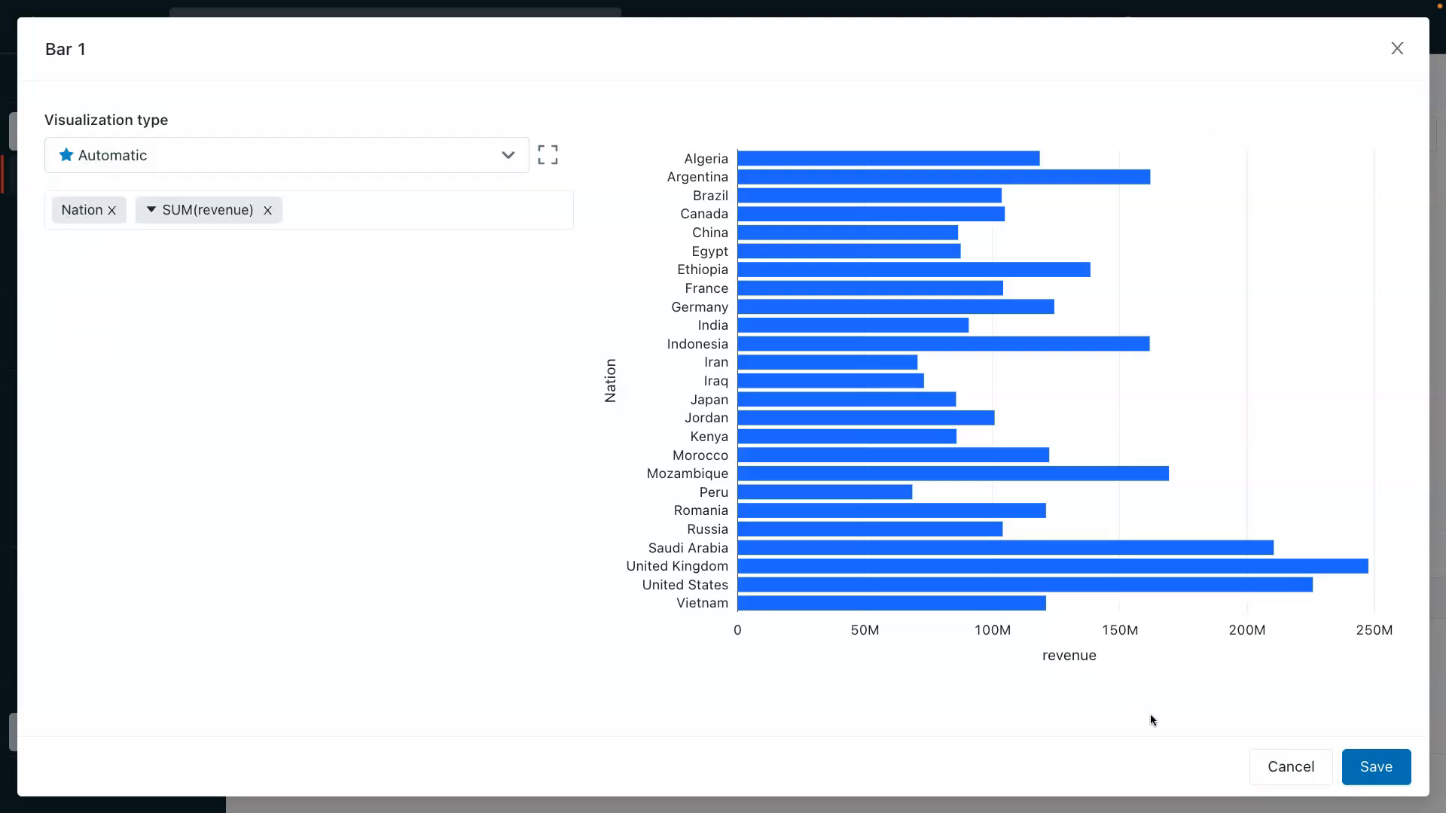
mouse_move(553, 470)
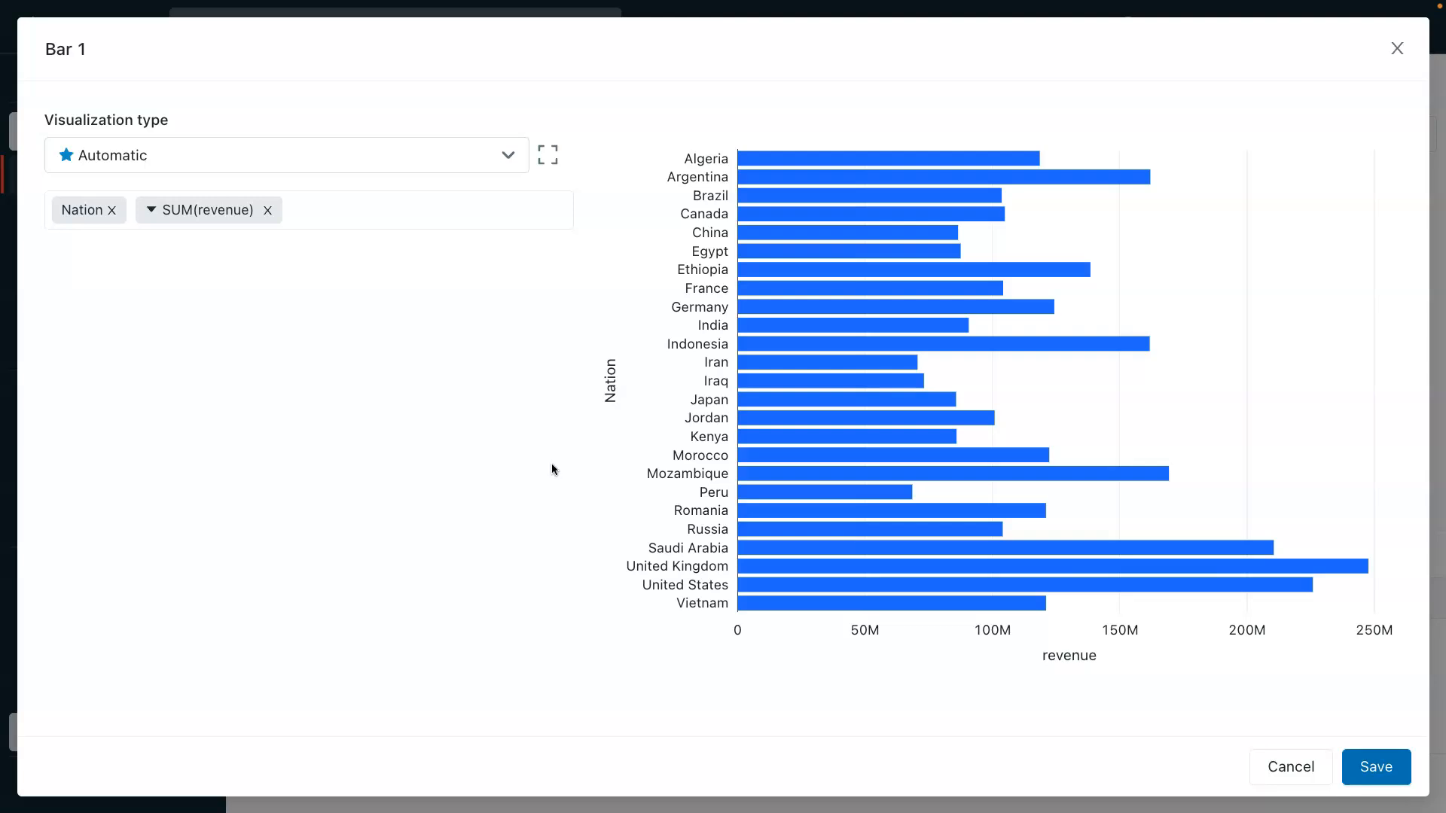
mouse_move(1277, 675)
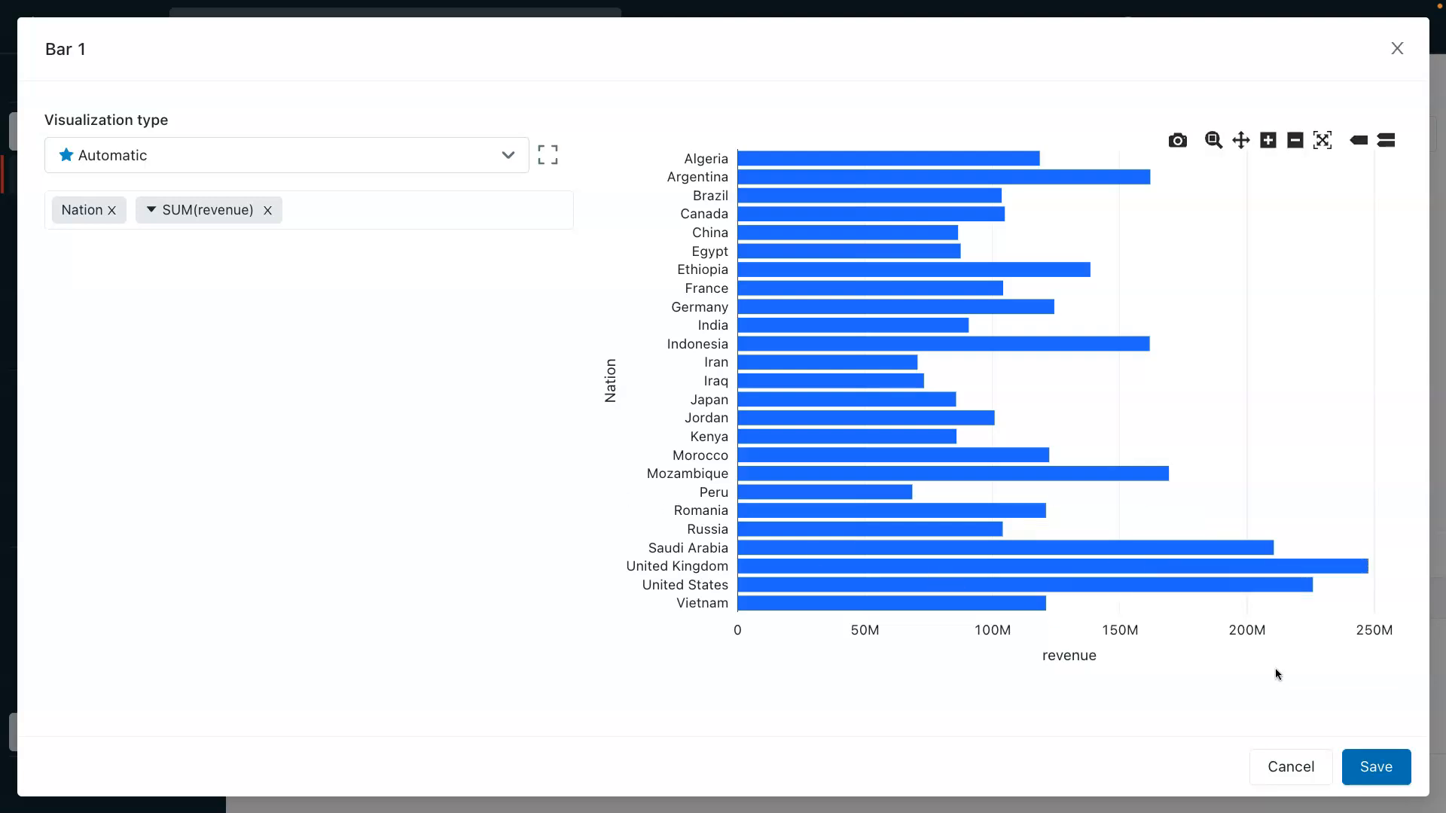
left_click(1375, 767)
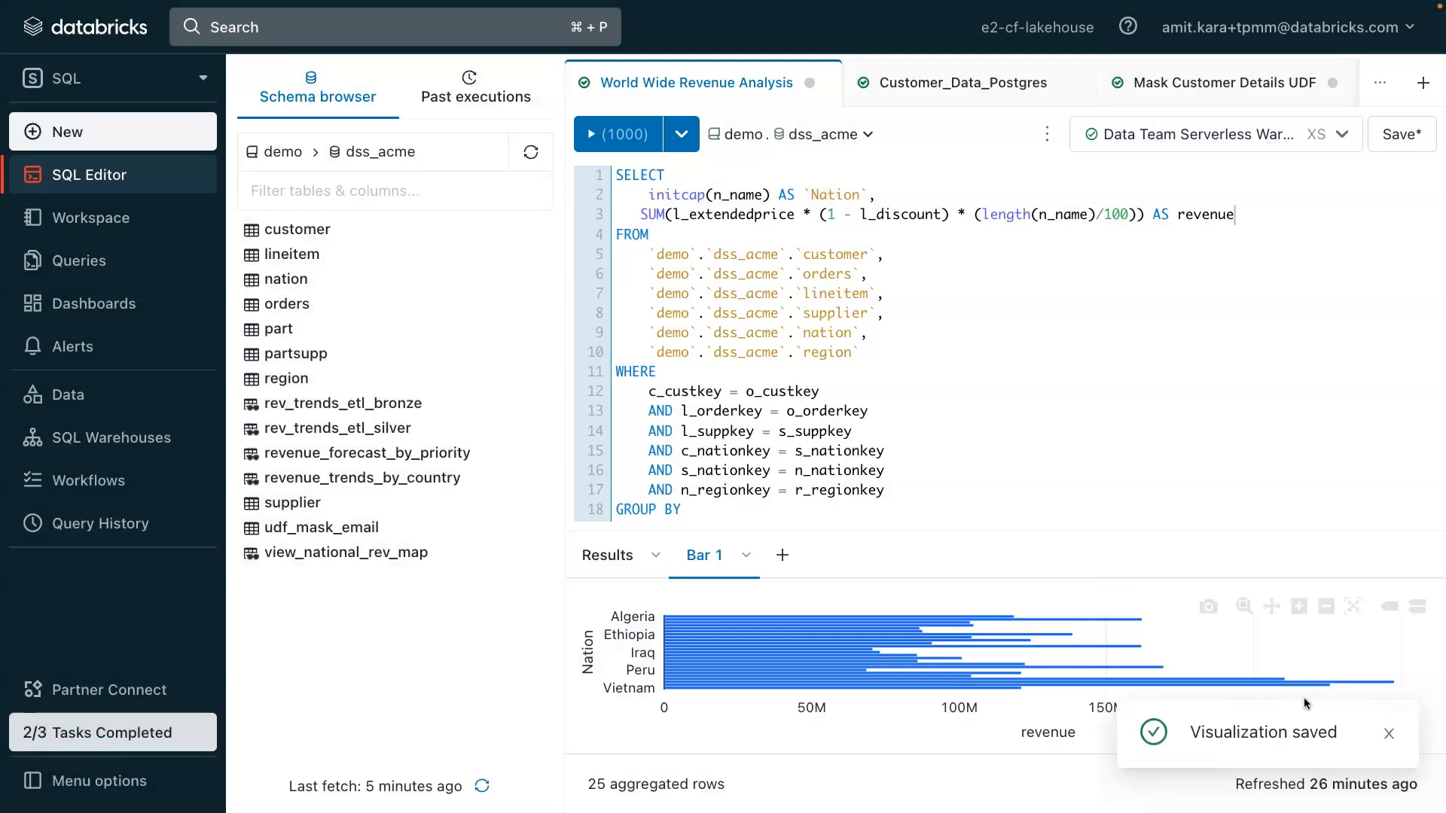
mouse_move(1110, 334)
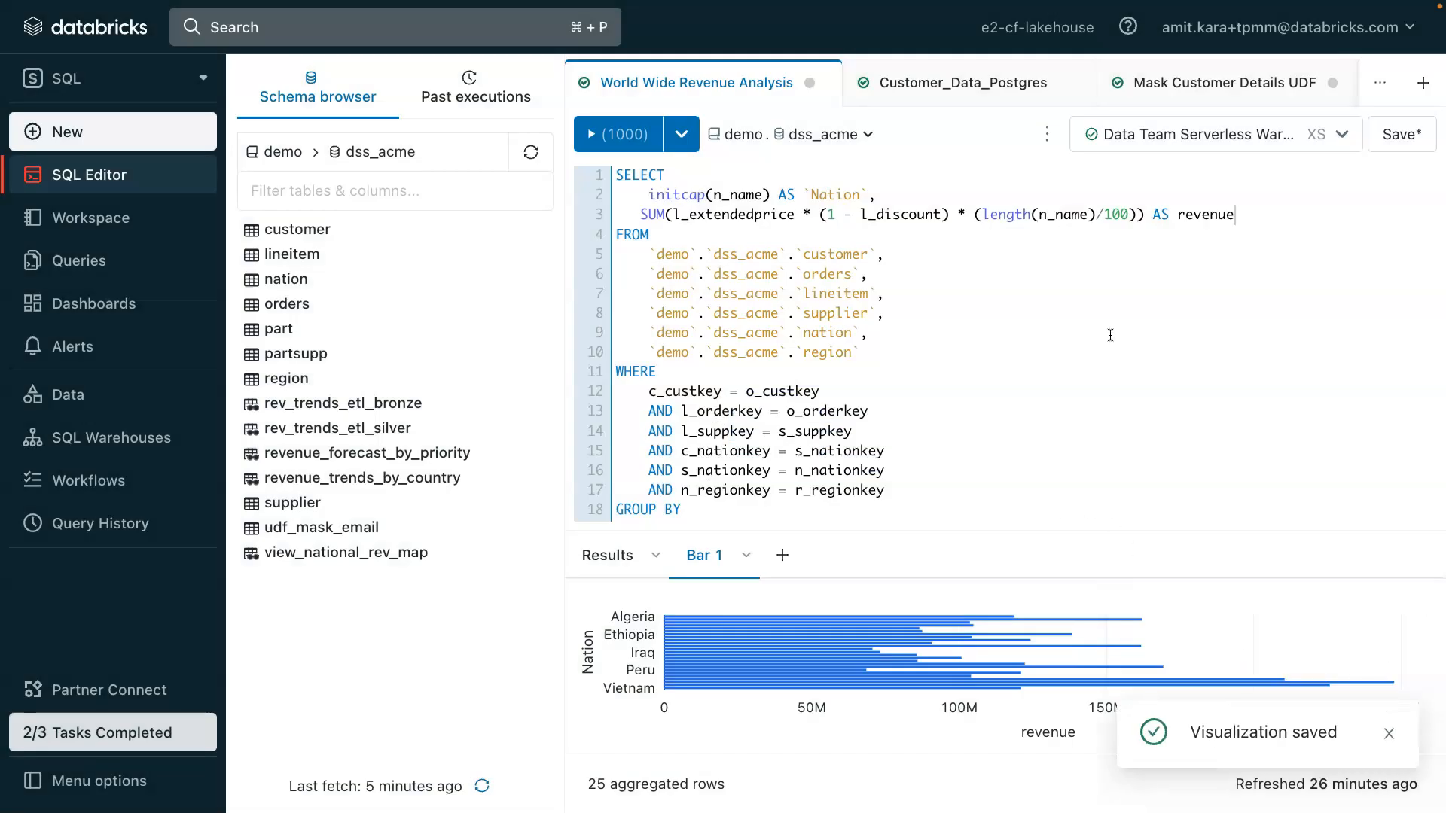
Review the Mask Customer Details UDF query's SQL email-masking and Python redact functions
left_click(1222, 82)
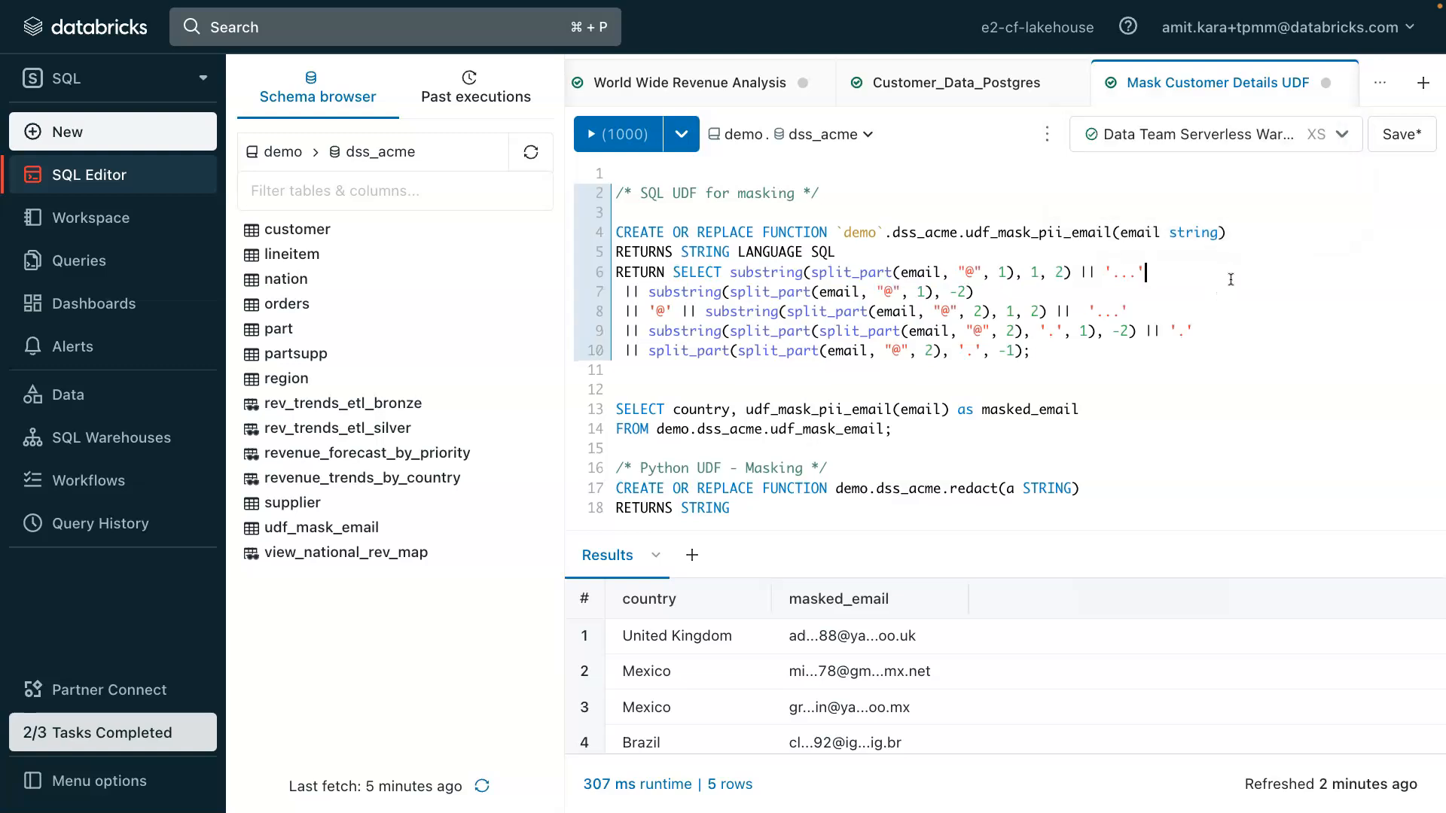
scroll("down", 3)
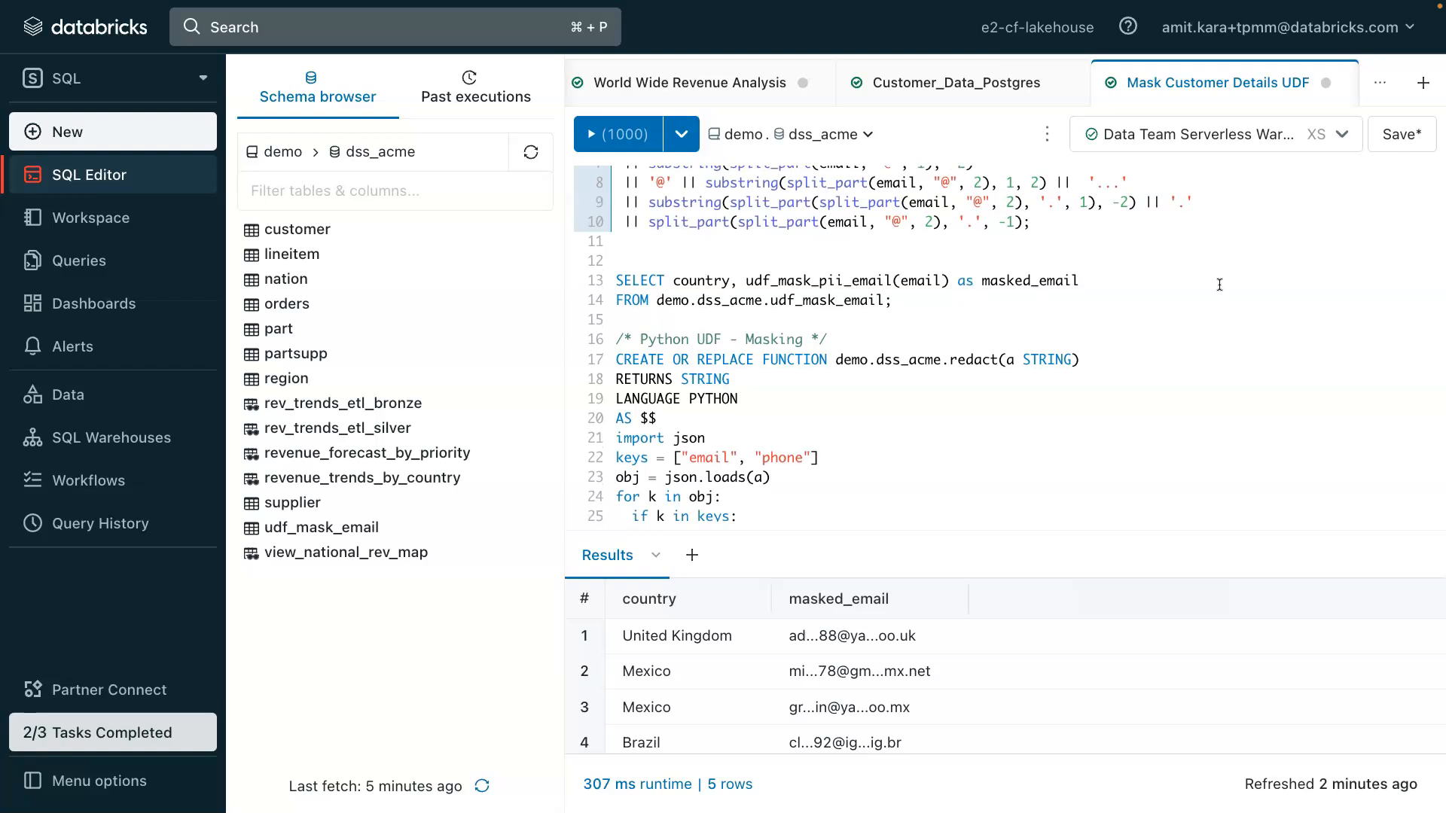
scroll("down", 3)
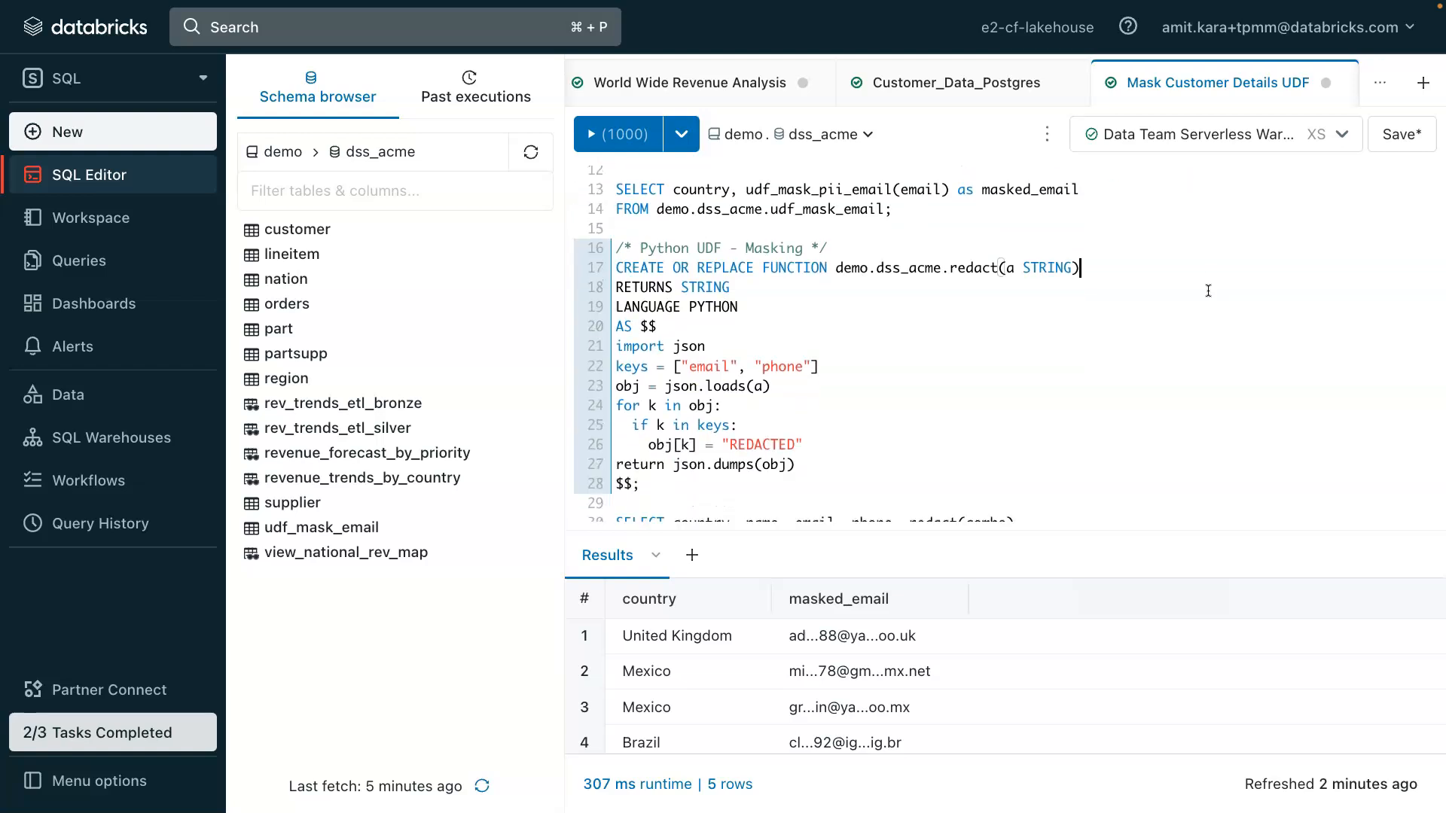
scroll("down", 3)
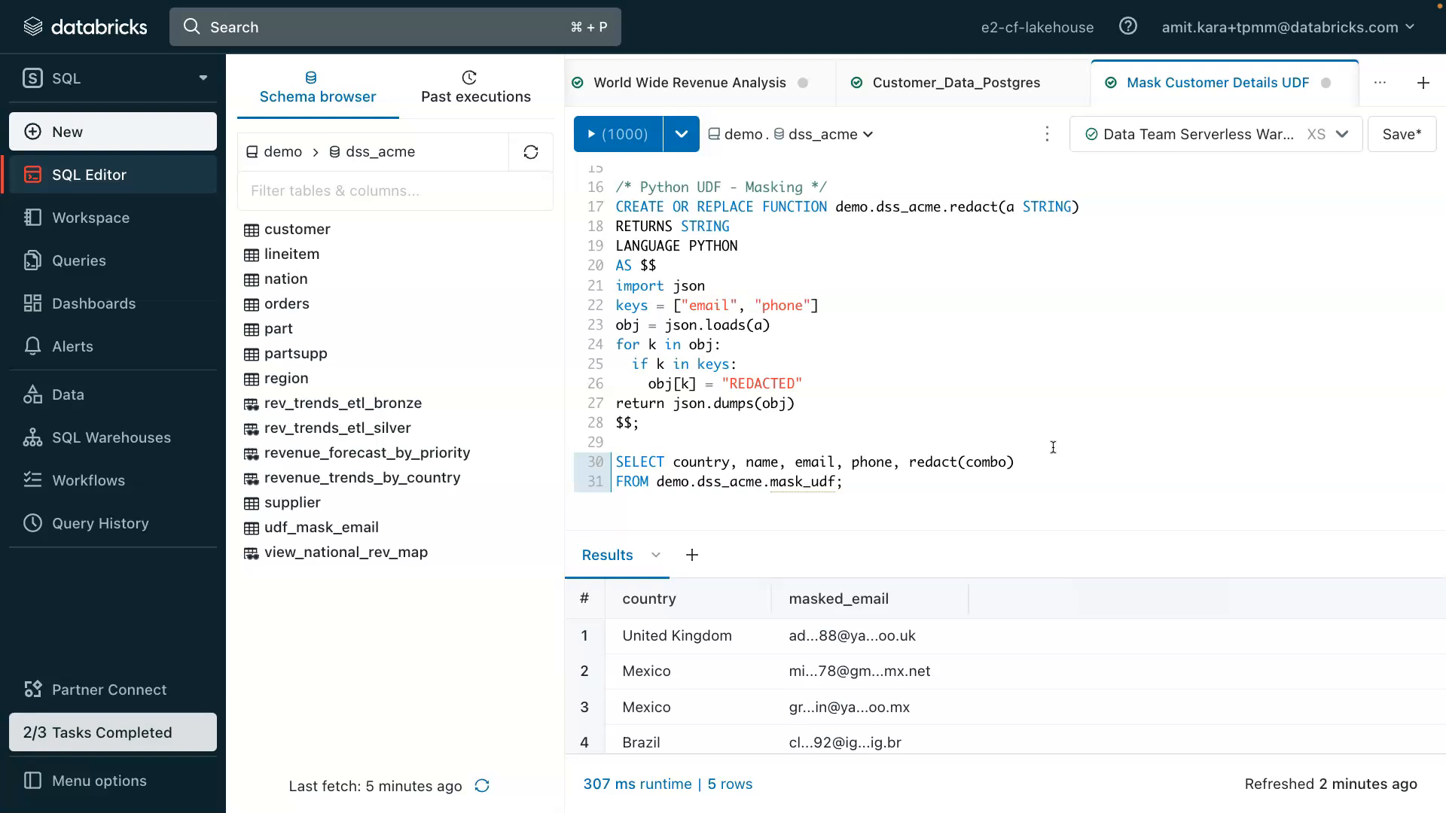
left_click(843, 481)
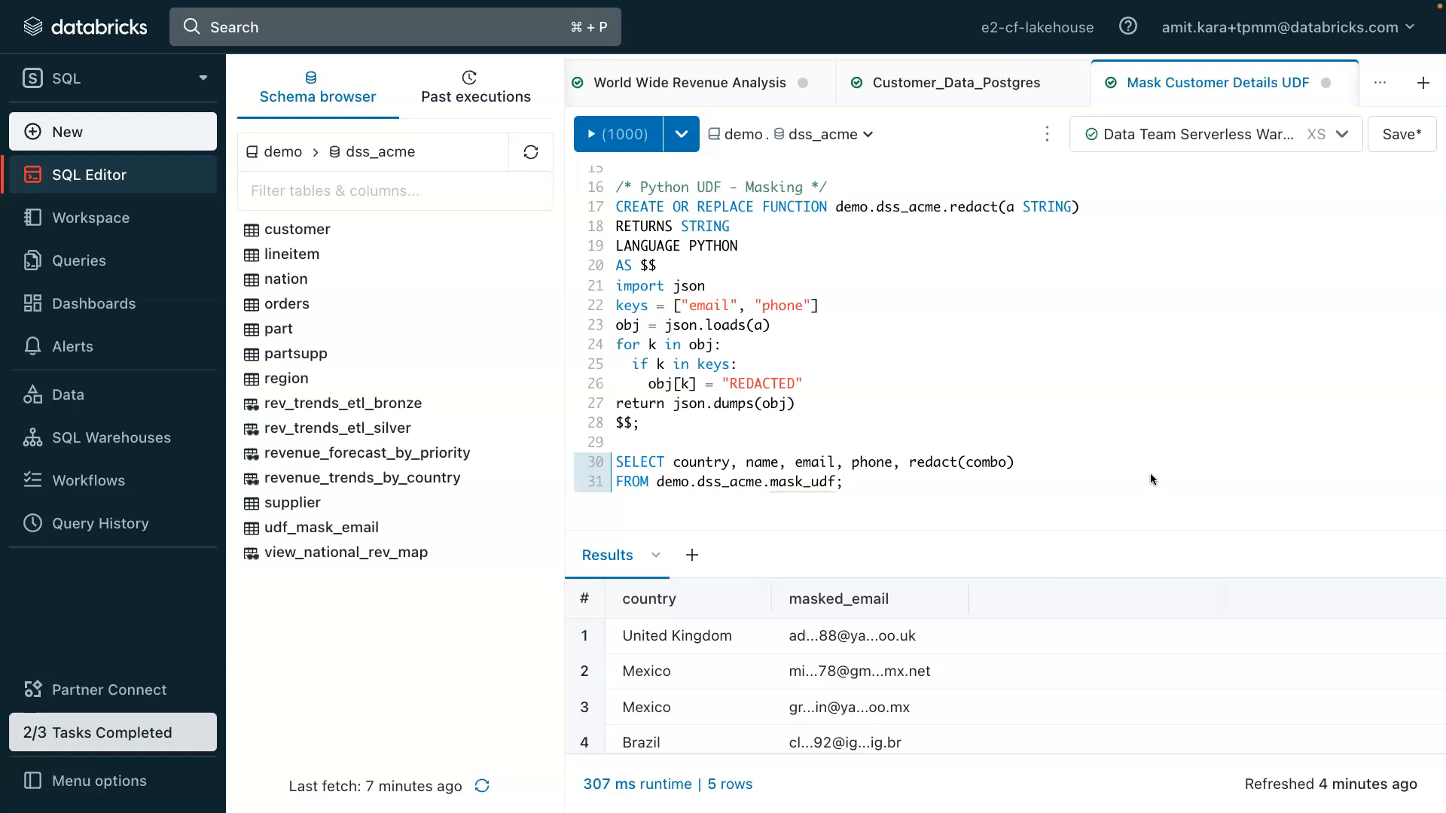
Review the Customer_Data_Postgres federated Canada customer table and forecast-versus-sales query
left_click(951, 82)
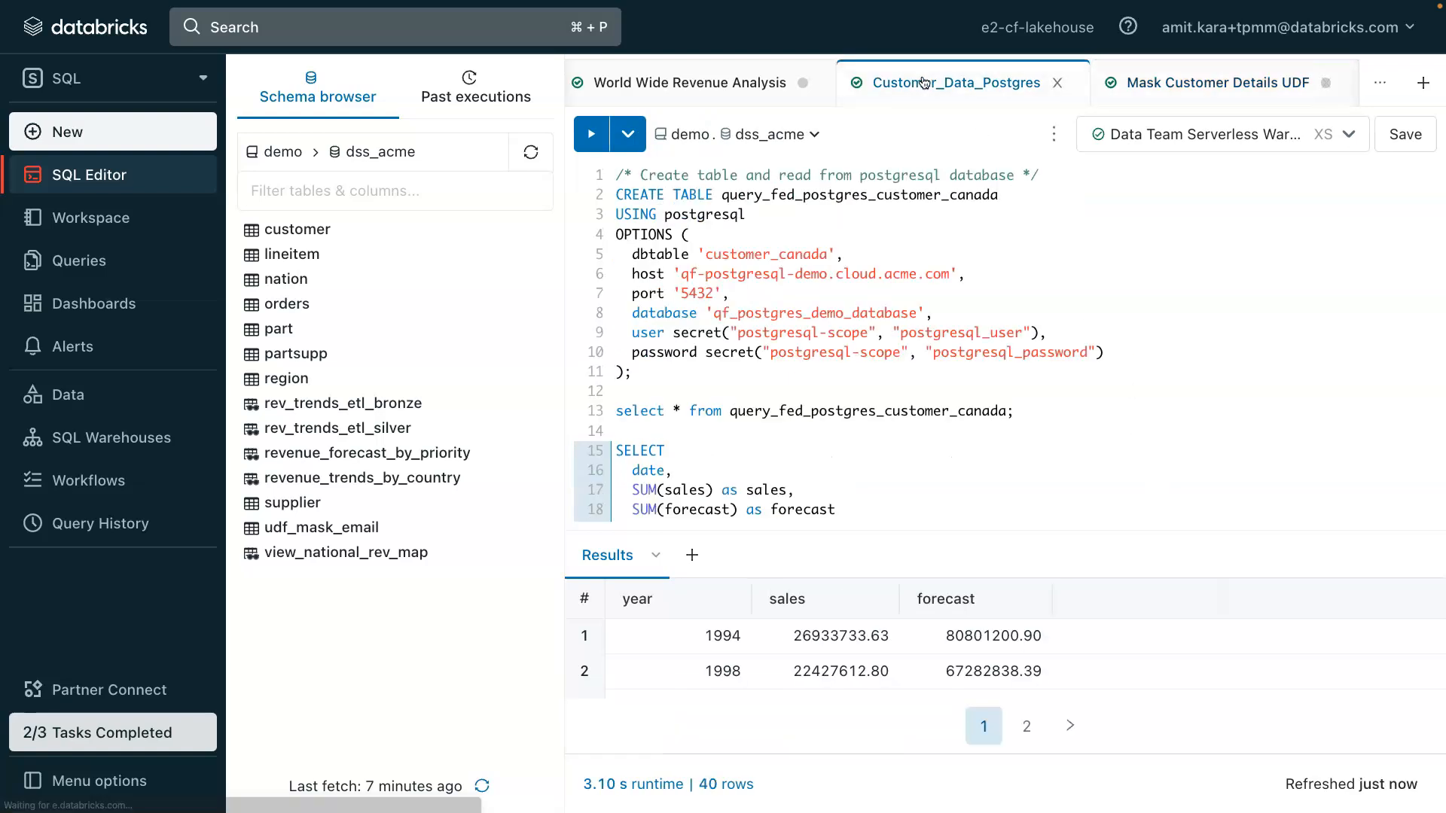
mouse_move(1172, 241)
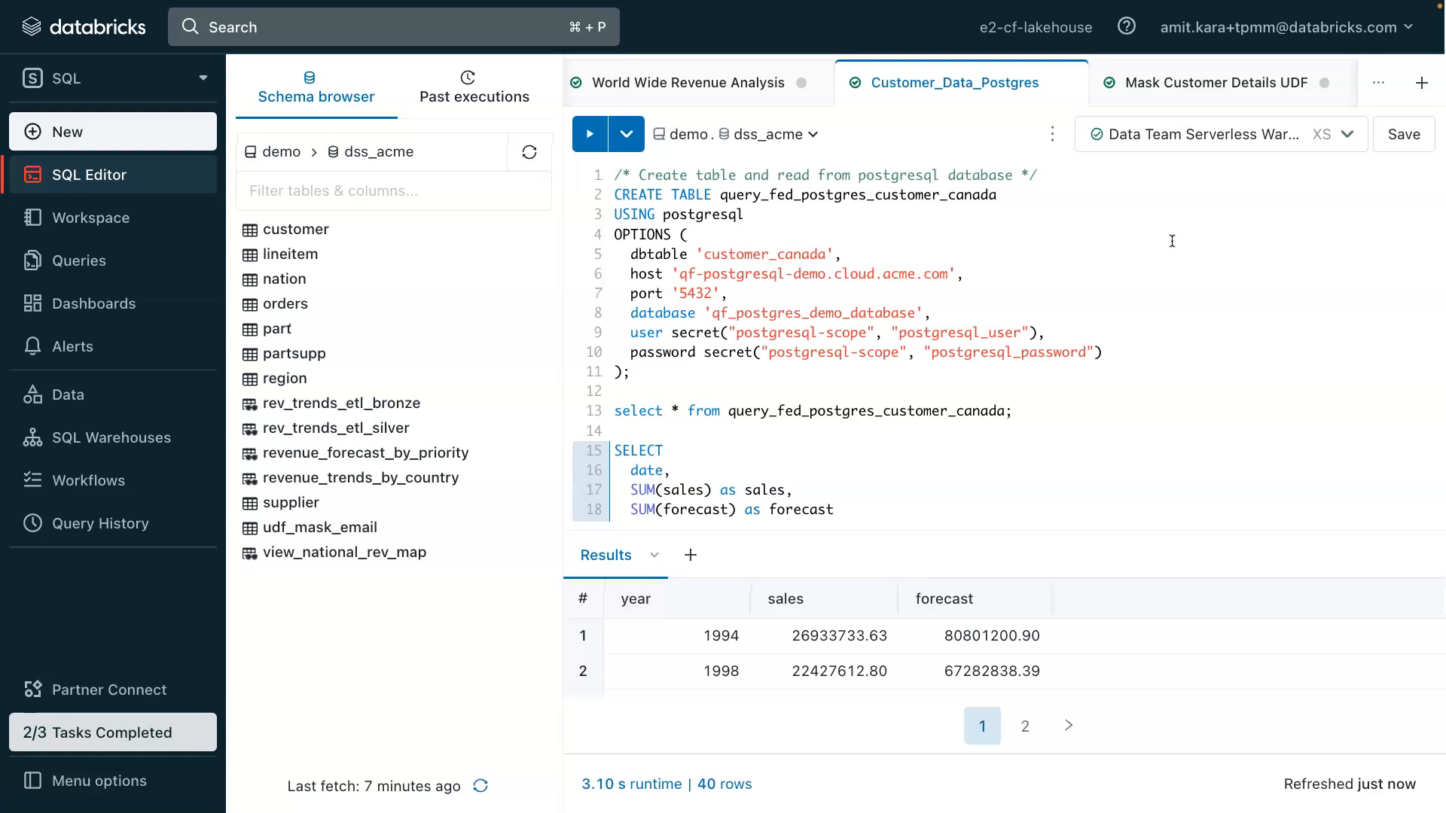
mouse_move(845, 173)
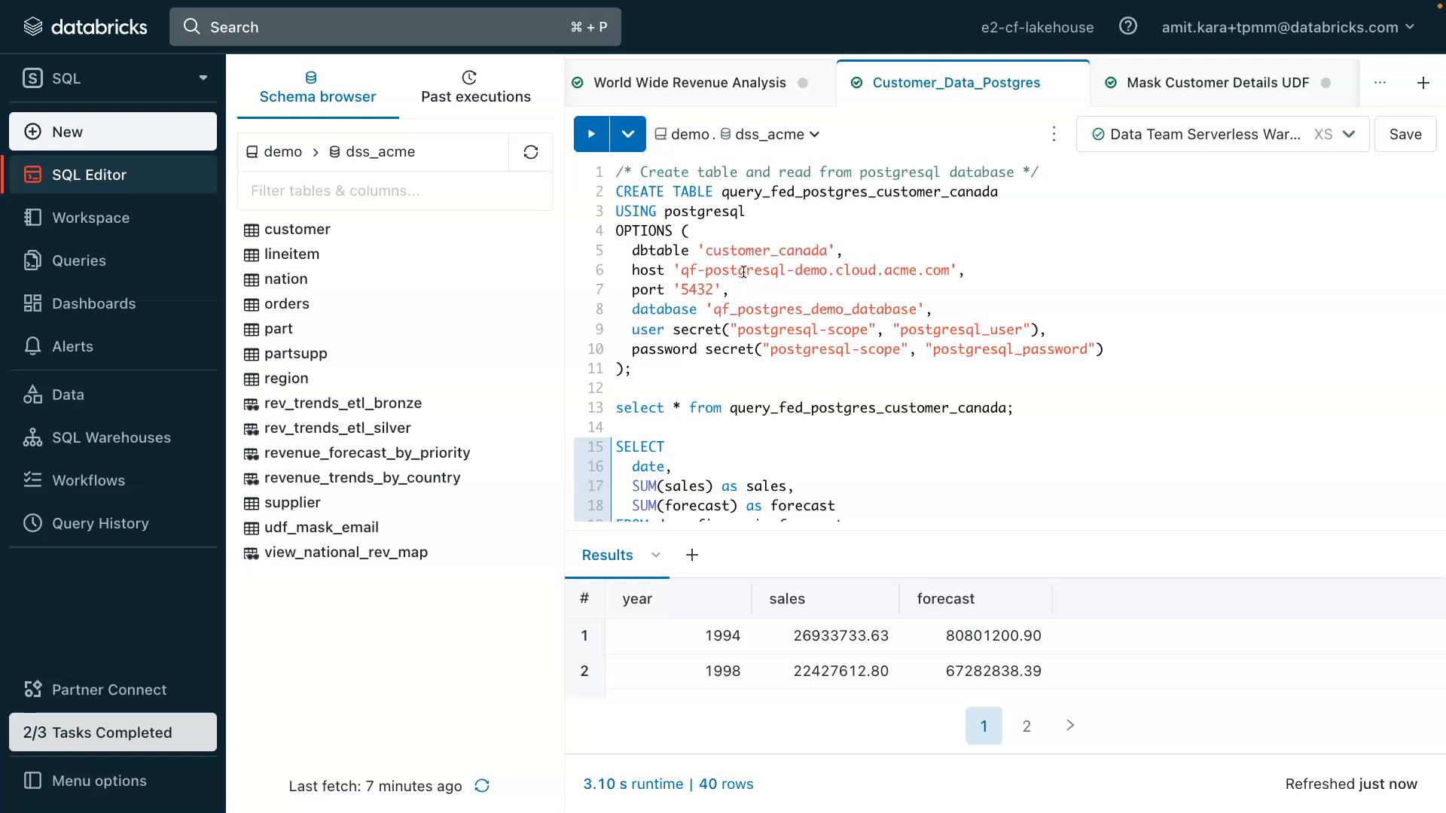
scroll("down", 3)
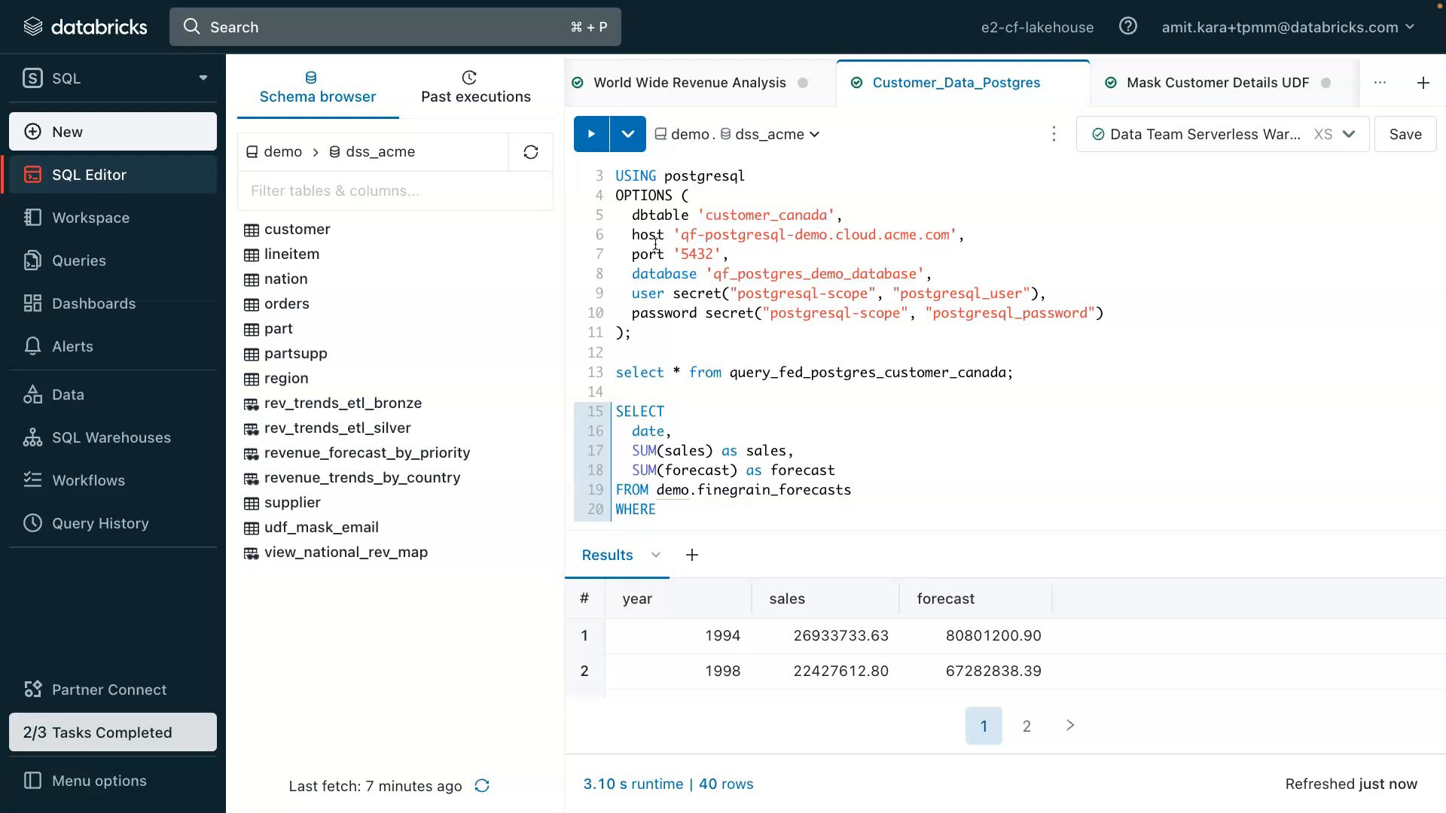
mouse_move(1030, 324)
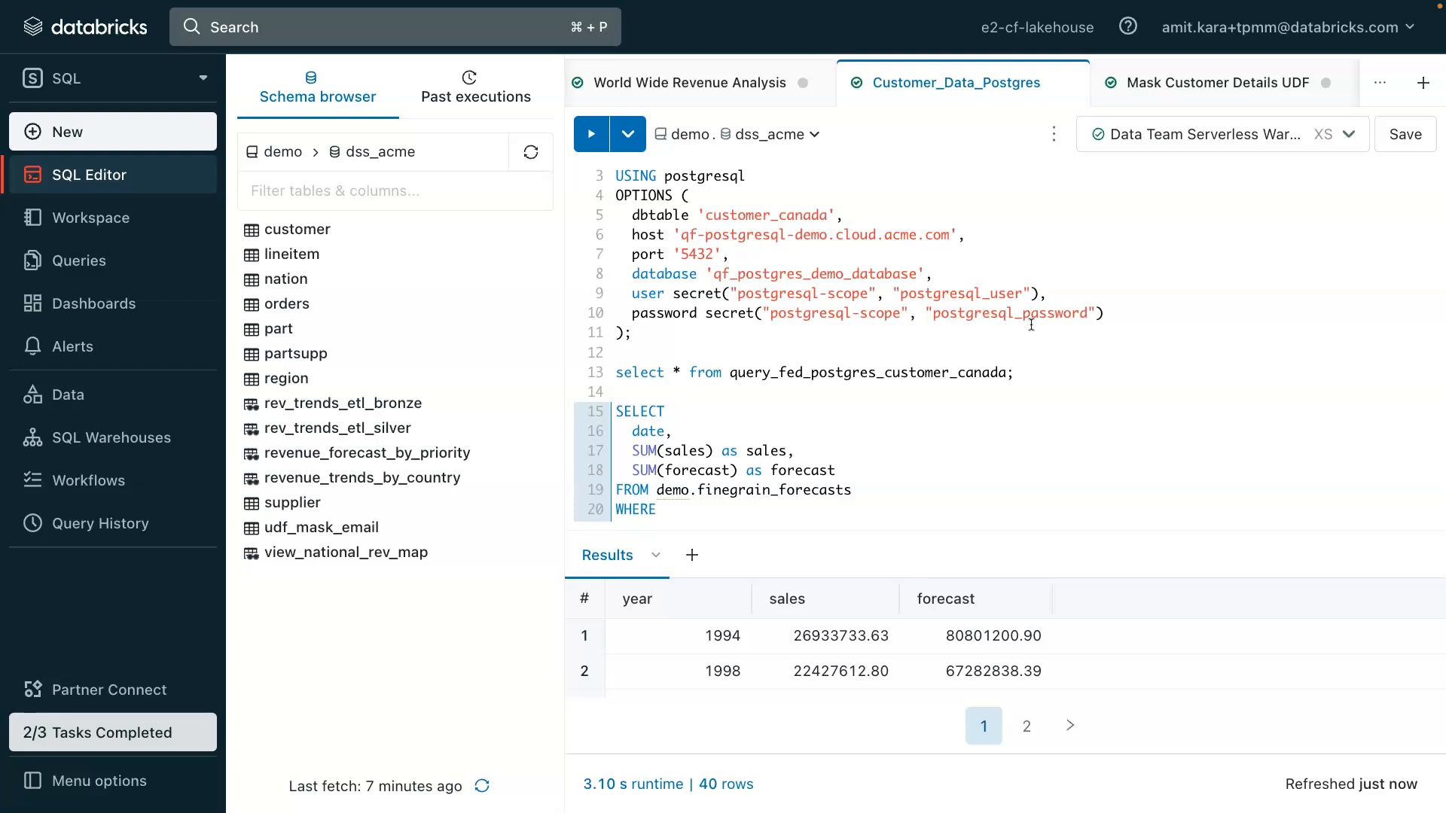
scroll("down", 3)
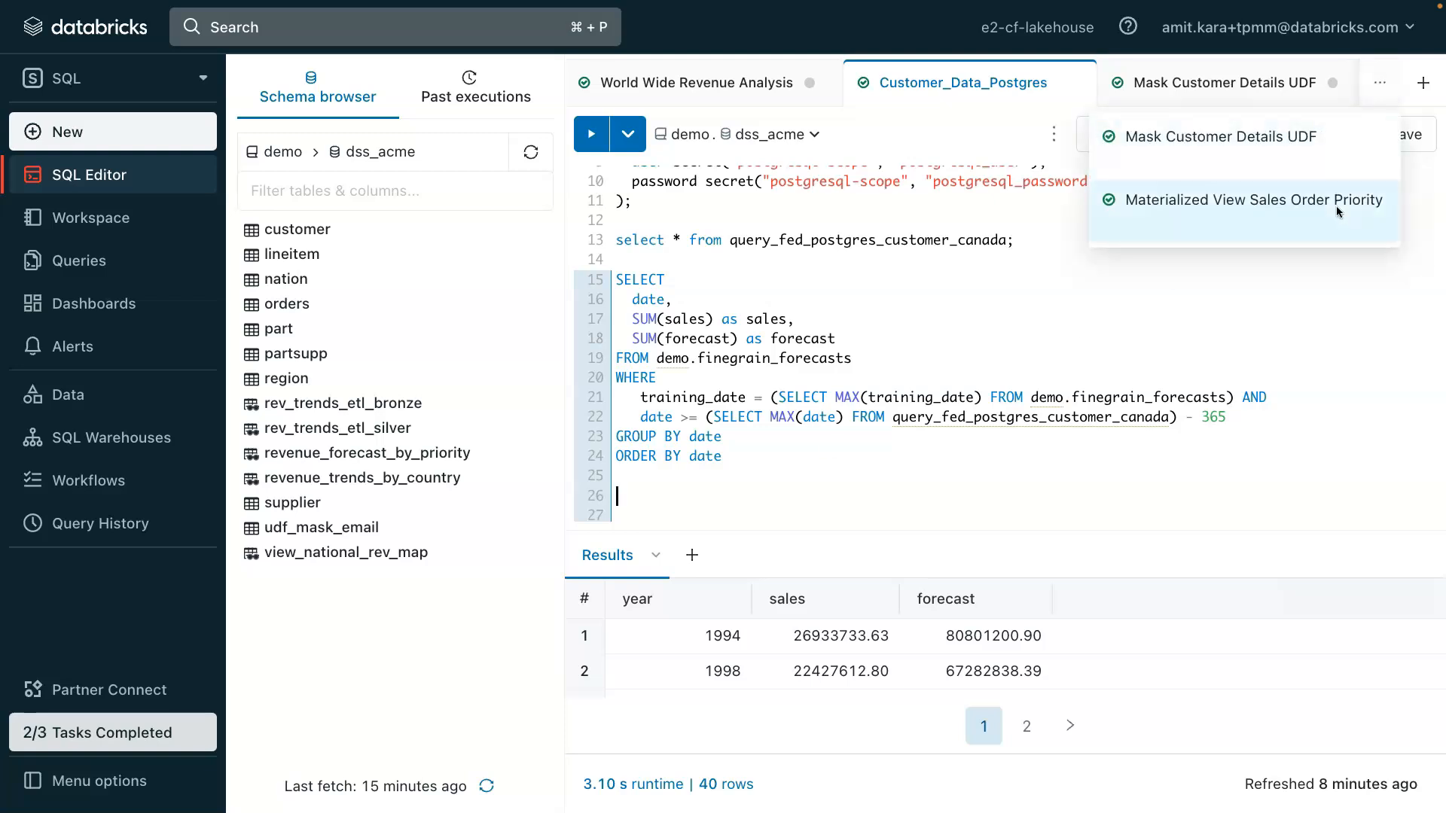
Append REFRESH MATERIALIZED VIEW ORDER_PRIORITY; to the Materialized View Sales Order Priority query
left_click(1250, 200)
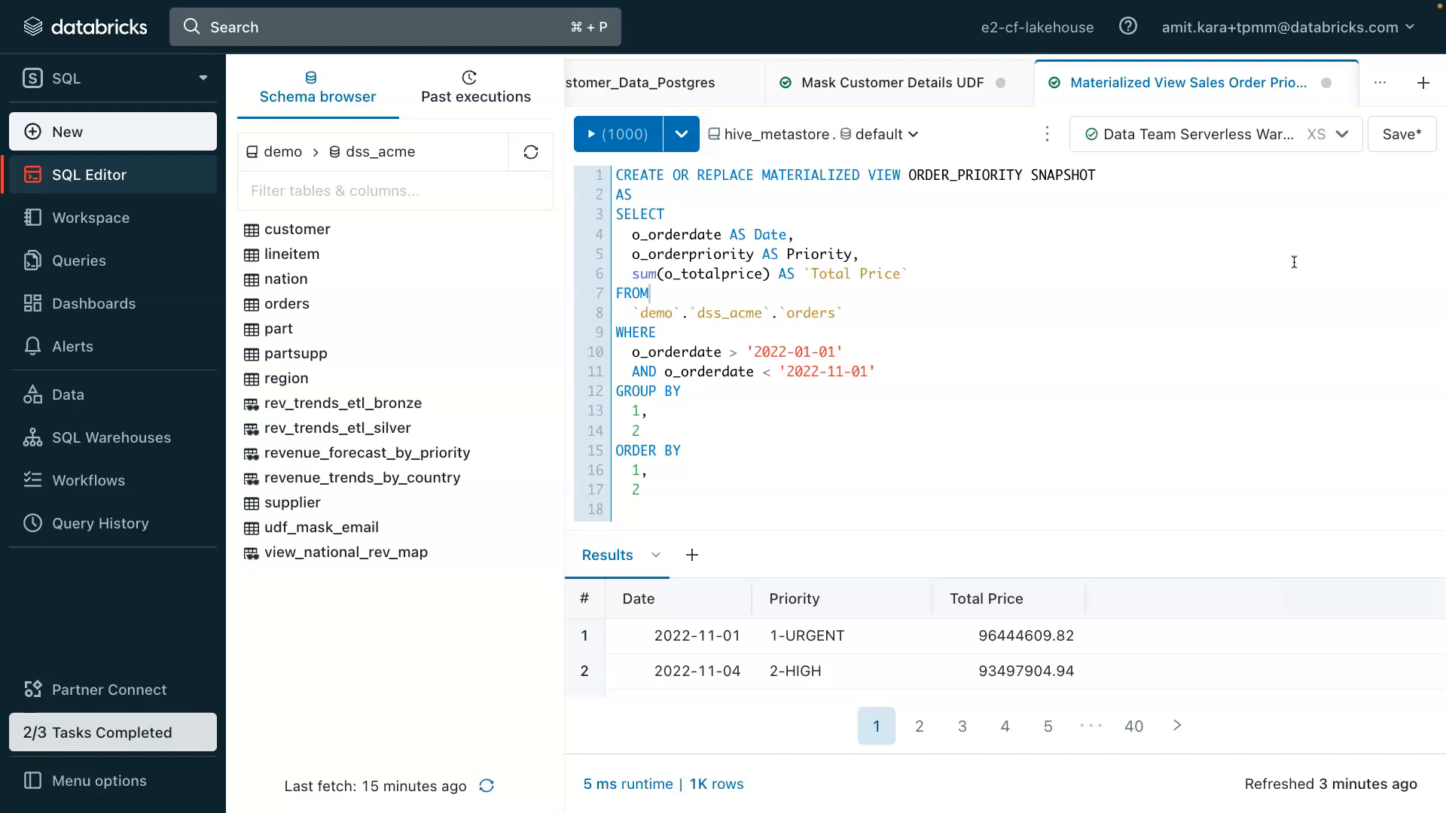
mouse_move(843, 194)
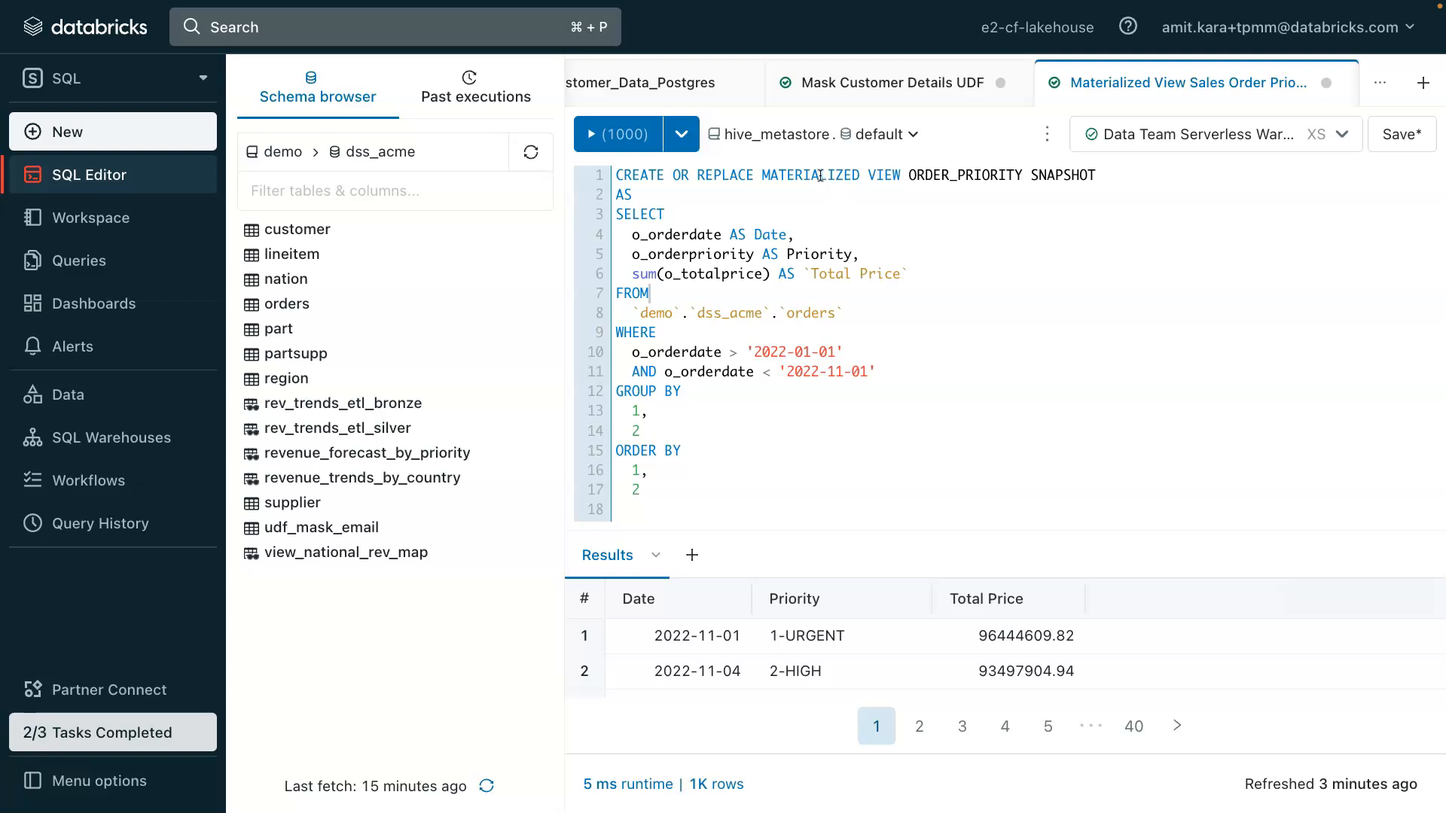
double_click(812, 174)
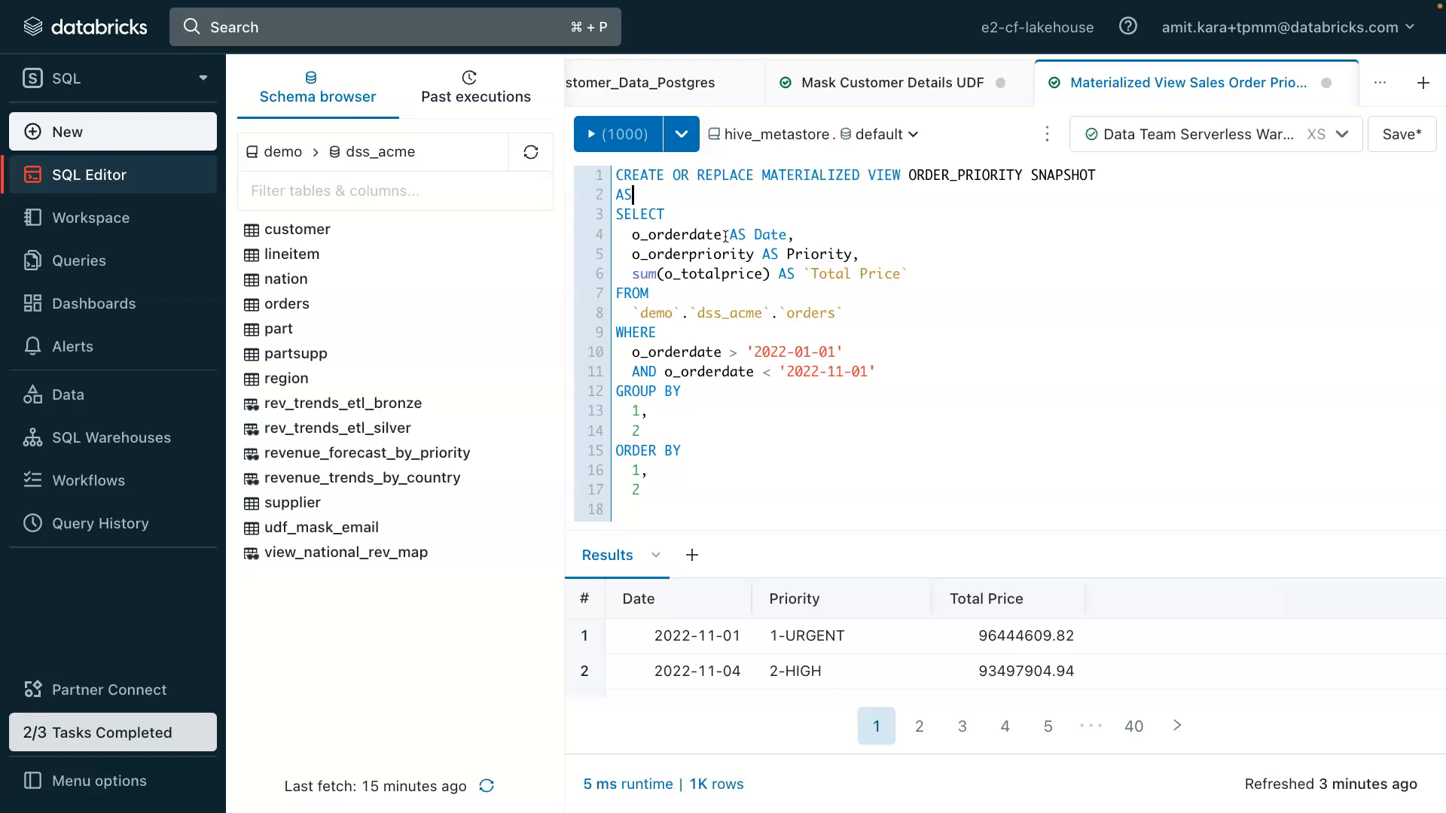
type("REFRESH MATERIALIZED VIEW ORDER_PRIORITY;")
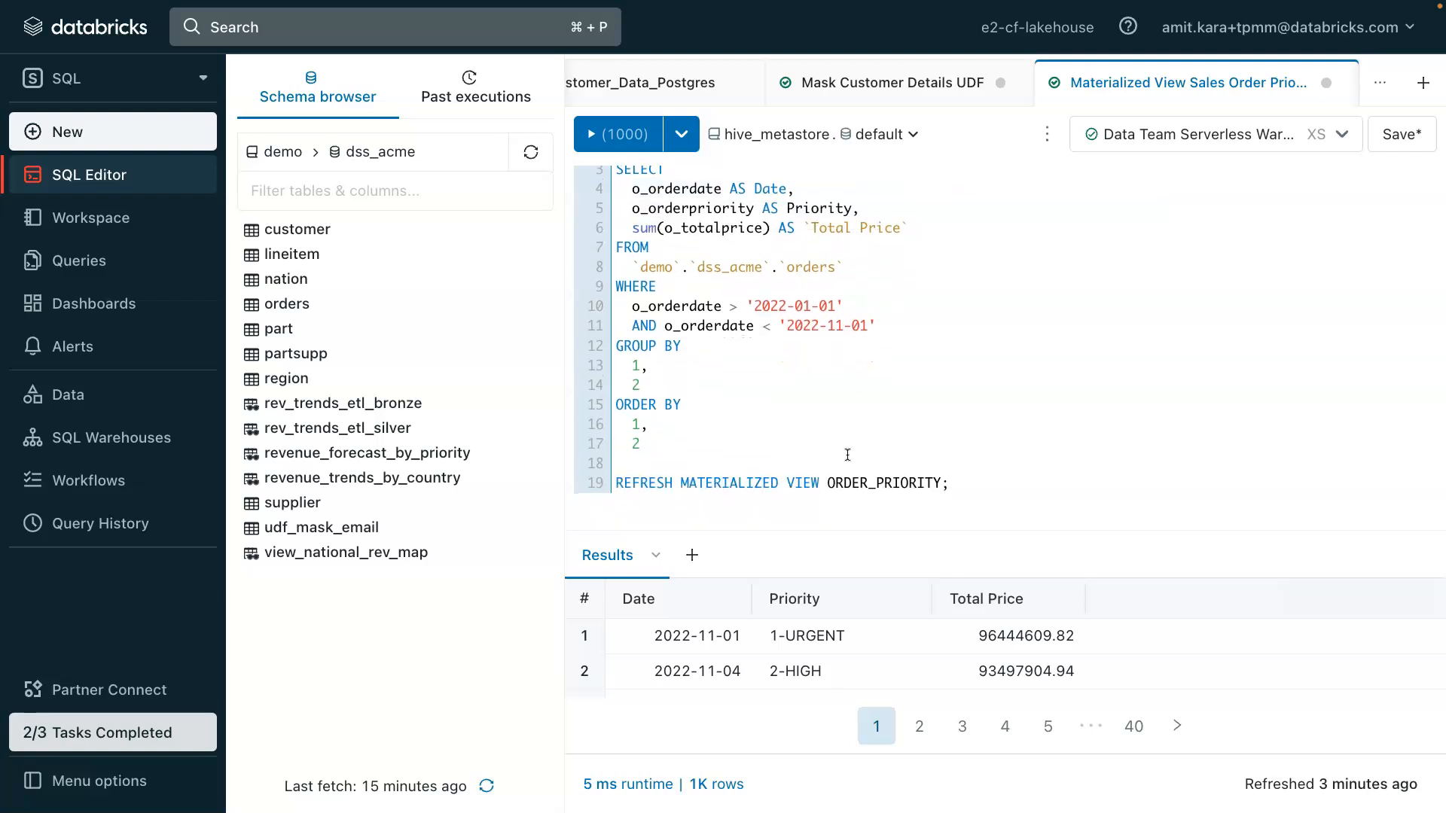
mouse_move(979, 487)
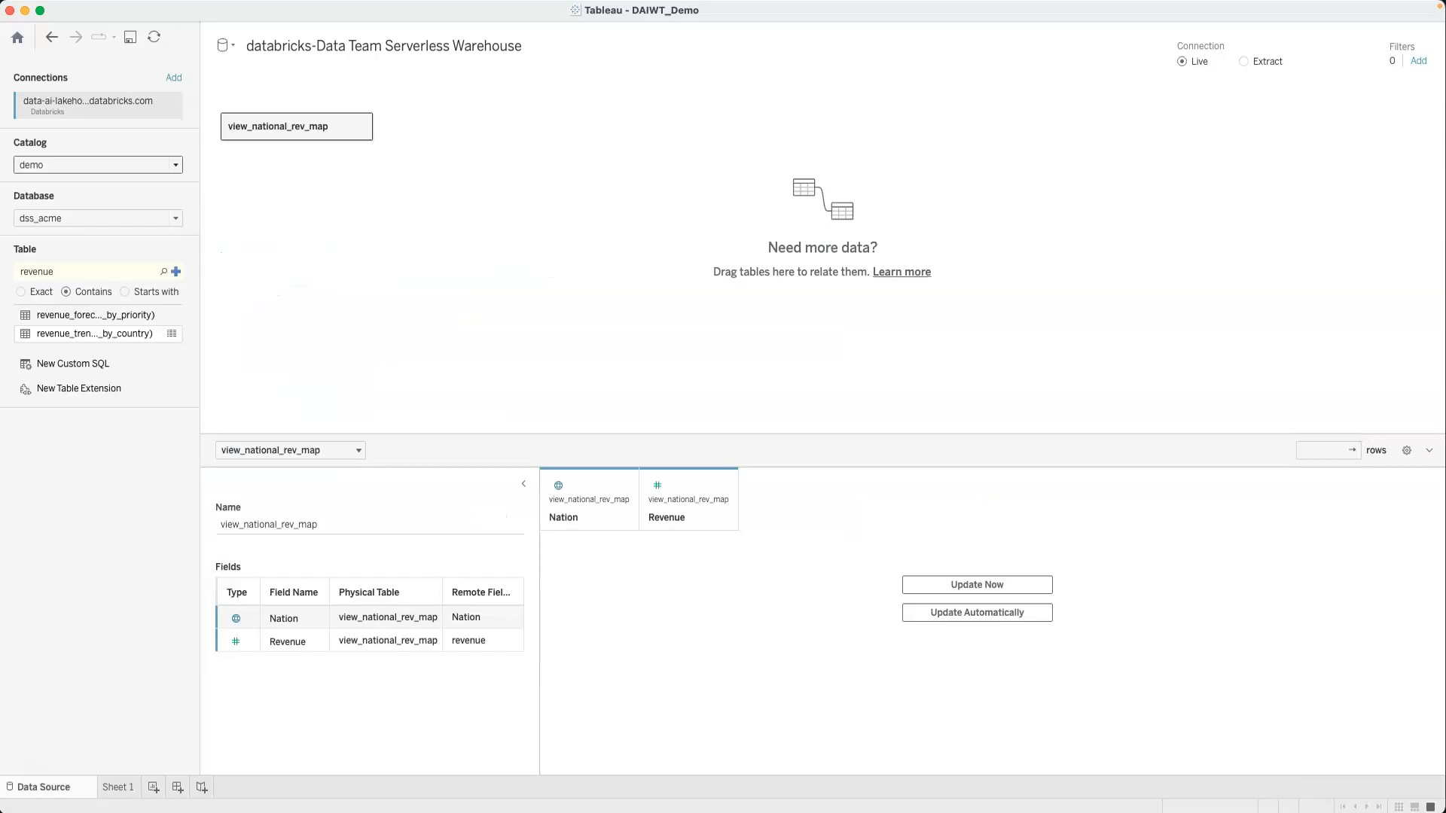
mouse_move(179, 115)
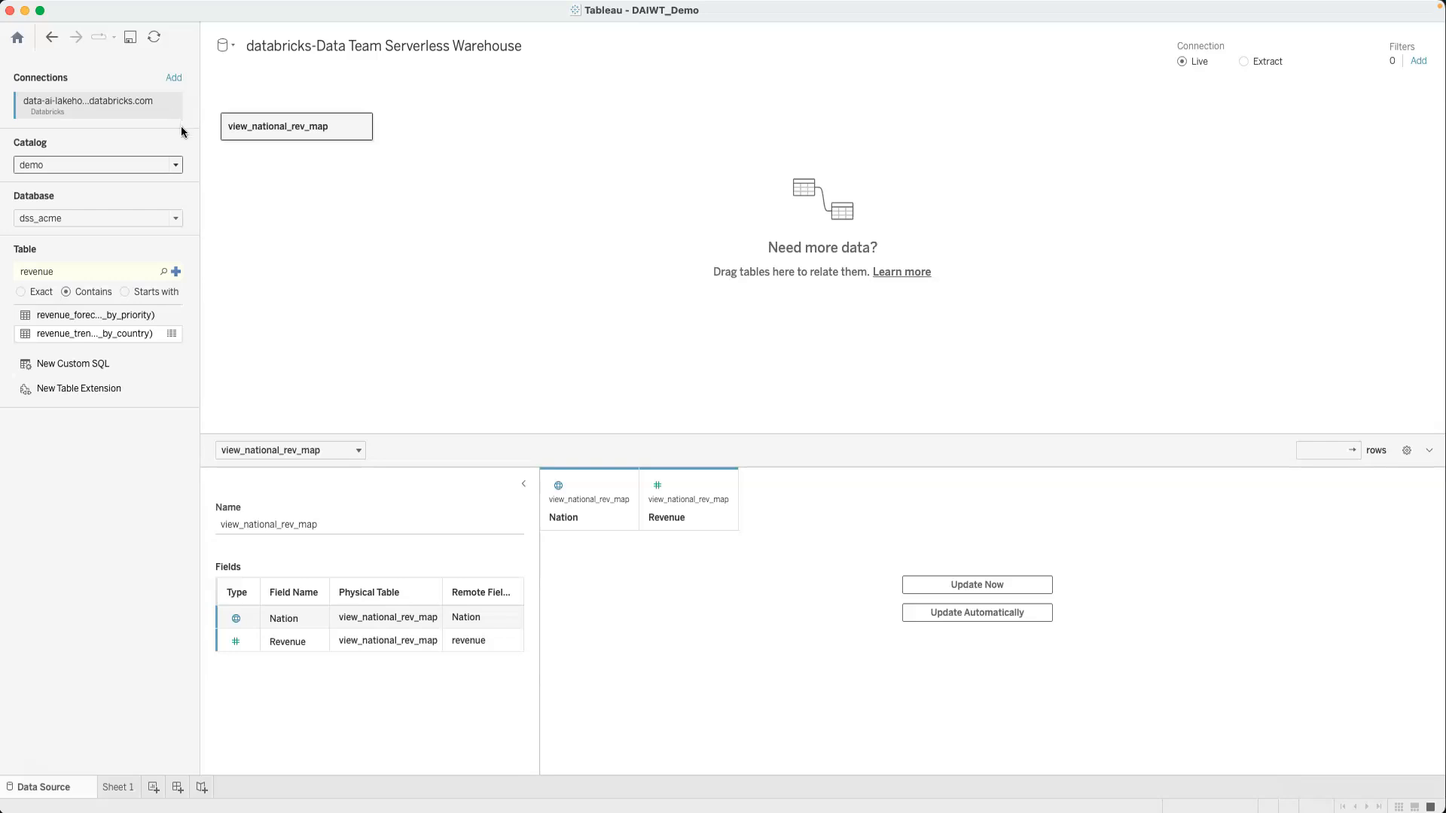
mouse_move(187, 186)
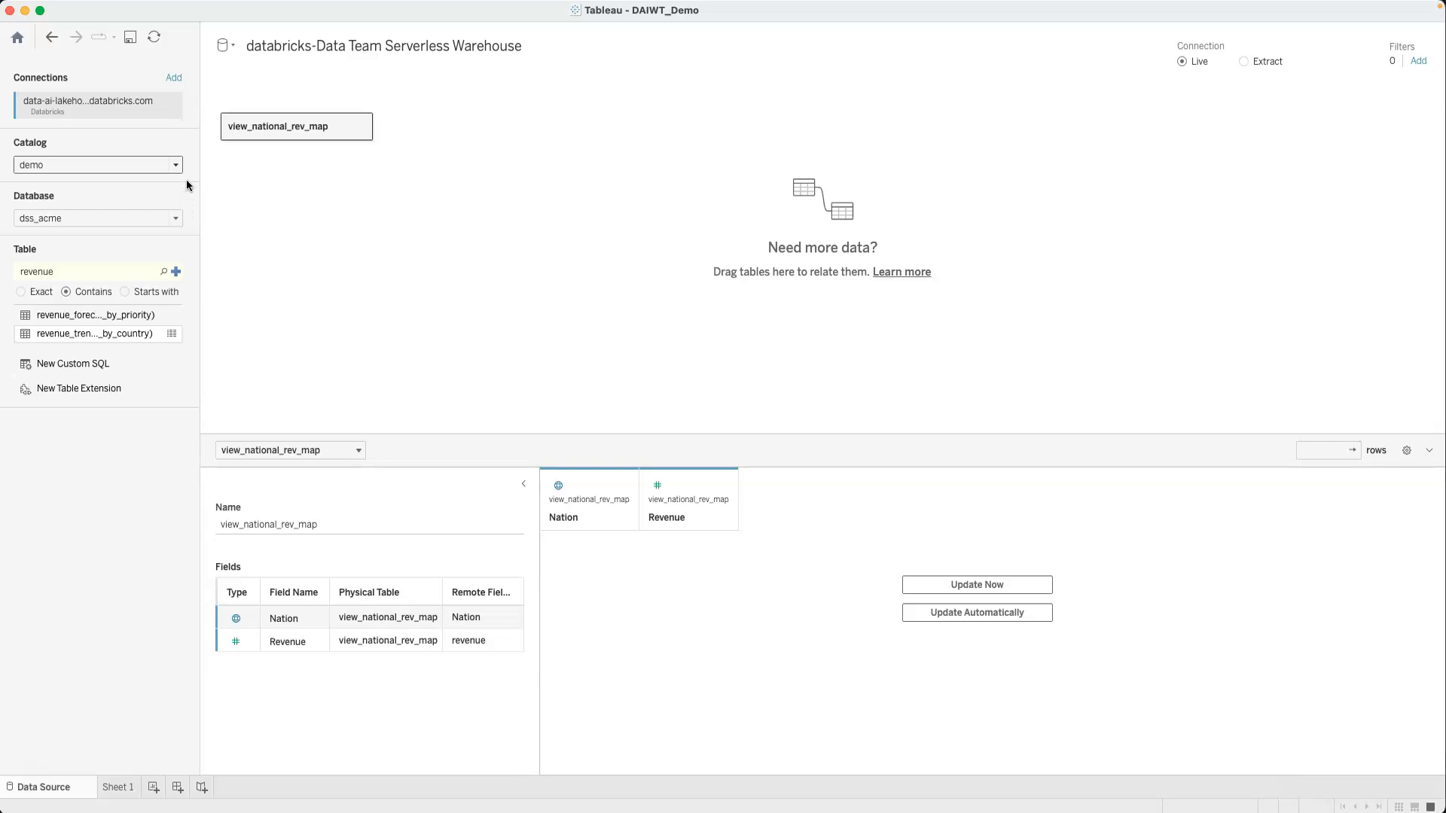
mouse_move(175, 127)
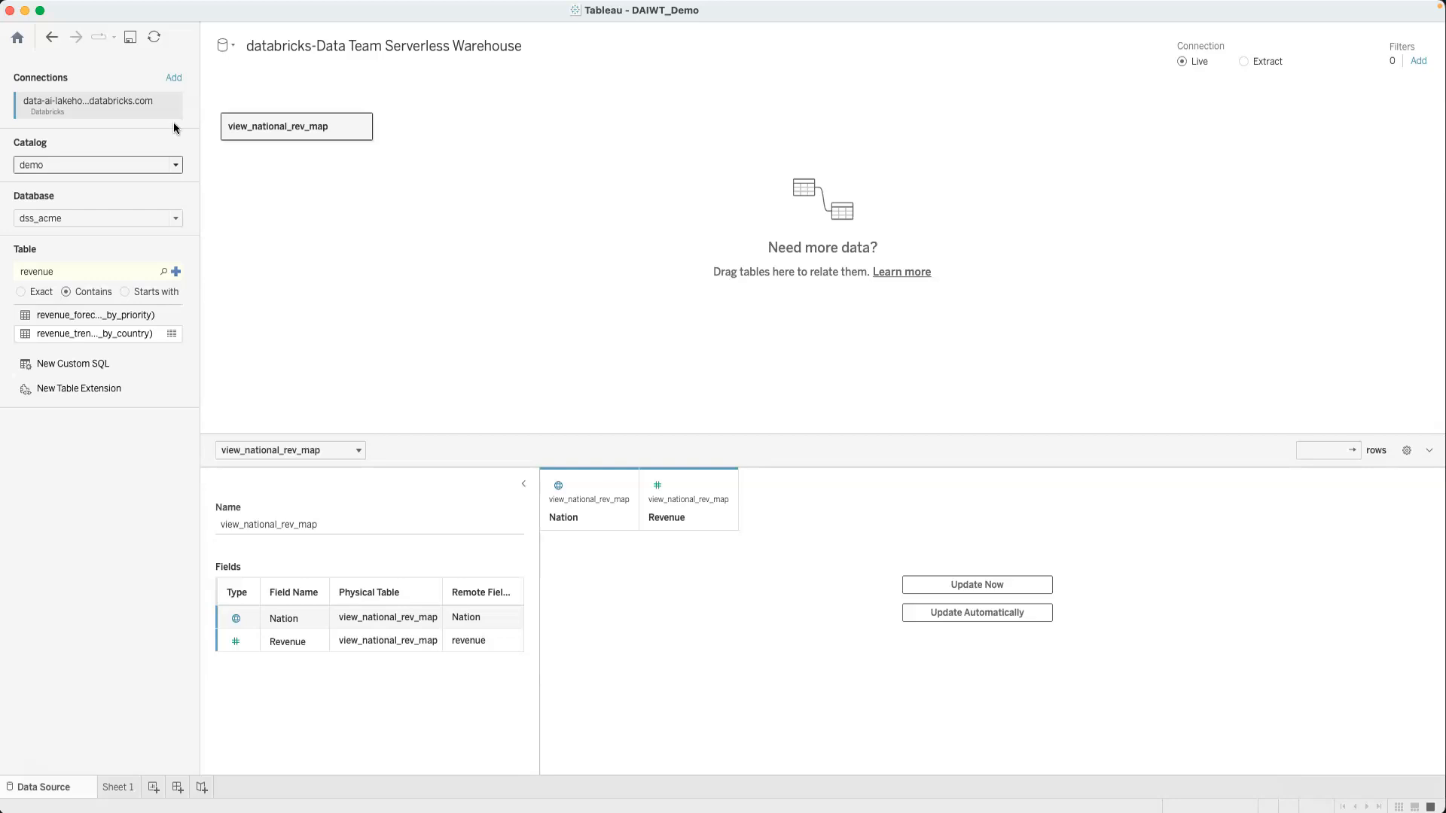
mouse_move(155, 390)
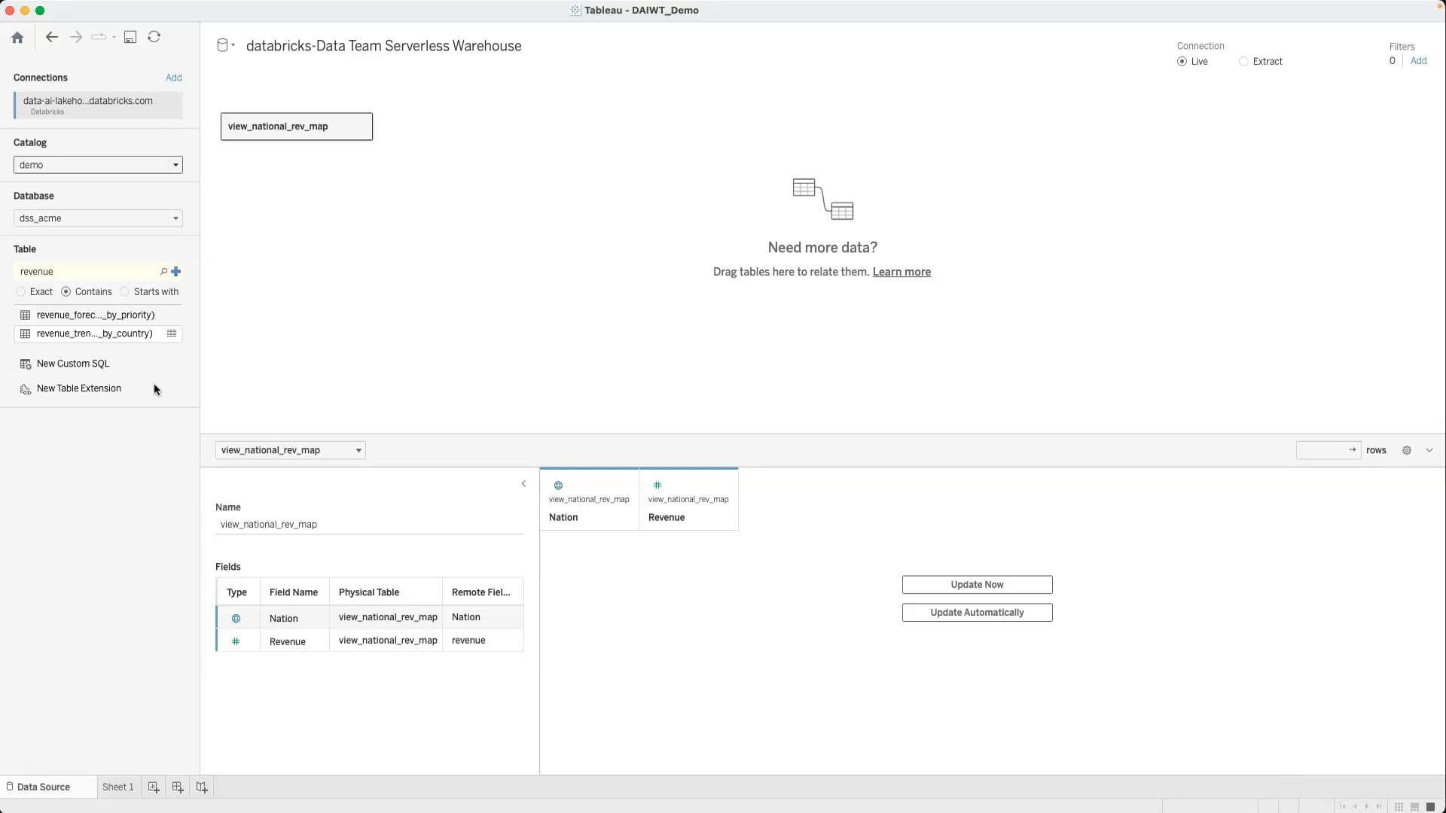
Show Sheet 1's Global Revenue Analysis filled map shading nations by summed revenue
left_click(117, 787)
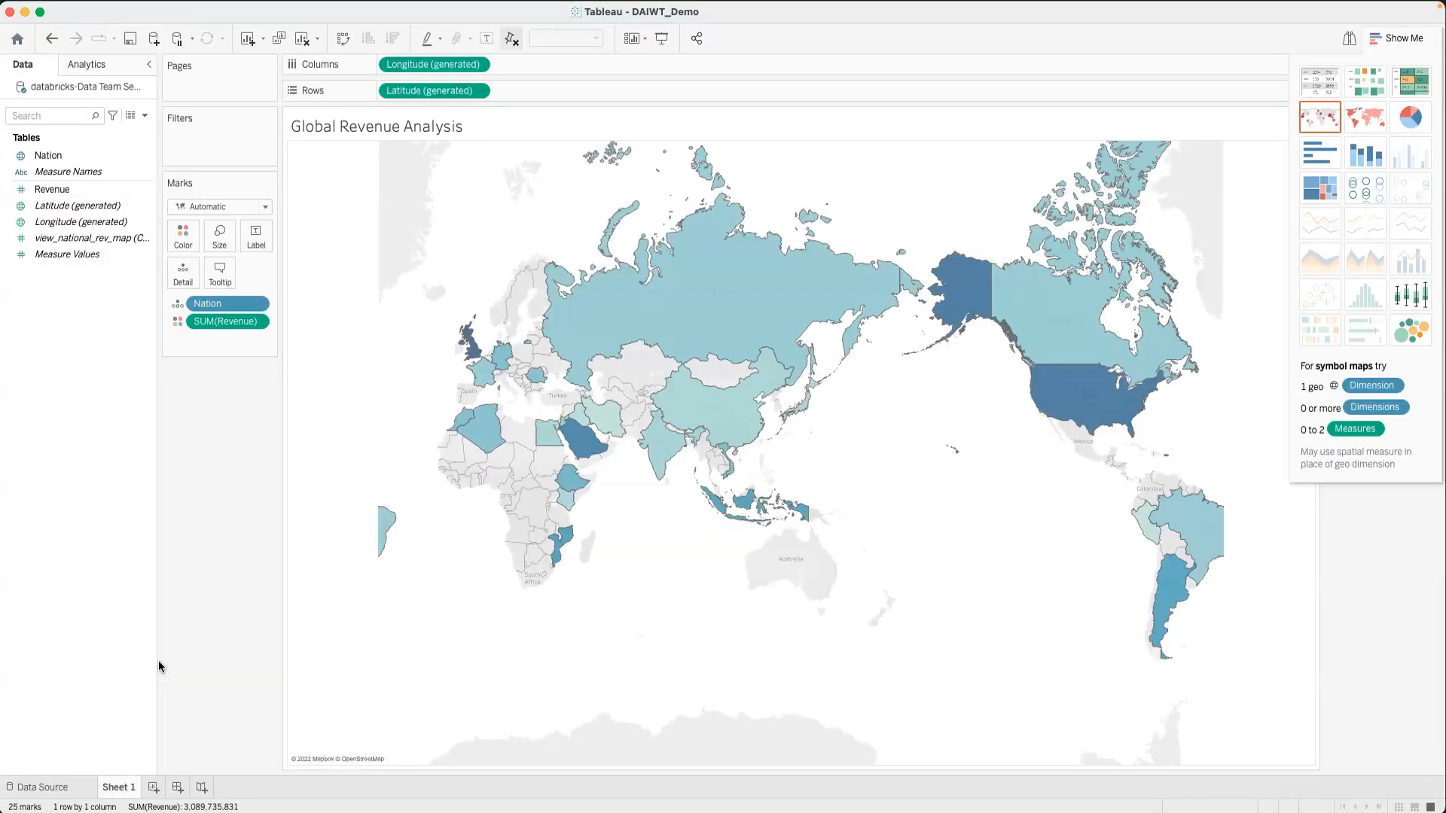
mouse_move(1087, 397)
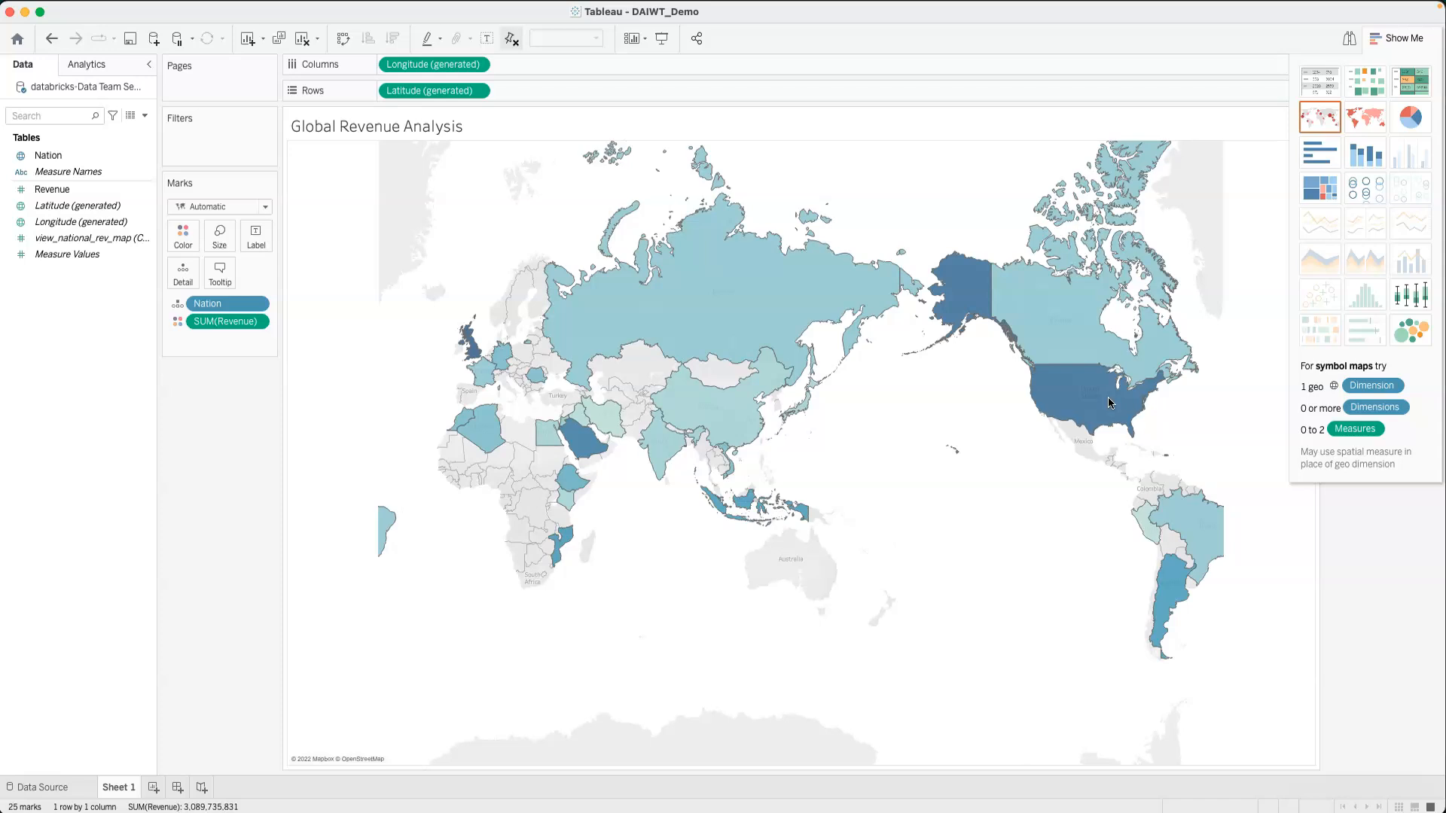
mouse_move(1330, 586)
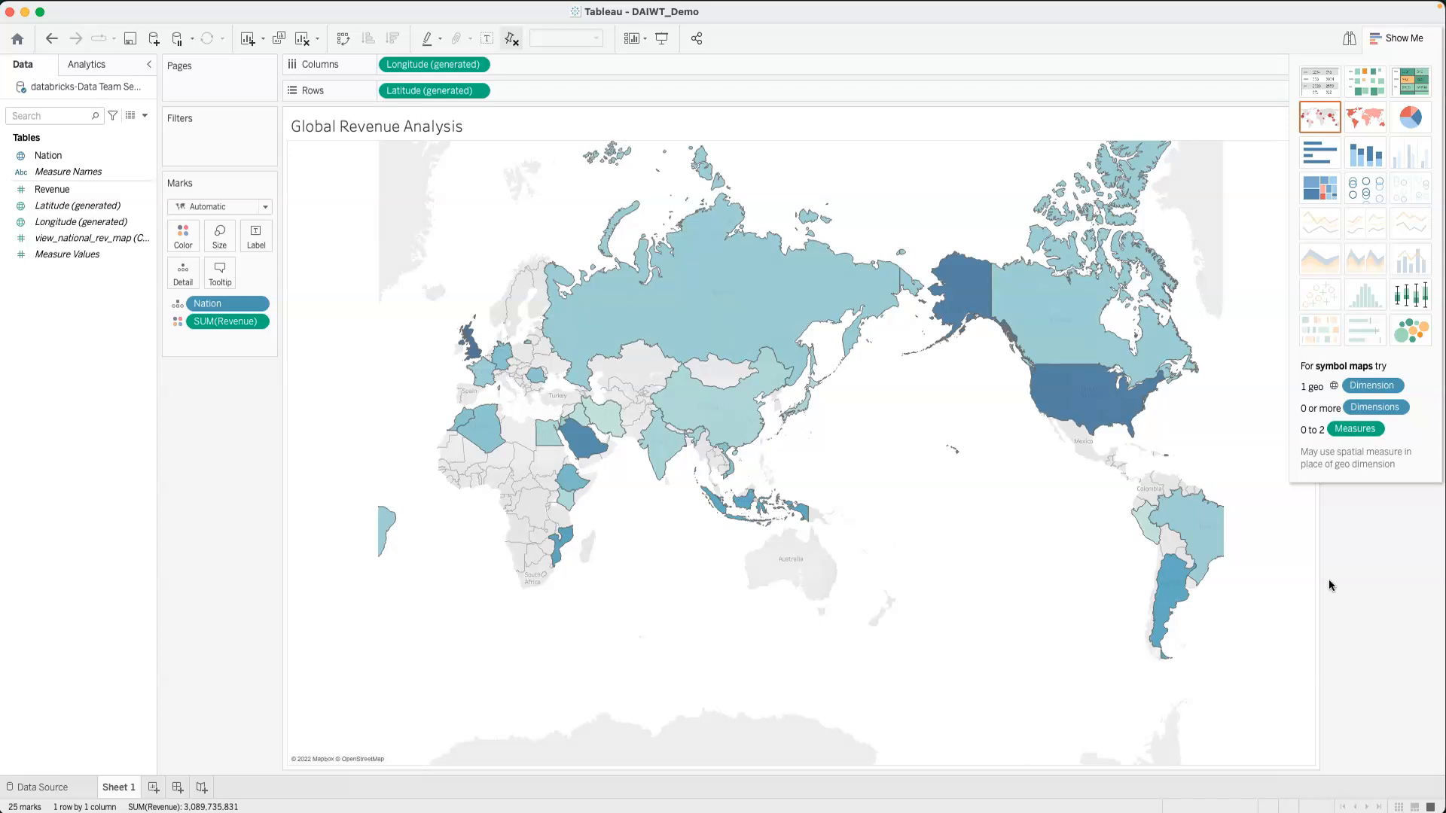